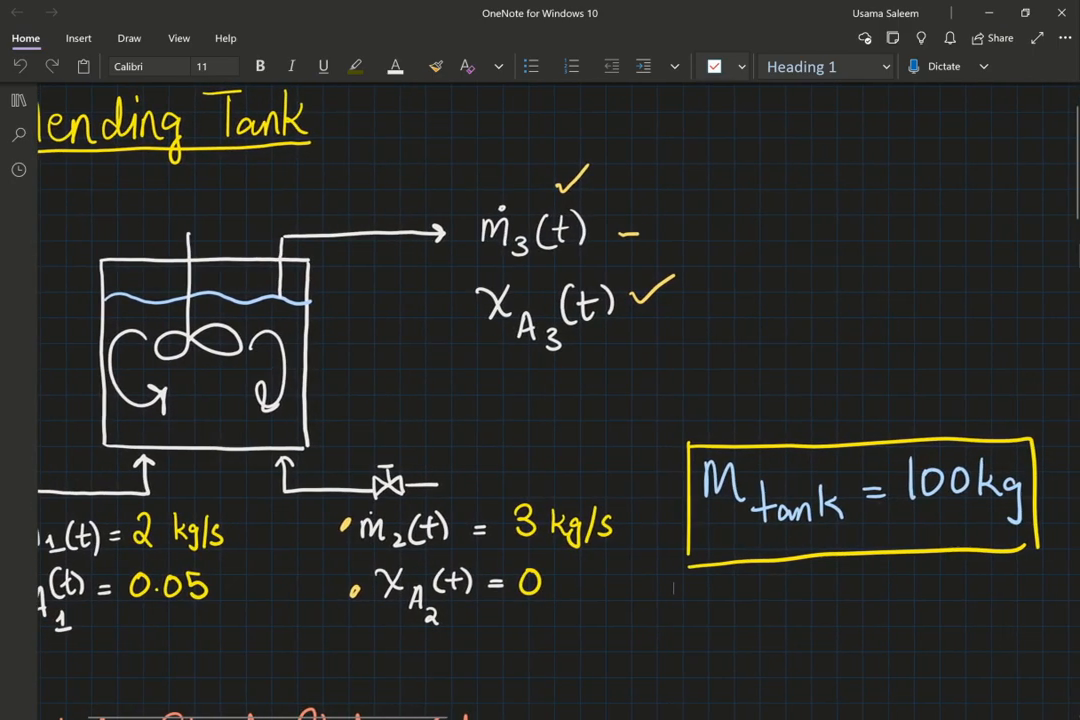
Scroll through the mass balance and component A equations toward the Simulink sketch.
scroll("down", 3)
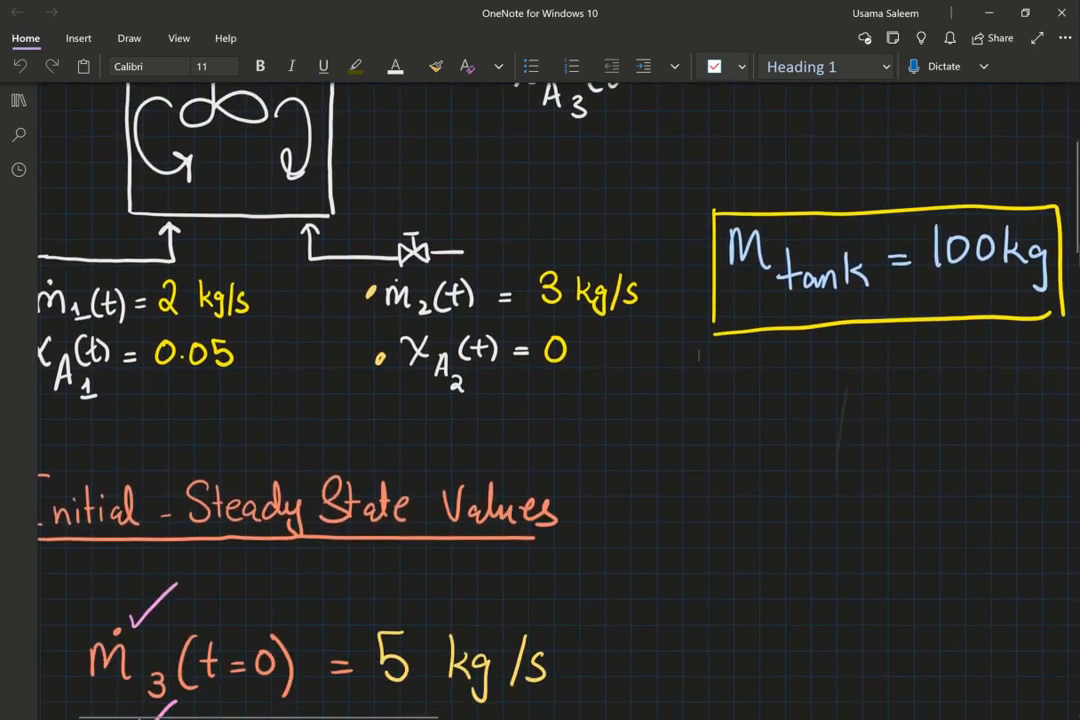
scroll("down", 3)
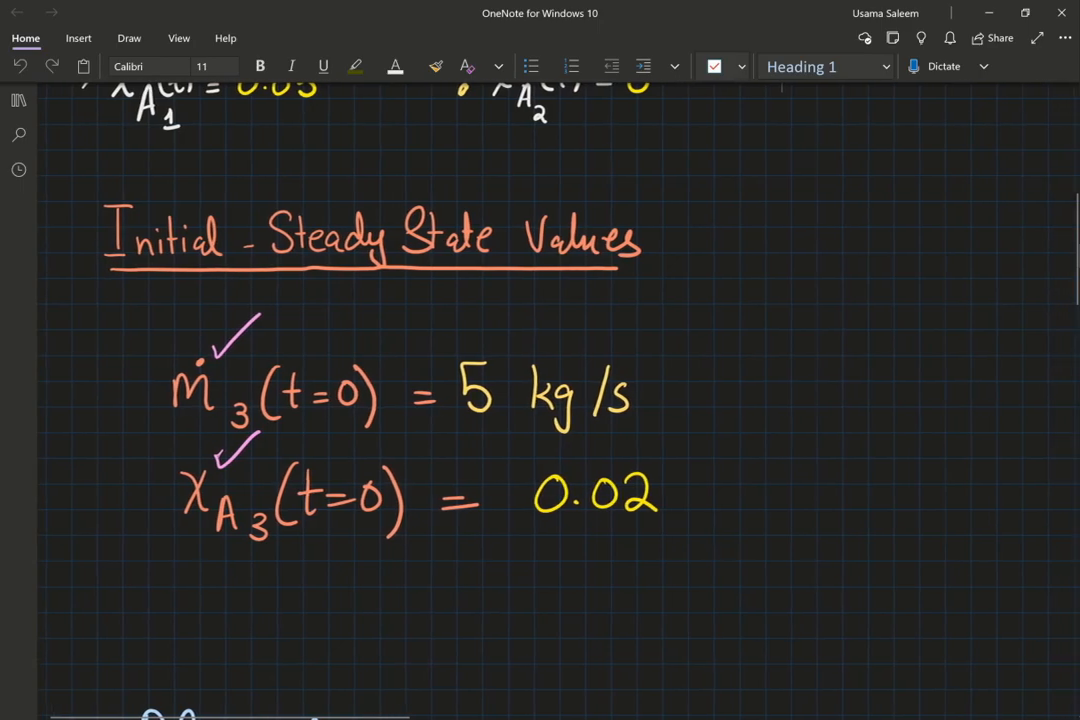
scroll("up", 3)
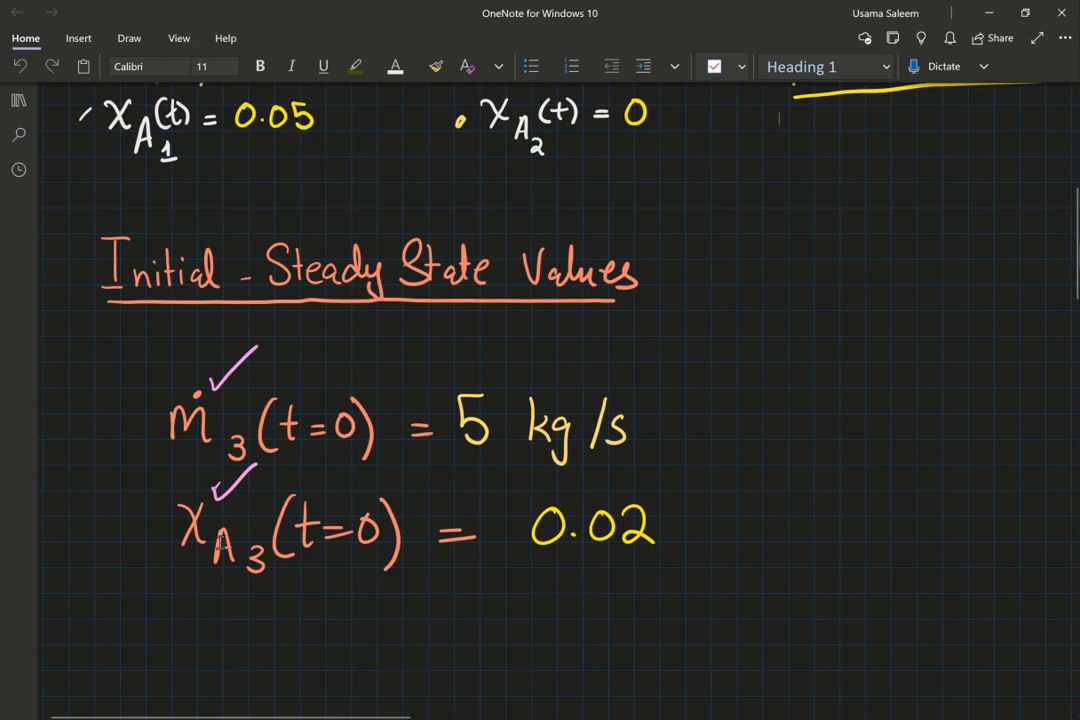
scroll("down", 3)
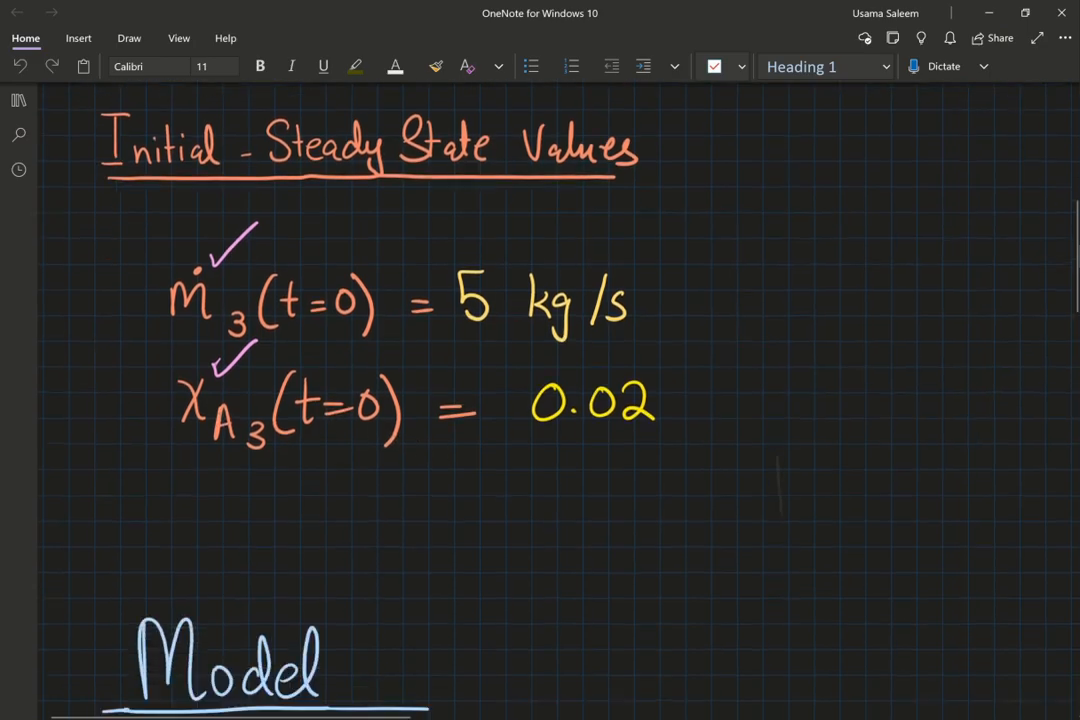
scroll("down", 3)
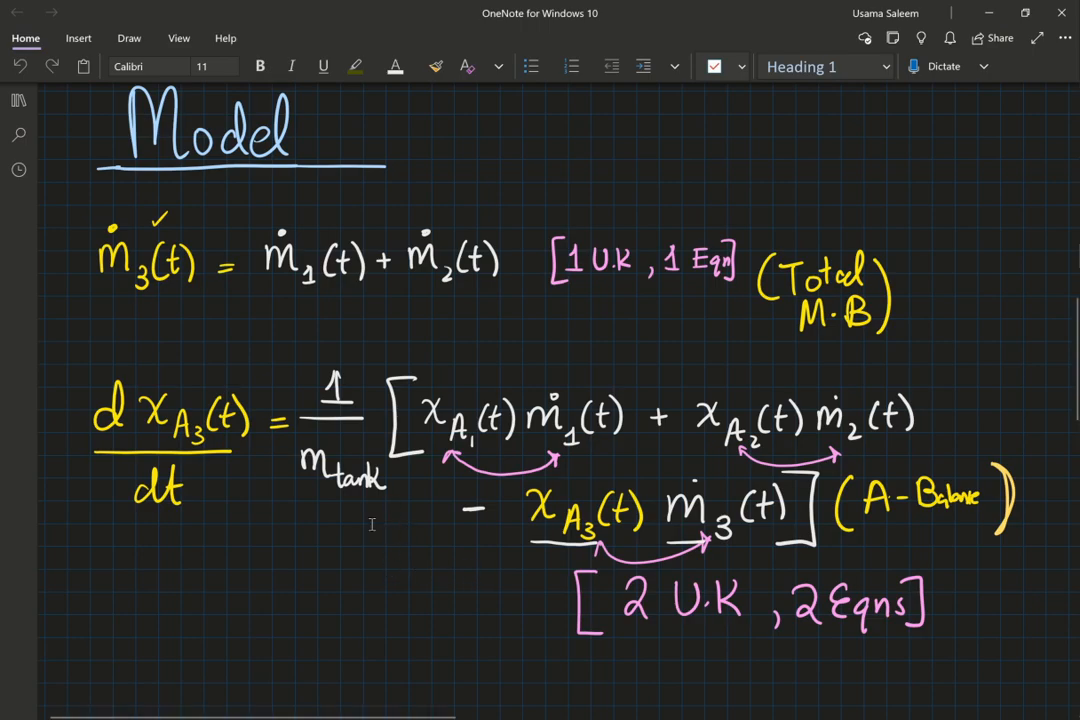
mouse_move(304, 504)
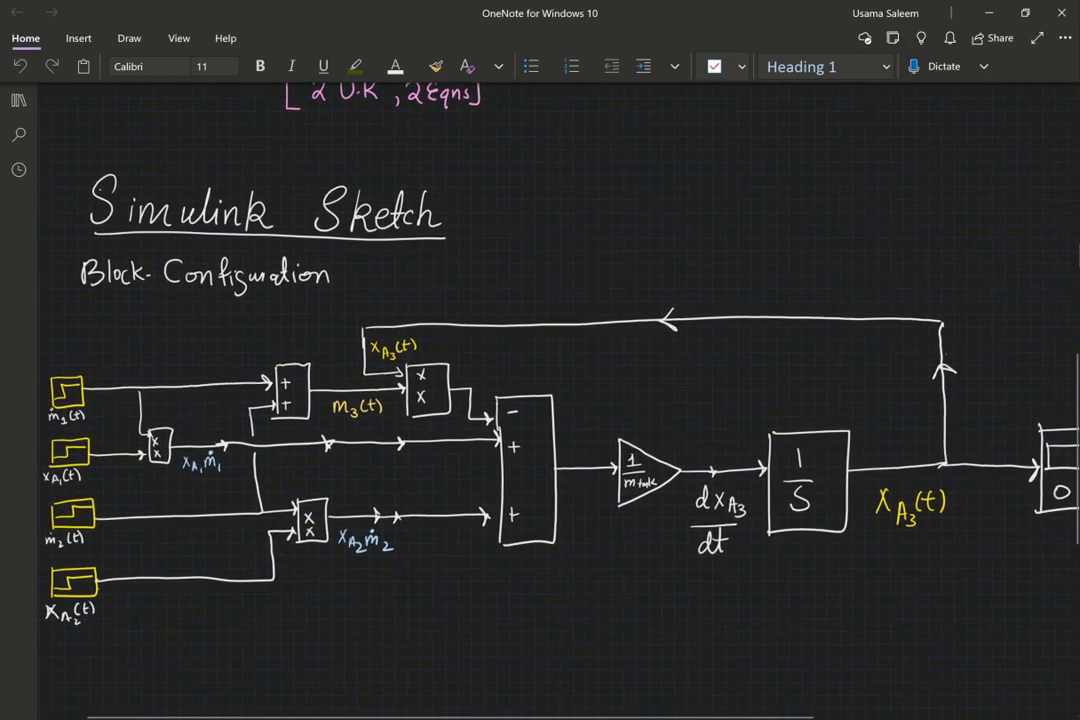
Scroll the notes back up before docking OneNote to the left half.
scroll("up", 3)
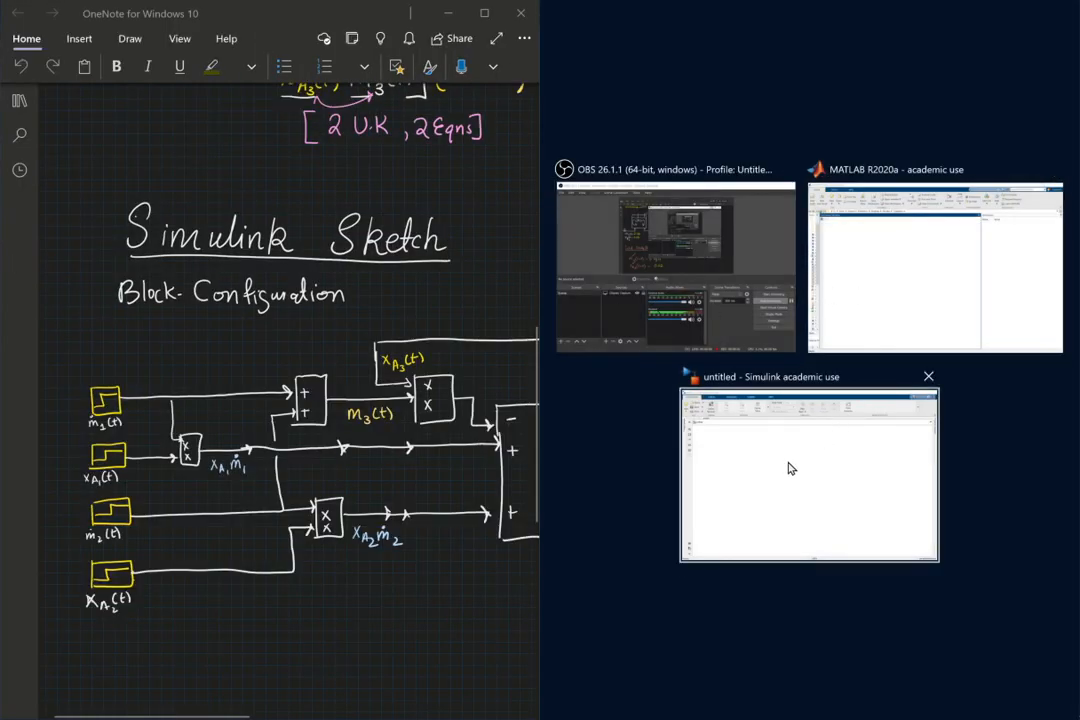
Bring up the untitled model and place four stacked Step blocks by Ctrl-drag copying.
left_click(808, 476)
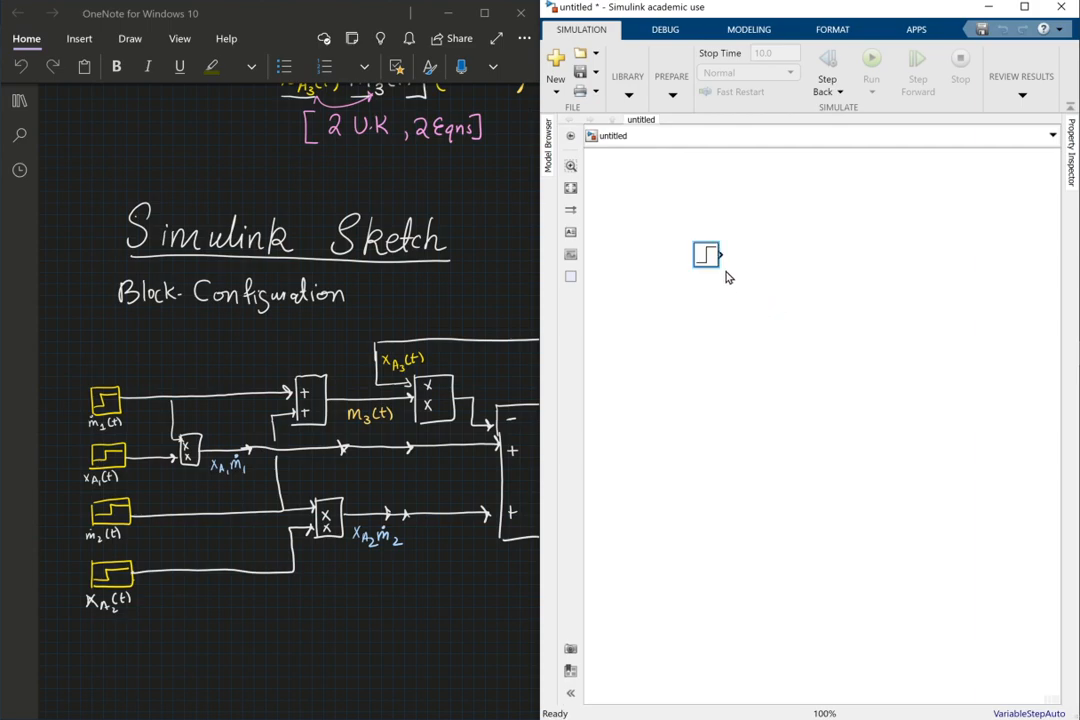
left_click(706, 254)
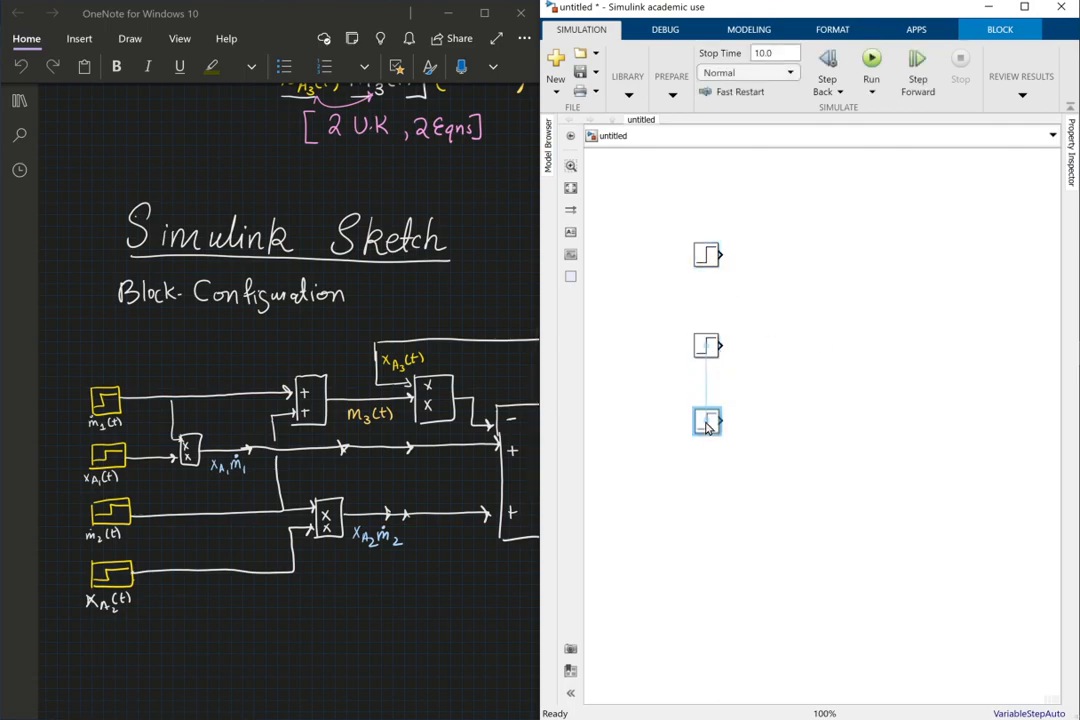
left_click_drag(708, 420, 708, 516)
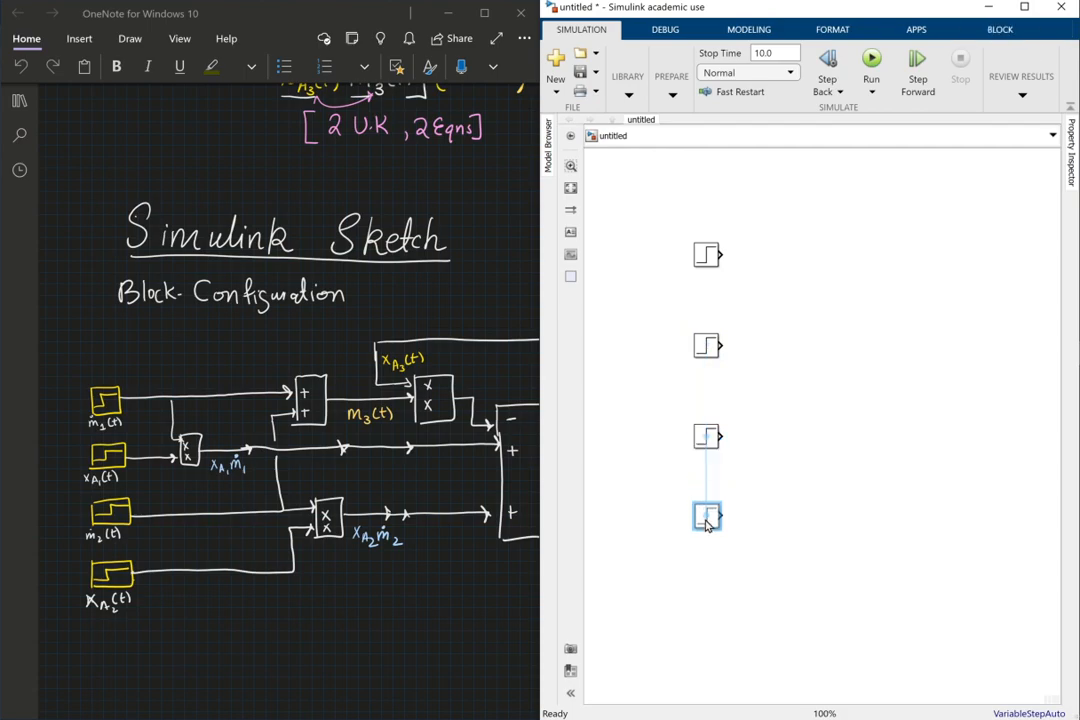
left_click(708, 256)
type("m1")
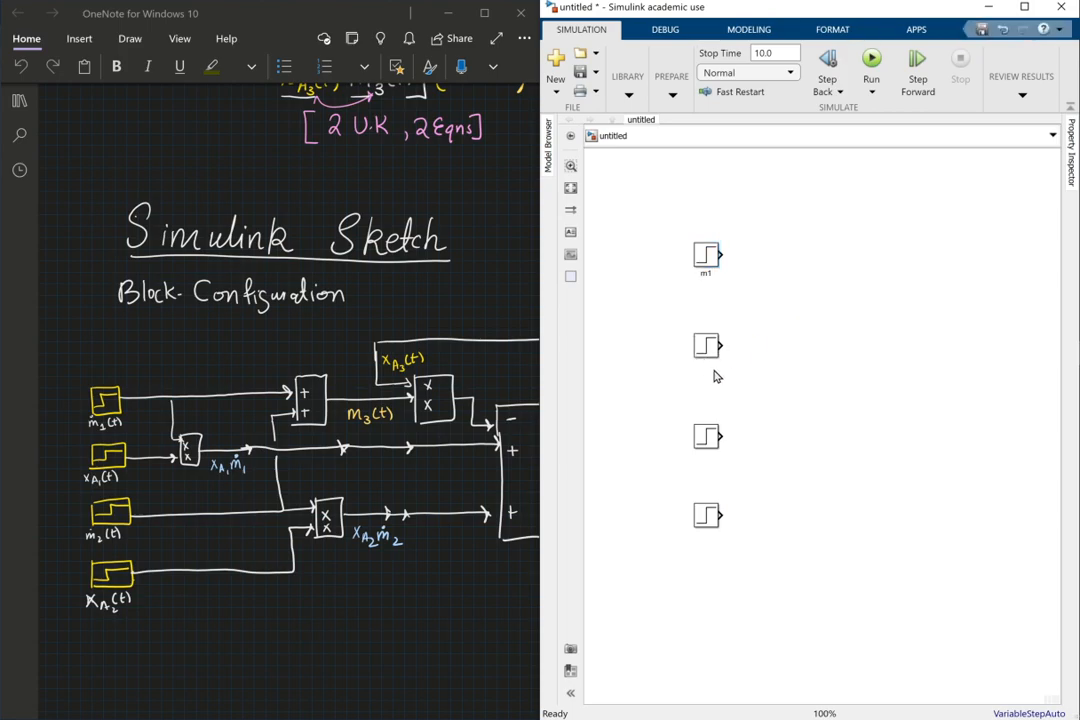
Rename the four step blocks m1, xa1, m2 and xa2.
left_click(708, 346)
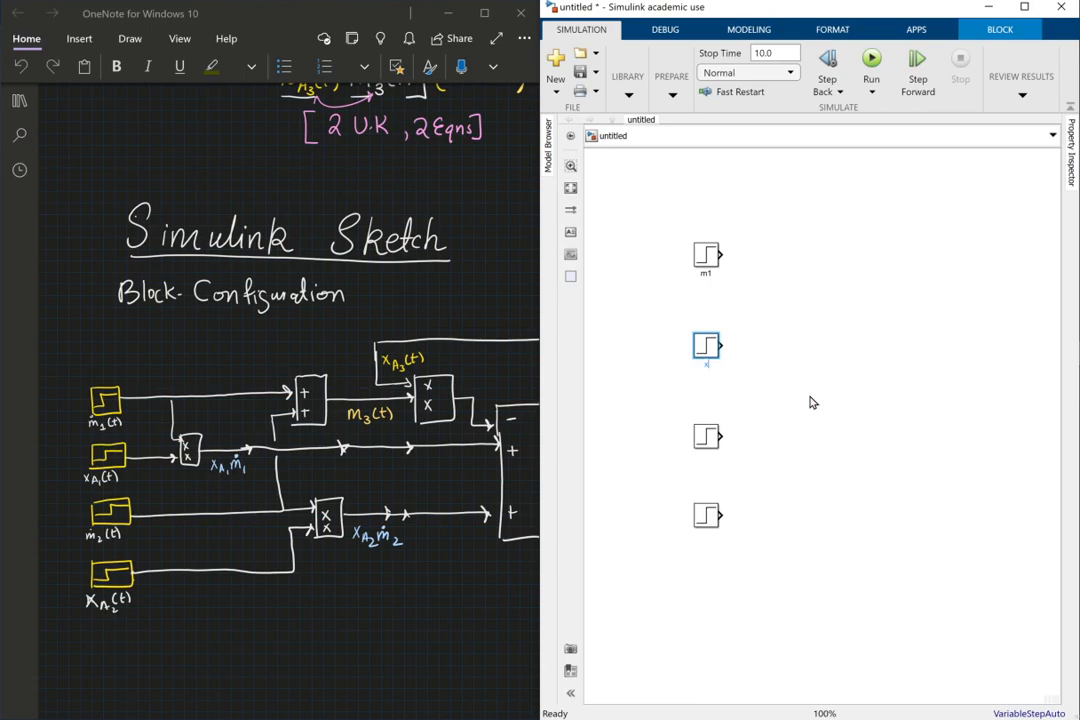
left_click(708, 436)
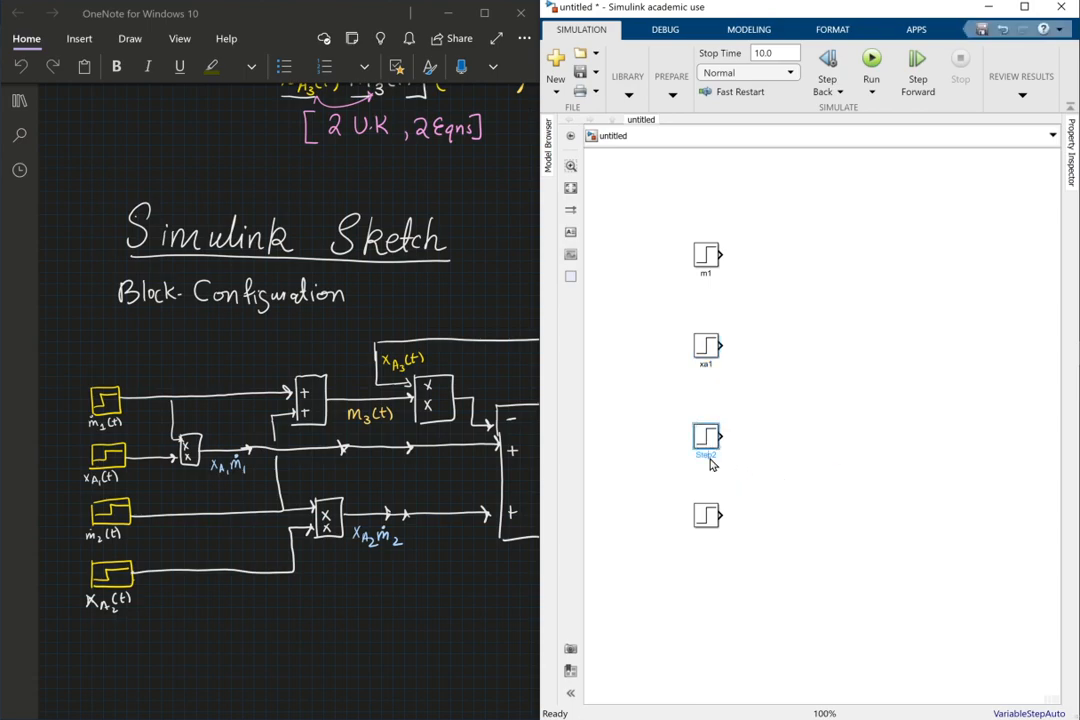
left_click(708, 440)
type("m2")
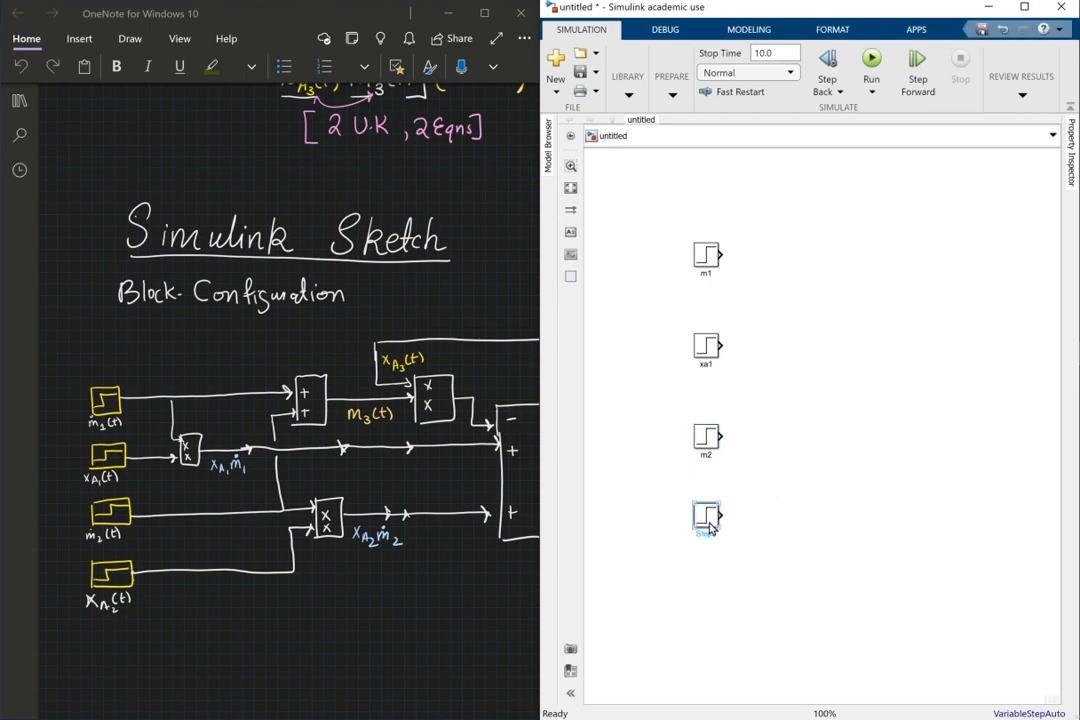
left_click(708, 516)
type("xa2")
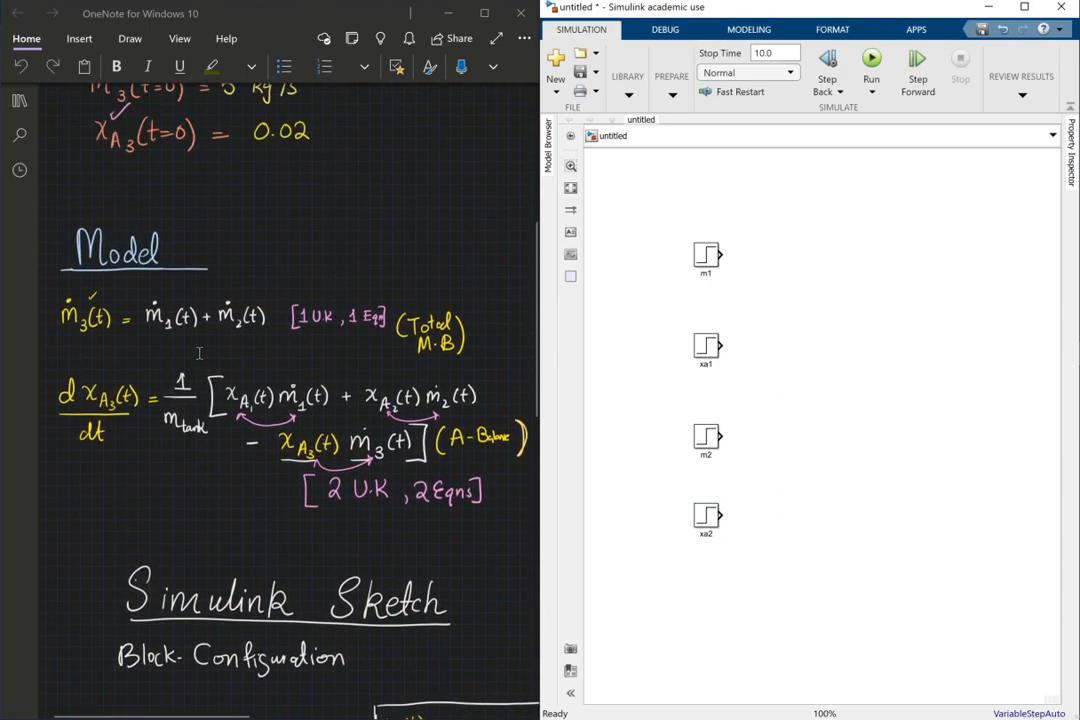
Insert an Add block via quick-insert search 'add'.
scroll("down", 3)
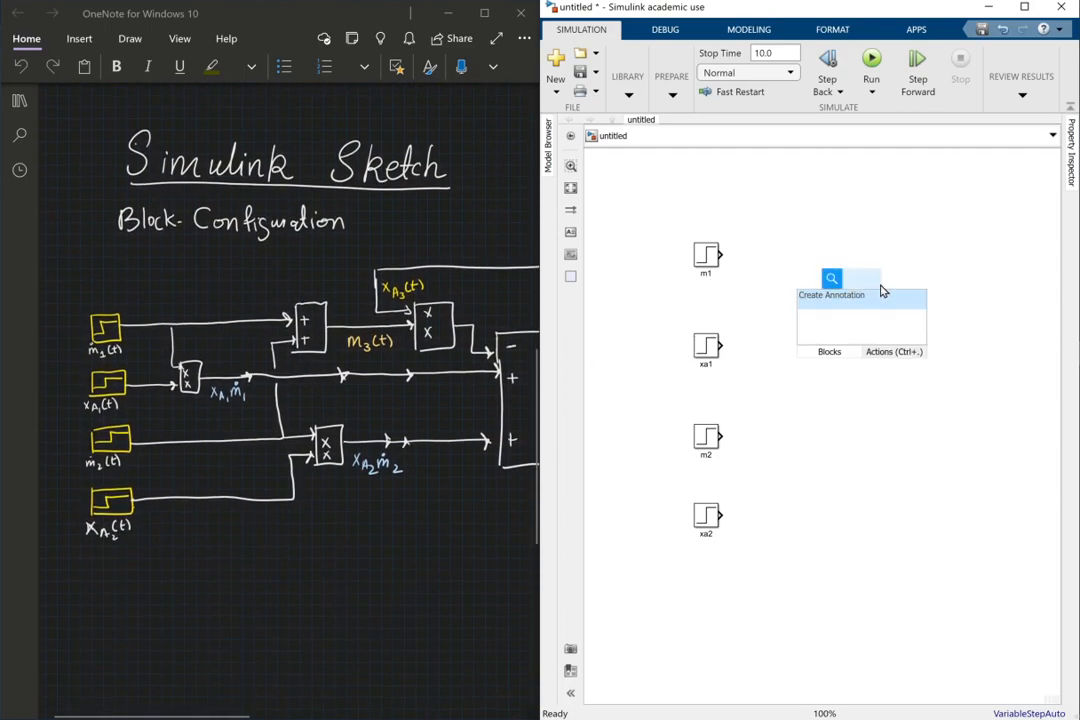
type("add")
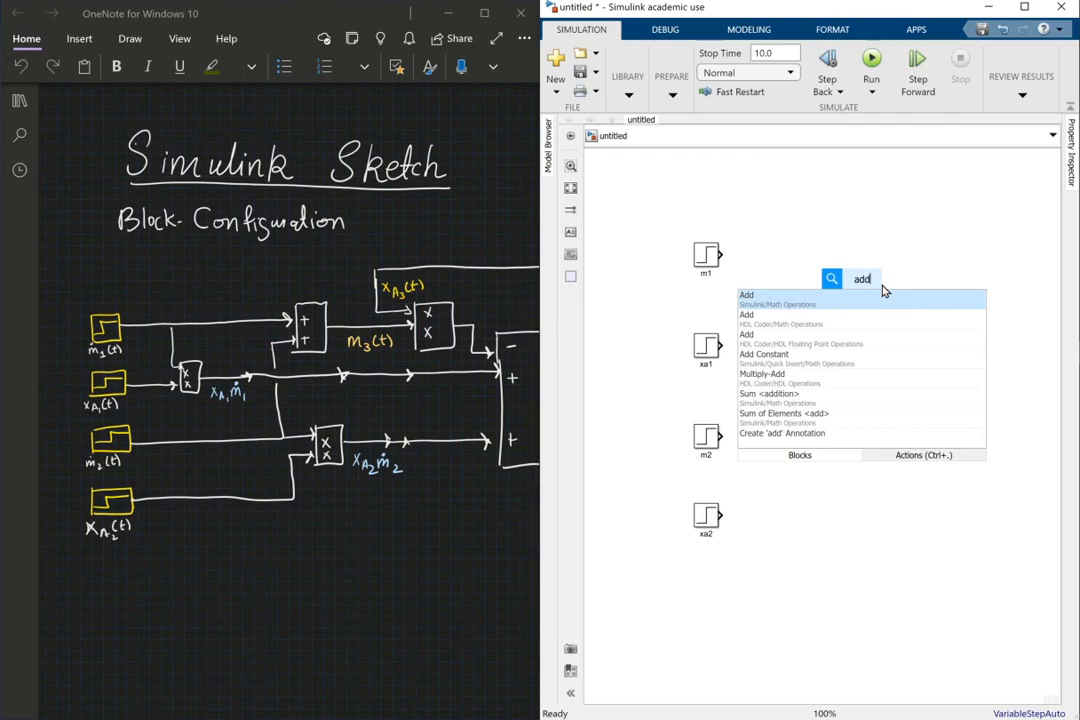
left_click(746, 296)
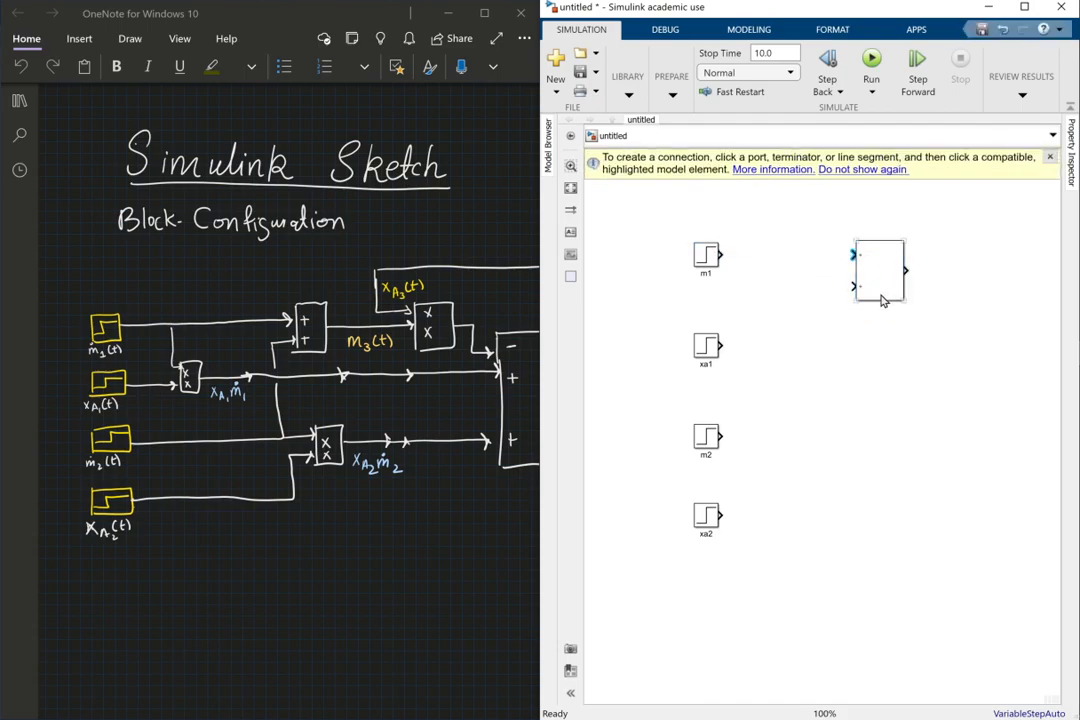
Wire m1 and m2 into the Add block and label its output signal m3.
left_click(852, 256)
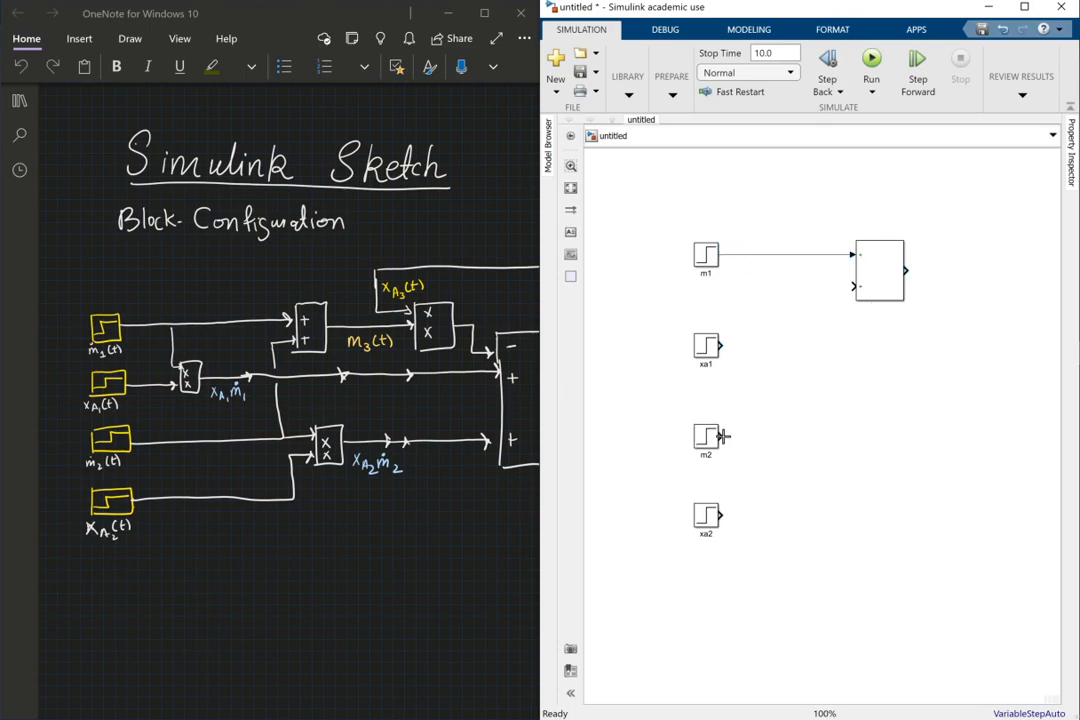
left_click_drag(724, 436, 852, 288)
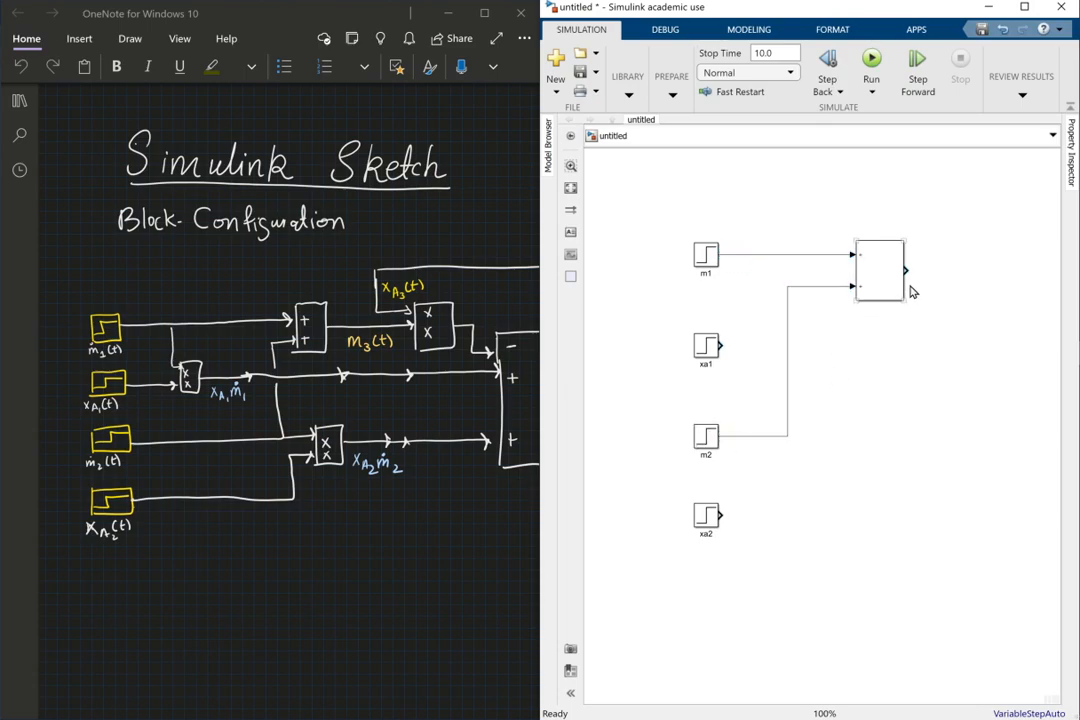
left_click_drag(904, 272, 976, 272)
type("m3")
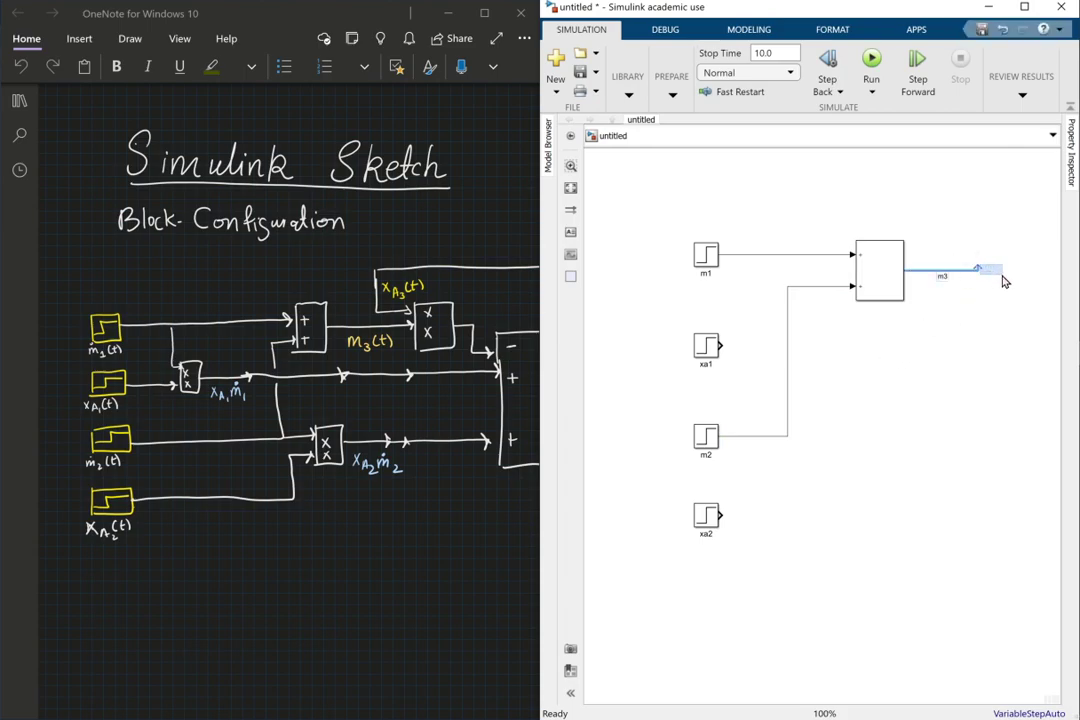
right_click(970, 272)
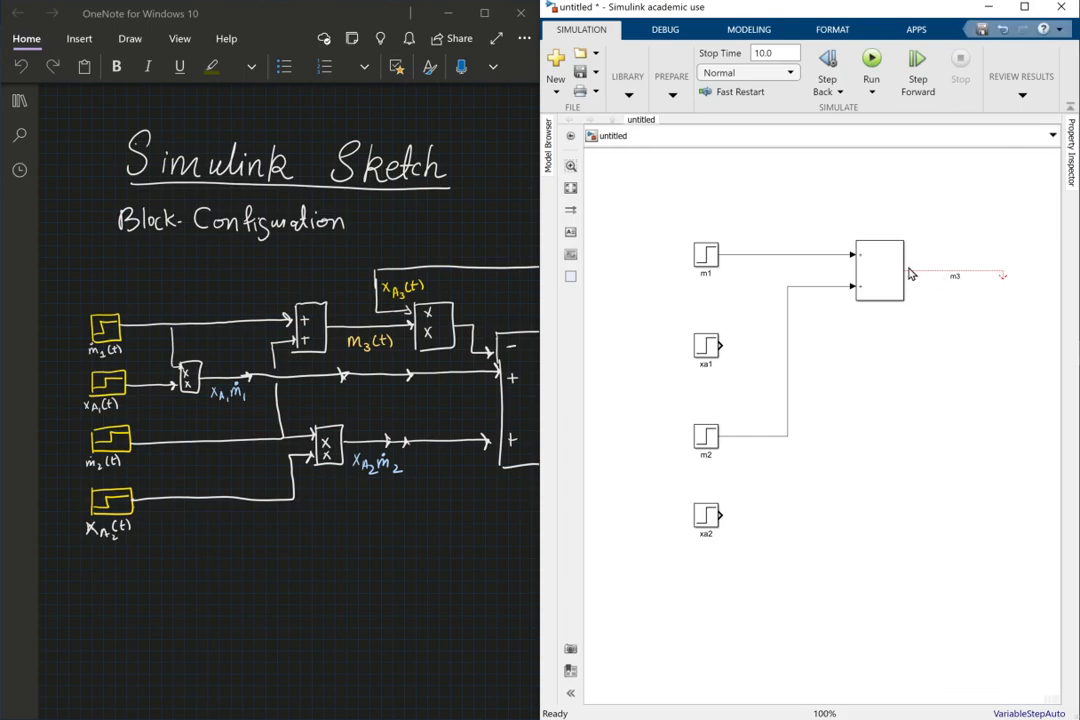
mouse_move(964, 276)
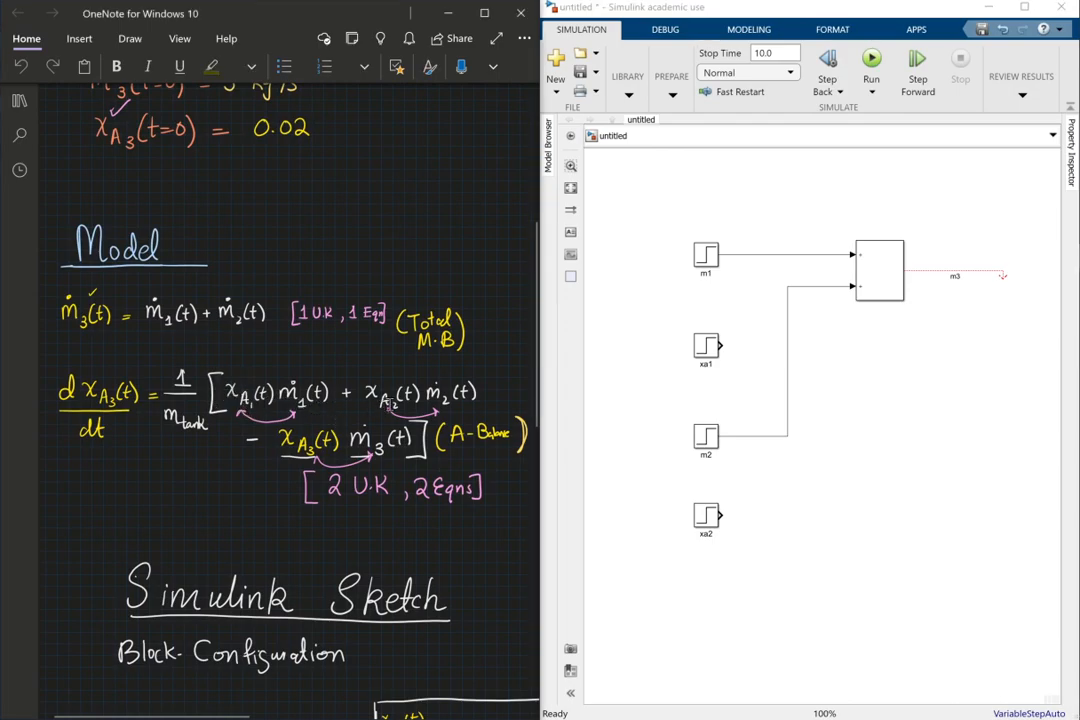
mouse_move(732, 496)
type("pro")
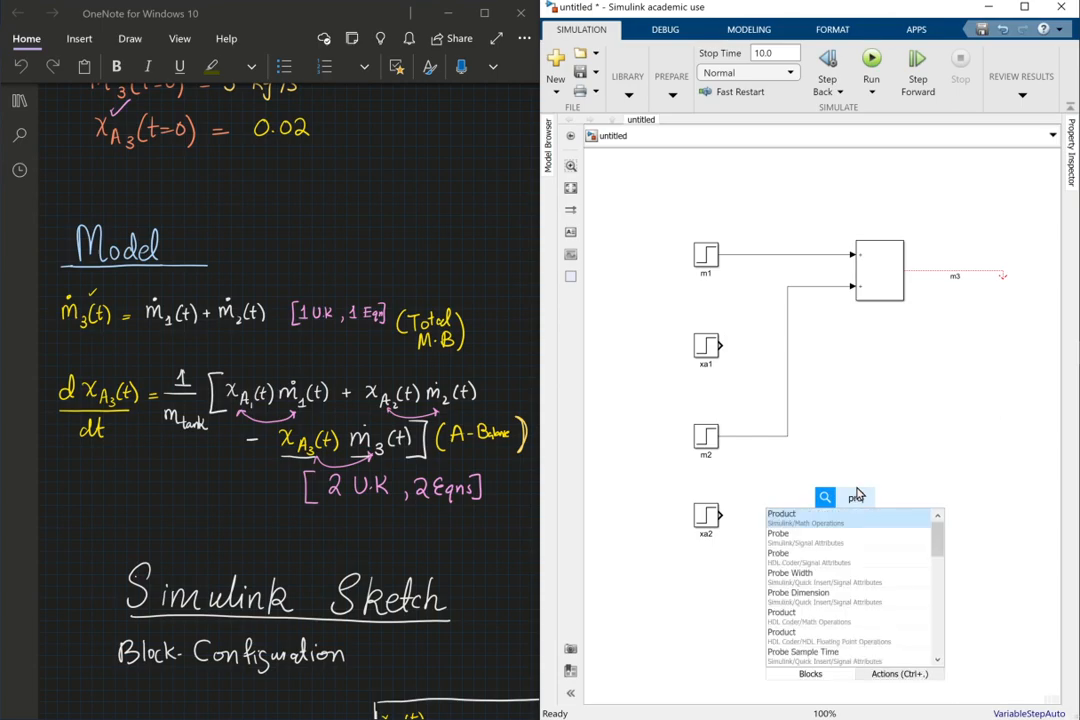
Place three Product blocks: beside xa1, to the right, and at the end of m3.
left_click(782, 512)
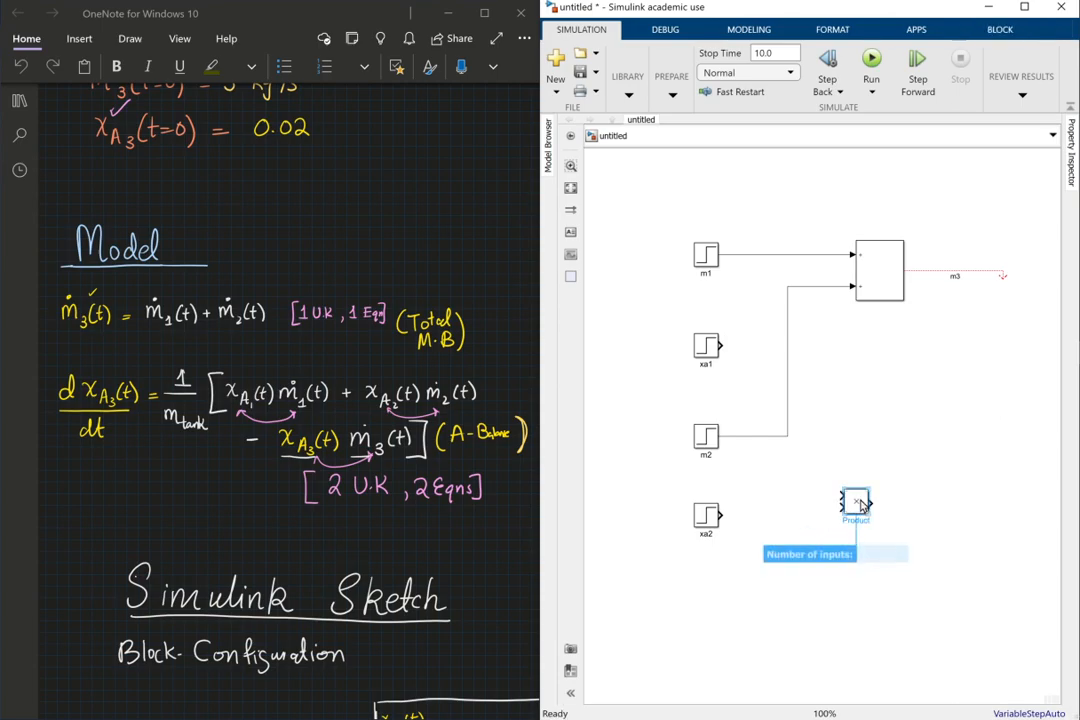
left_click_drag(856, 504, 764, 352)
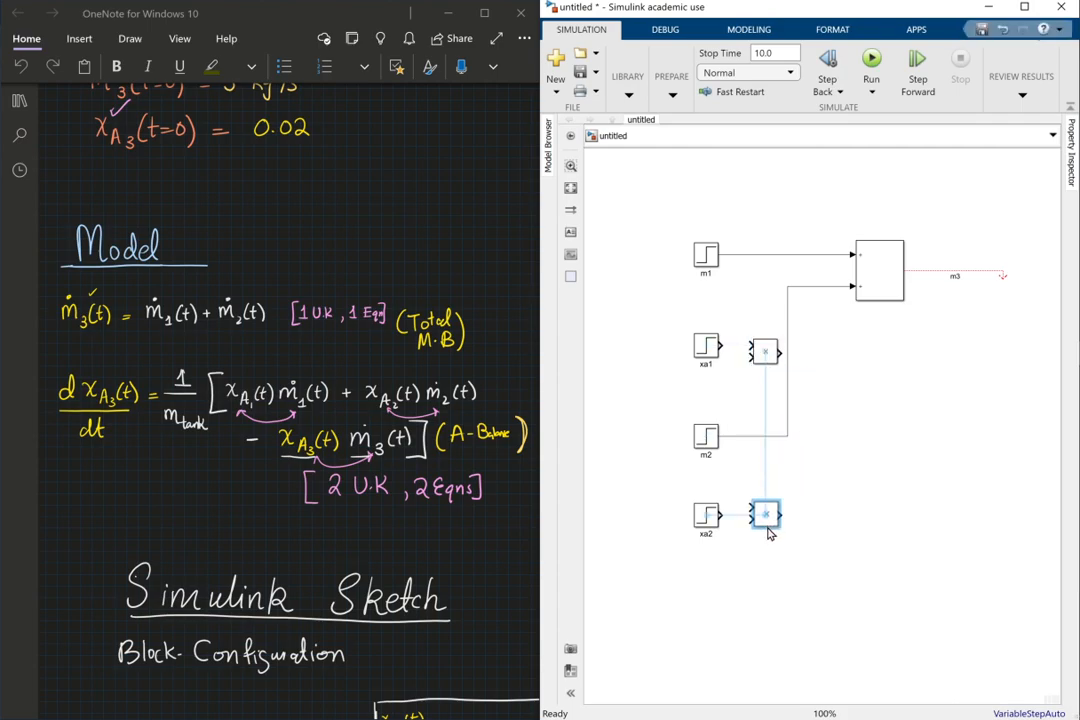
left_click_drag(764, 516, 918, 444)
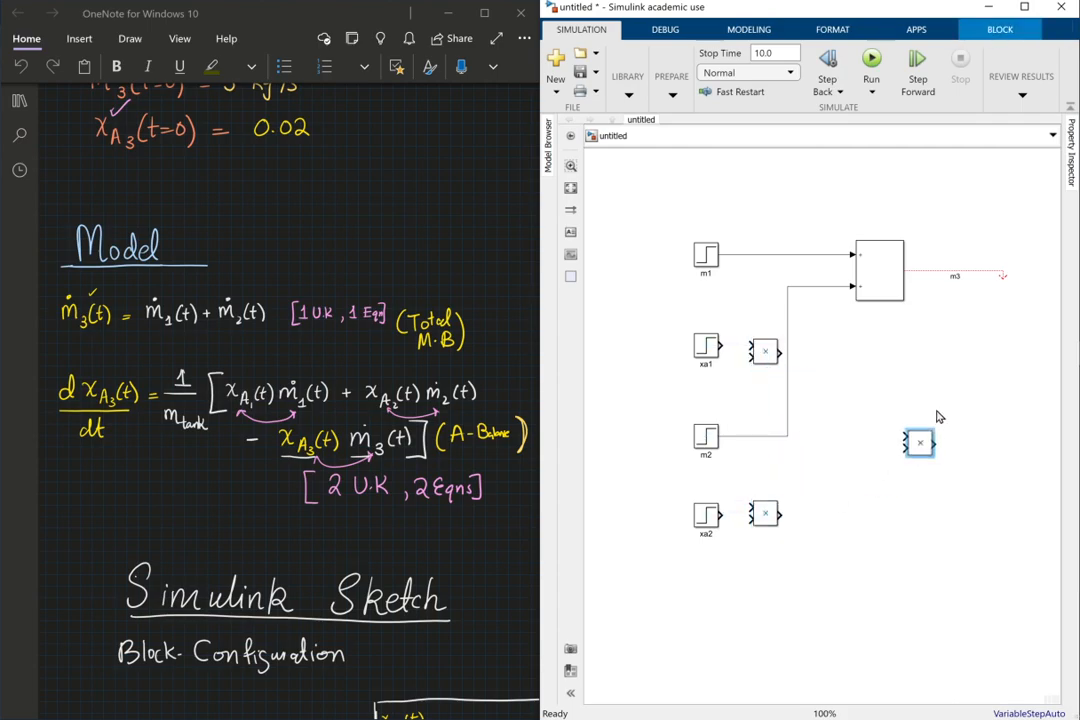
left_click_drag(918, 444, 1032, 272)
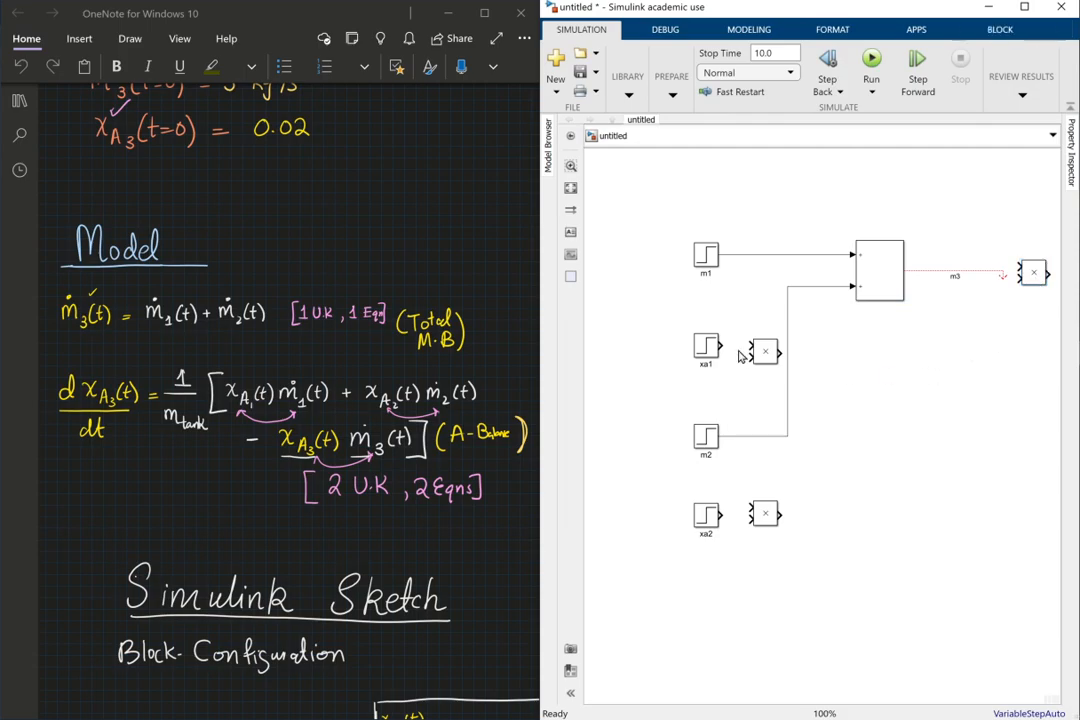
Wire the product inputs and label the m3 product's second input xa3.
left_click(764, 352)
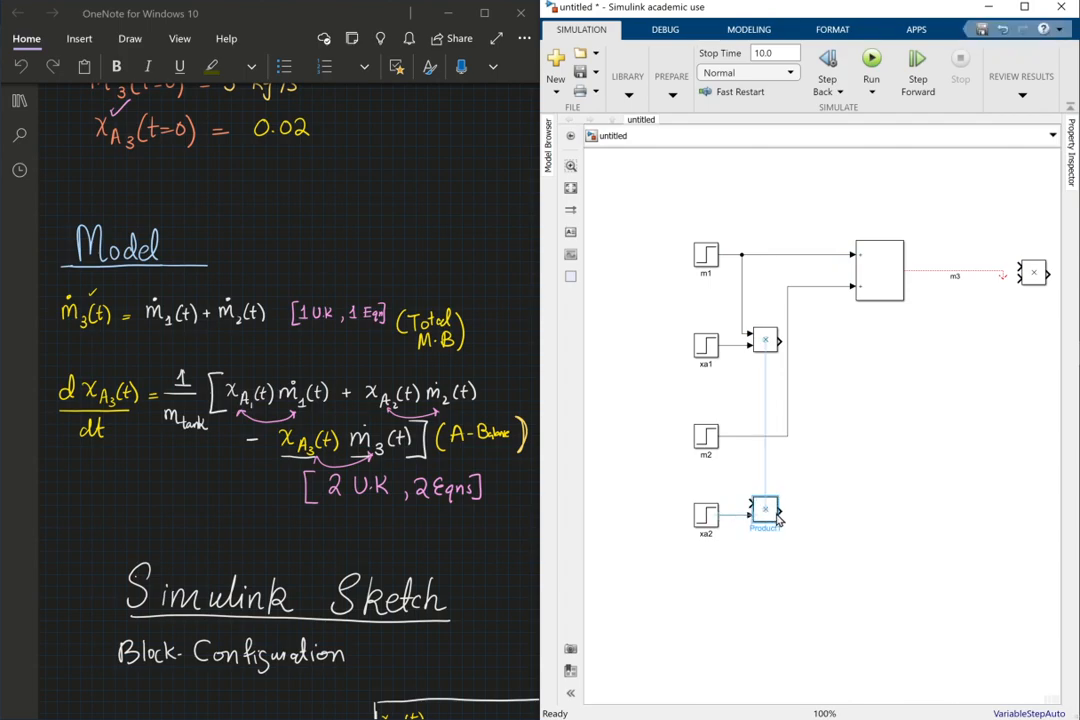
left_click(776, 510)
type("xa3")
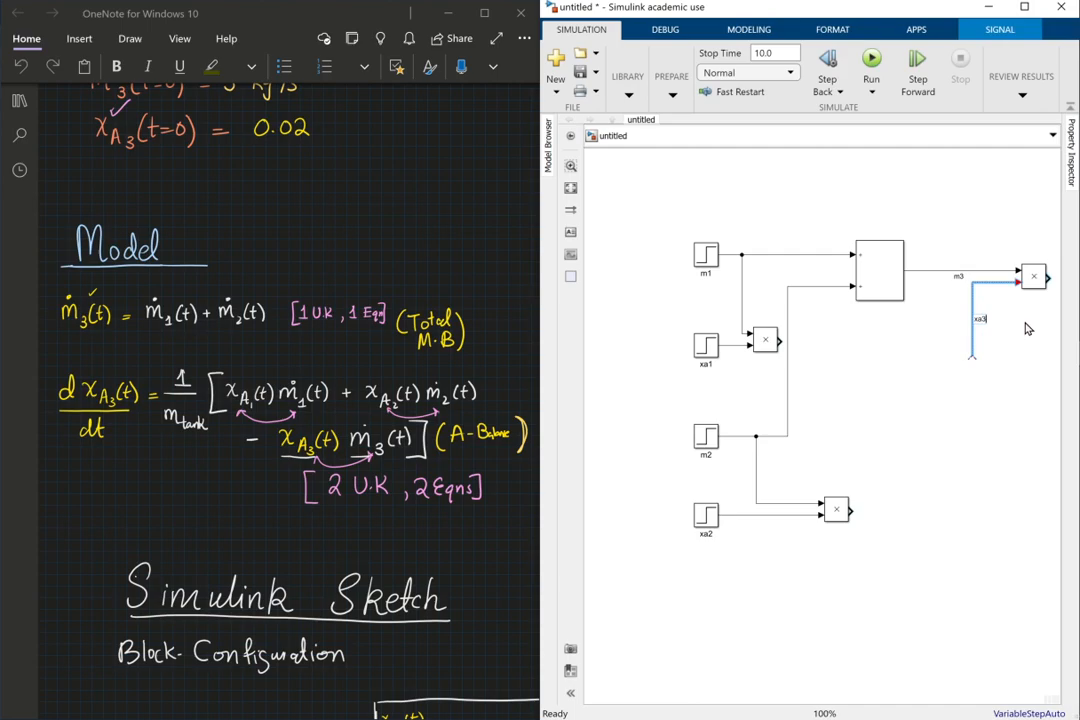
scroll("down", 3)
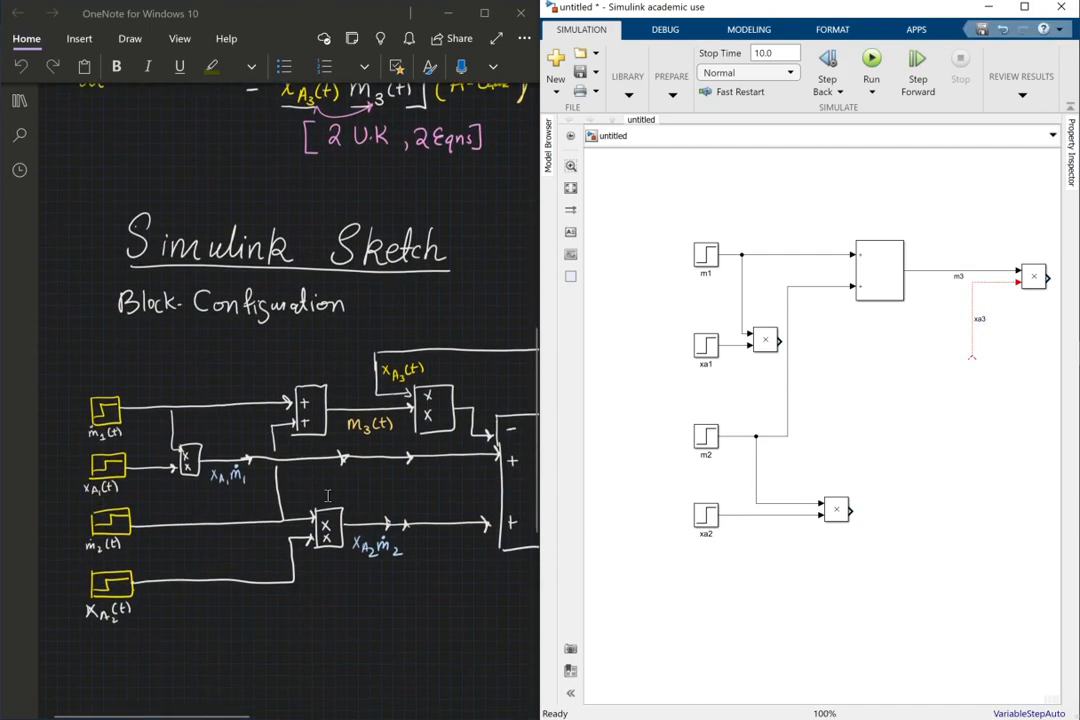
scroll("down", 3)
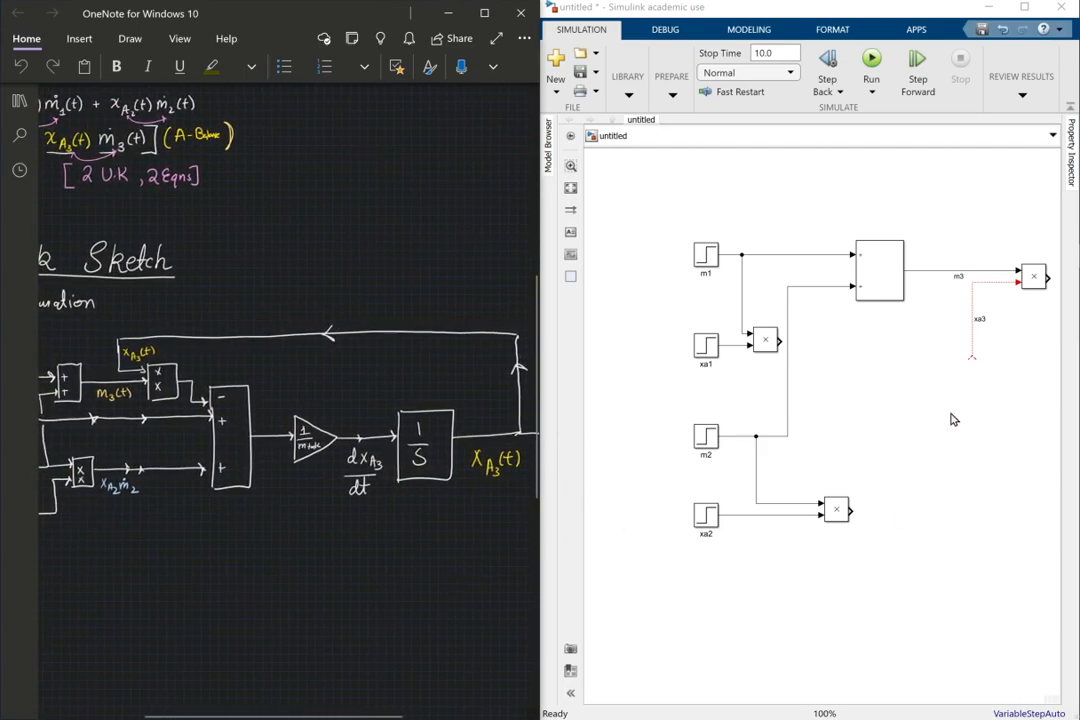
mouse_move(868, 464)
type("add")
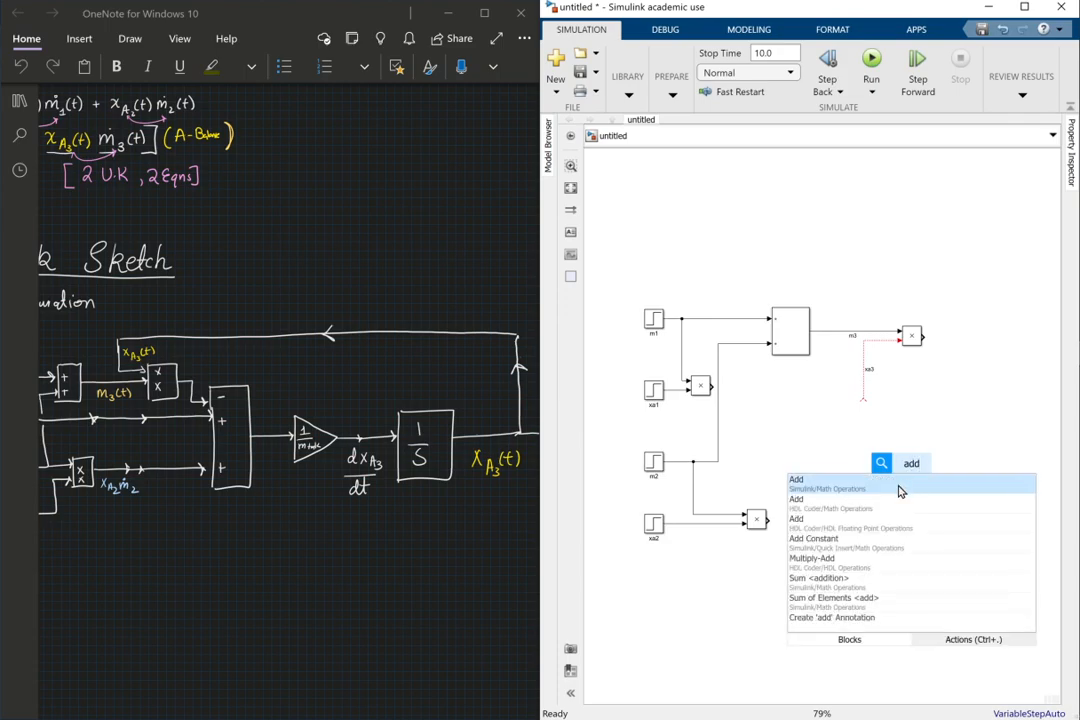
Insert an enlarged Add block and set its list of signs for three inputs.
left_click(796, 478)
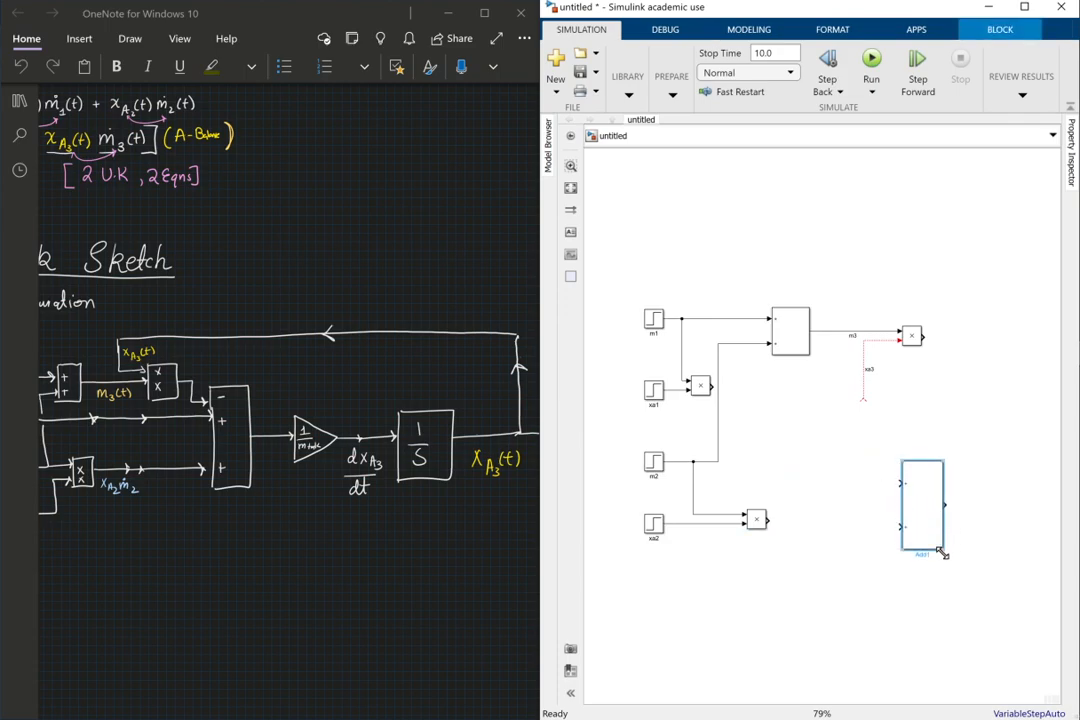
left_click_drag(924, 510, 938, 486)
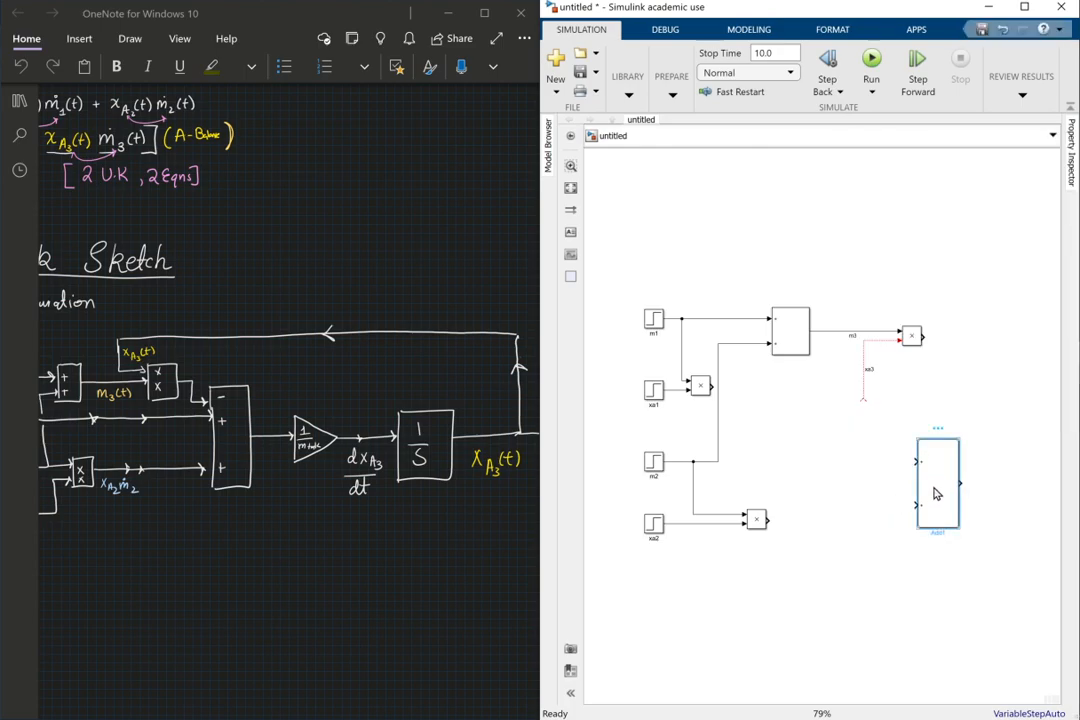
double_click(936, 482)
type("++-")
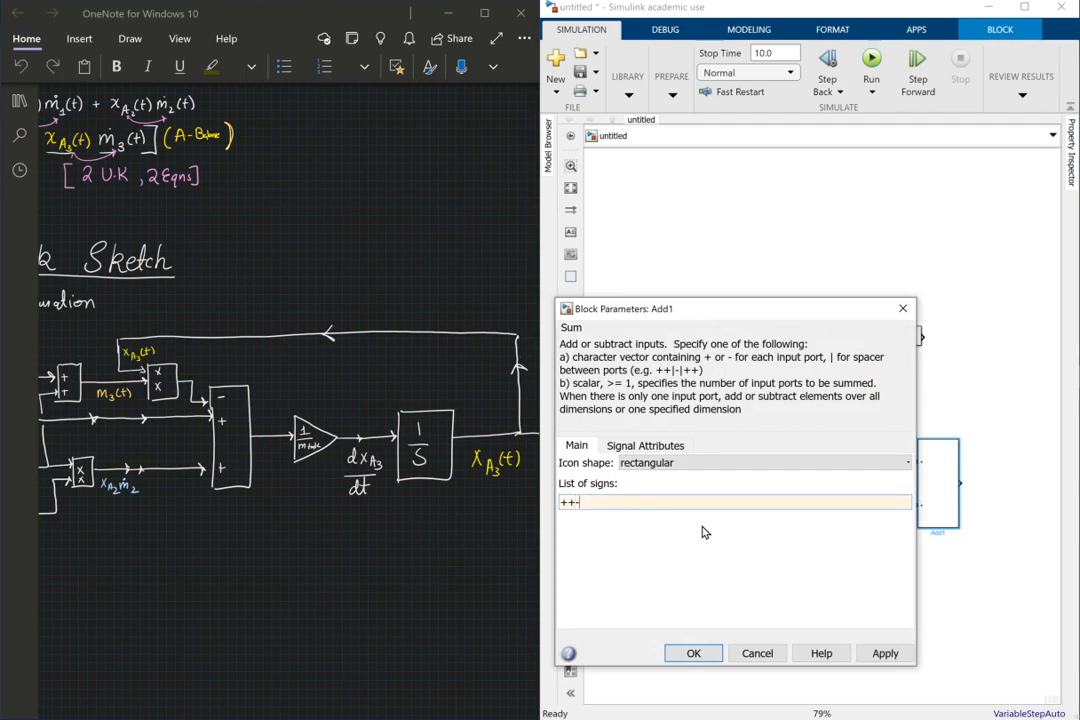
left_click(692, 652)
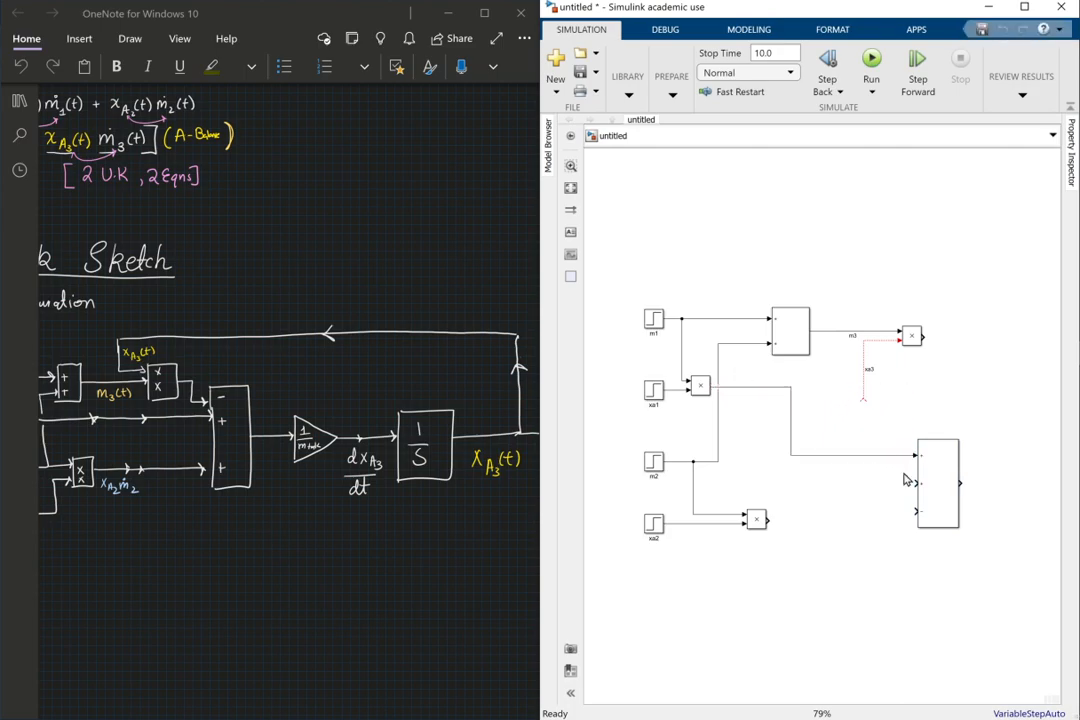
mouse_move(820, 448)
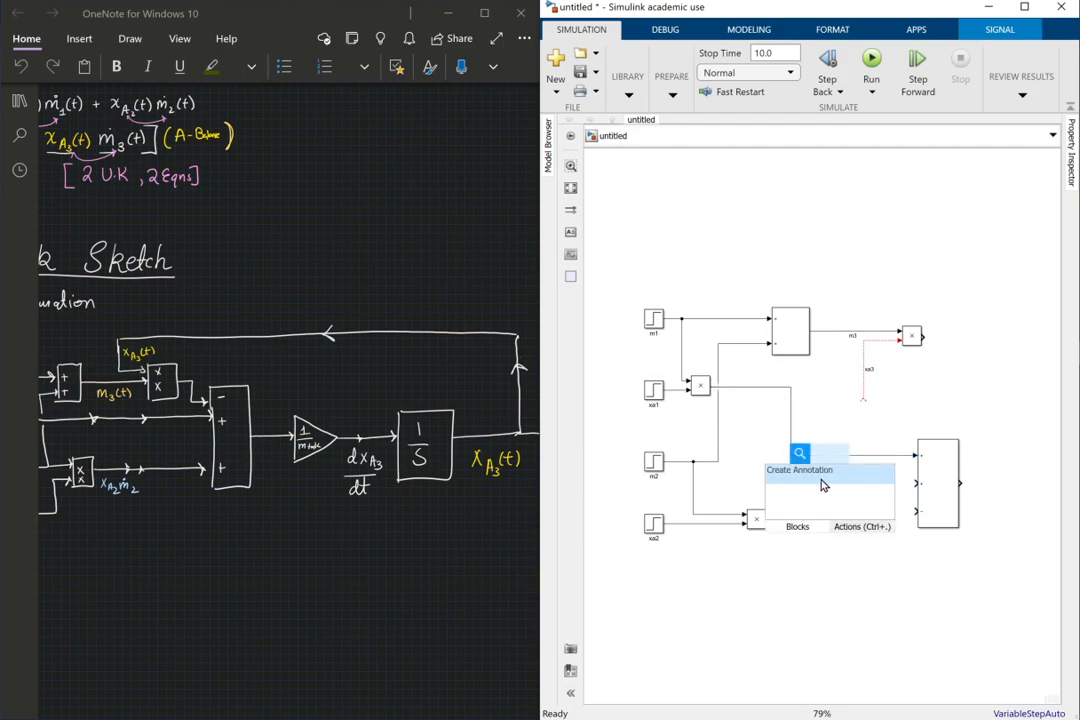
Label the first product's output signal xa1m1 feeding the sum block.
type("x")
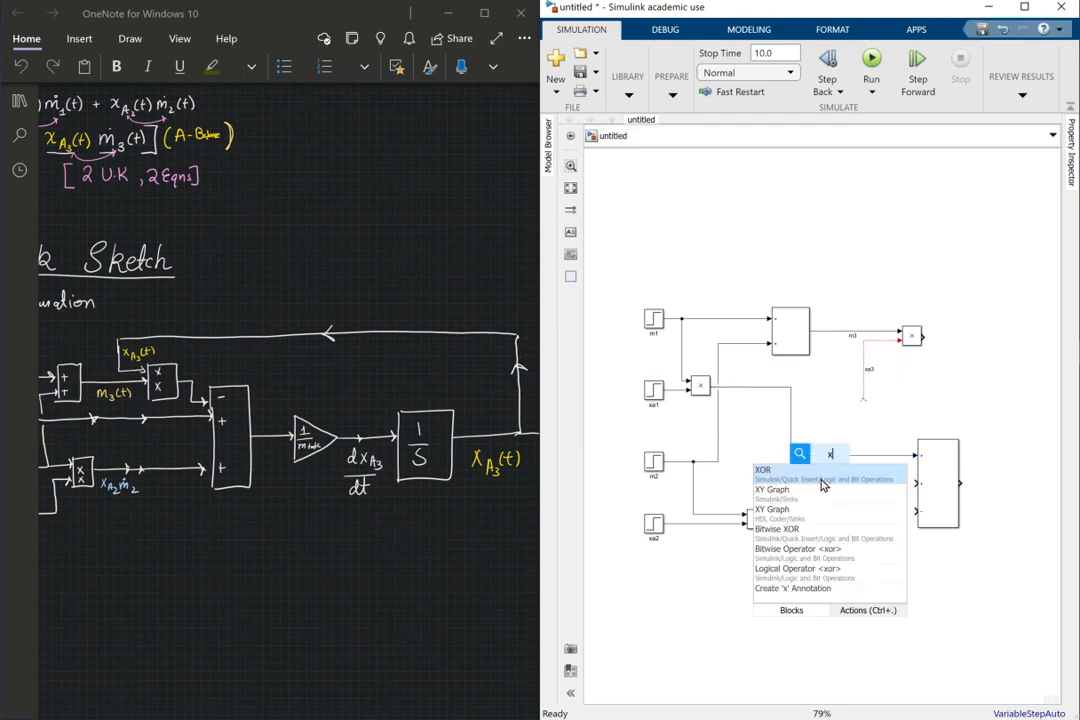
type("a1m1")
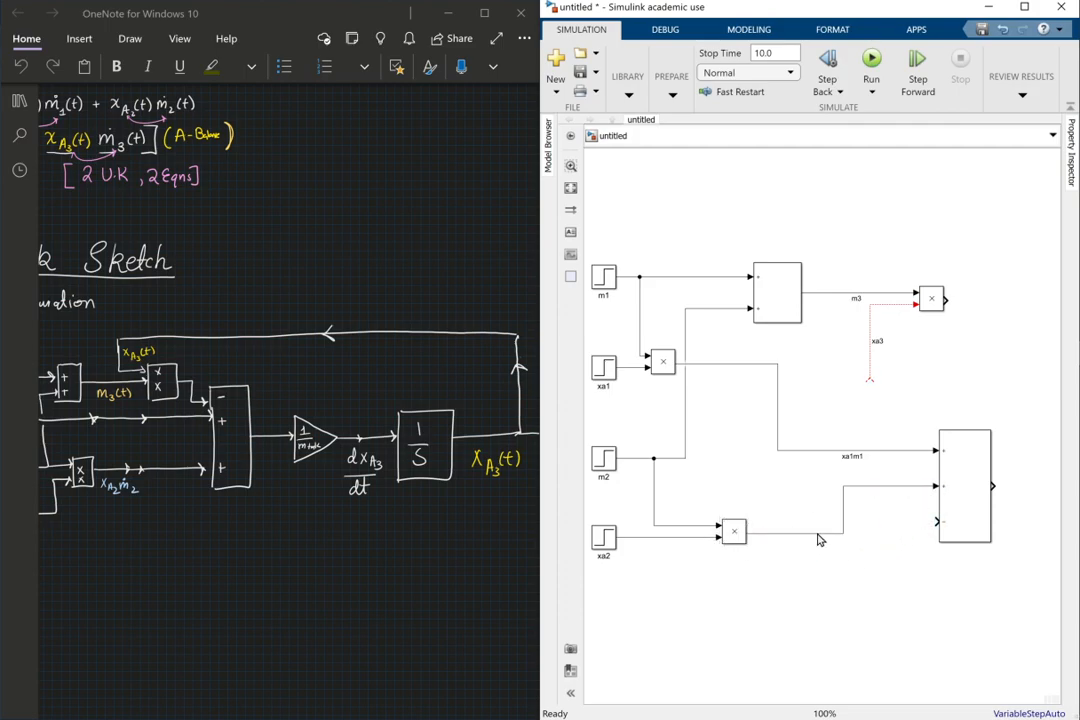
Route the xa3m3 product output into the sum block's remaining input.
left_click(790, 520)
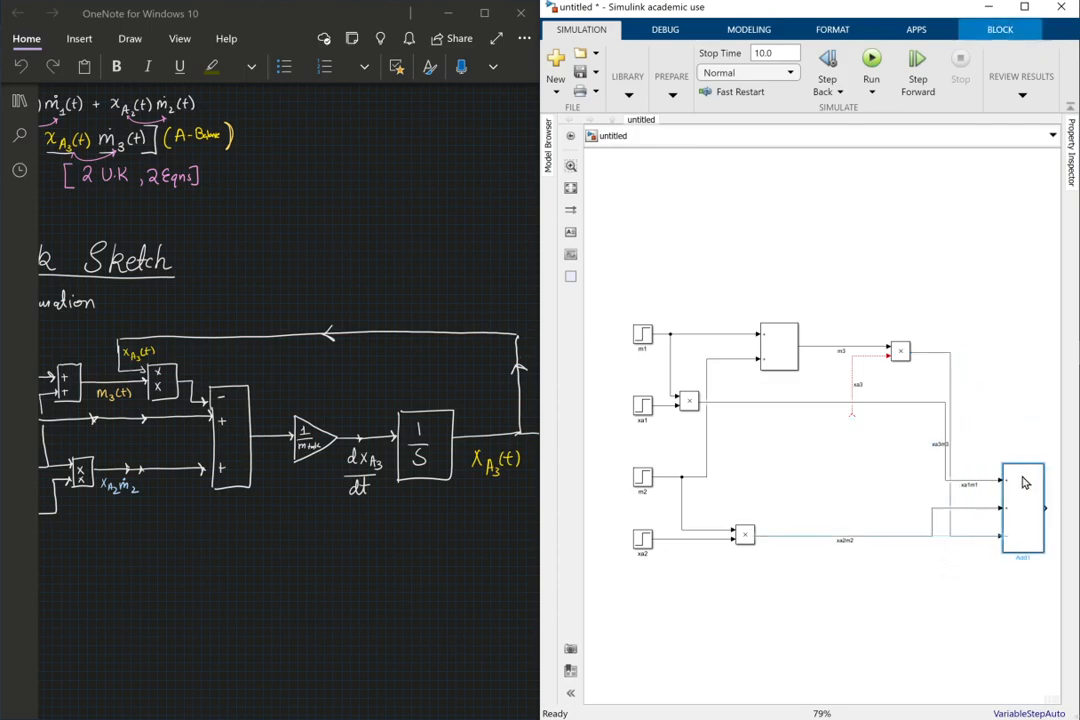
left_click_drag(1024, 508, 988, 508)
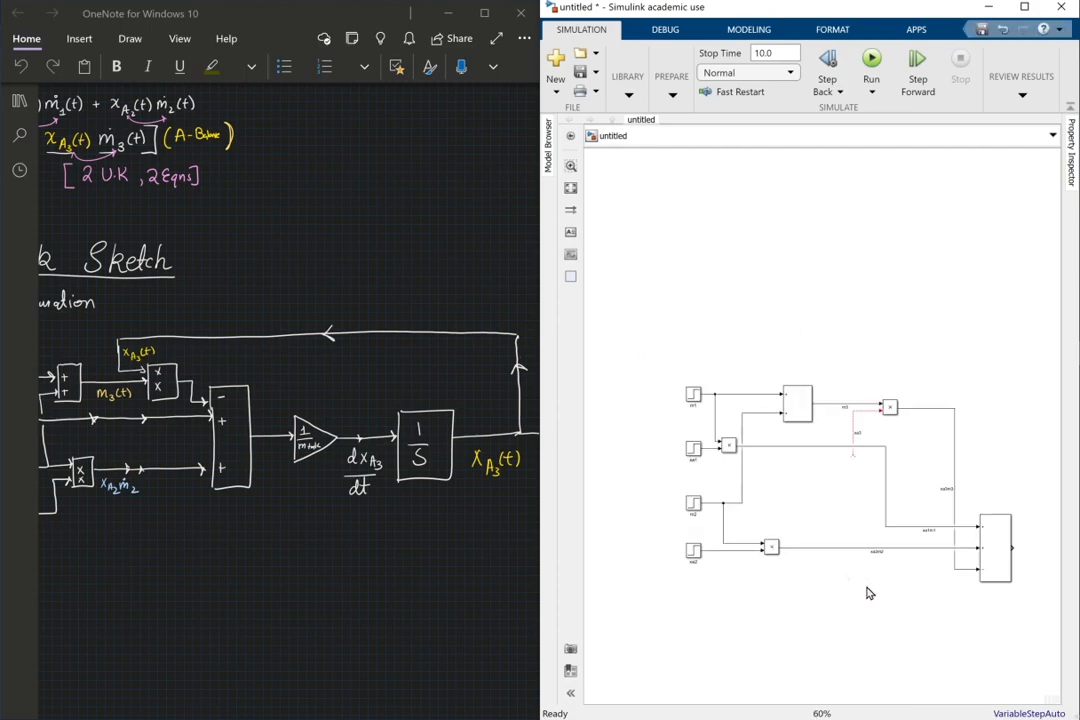
mouse_move(962, 620)
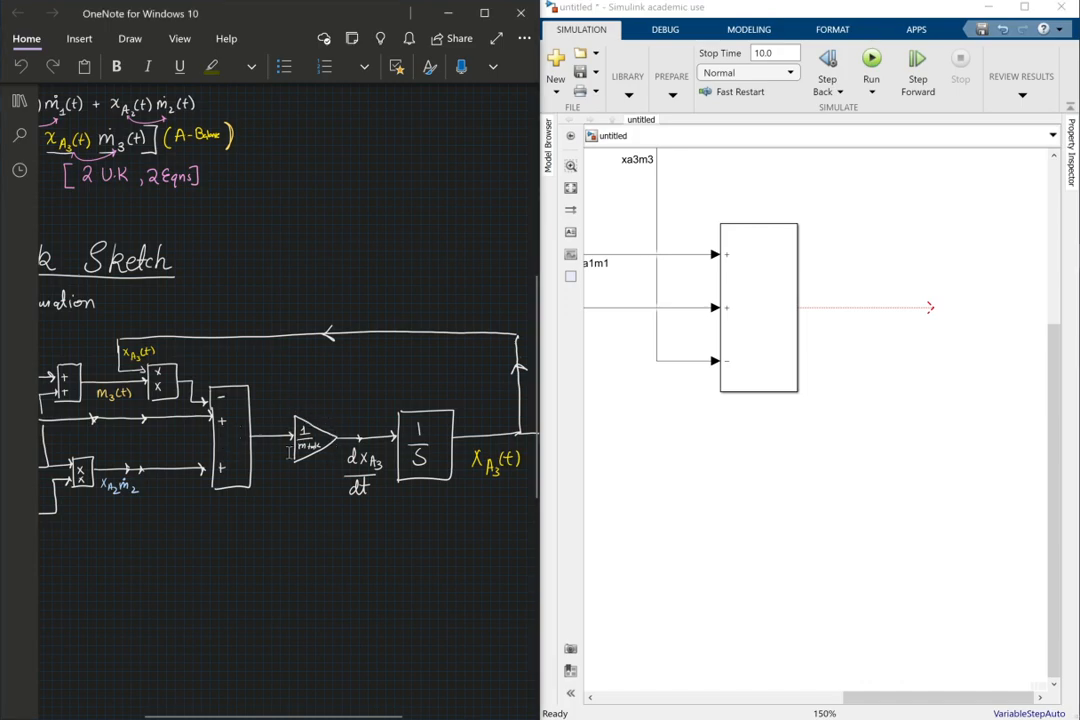
Insert a Gain block and connect the sum output to it.
double_click(820, 454)
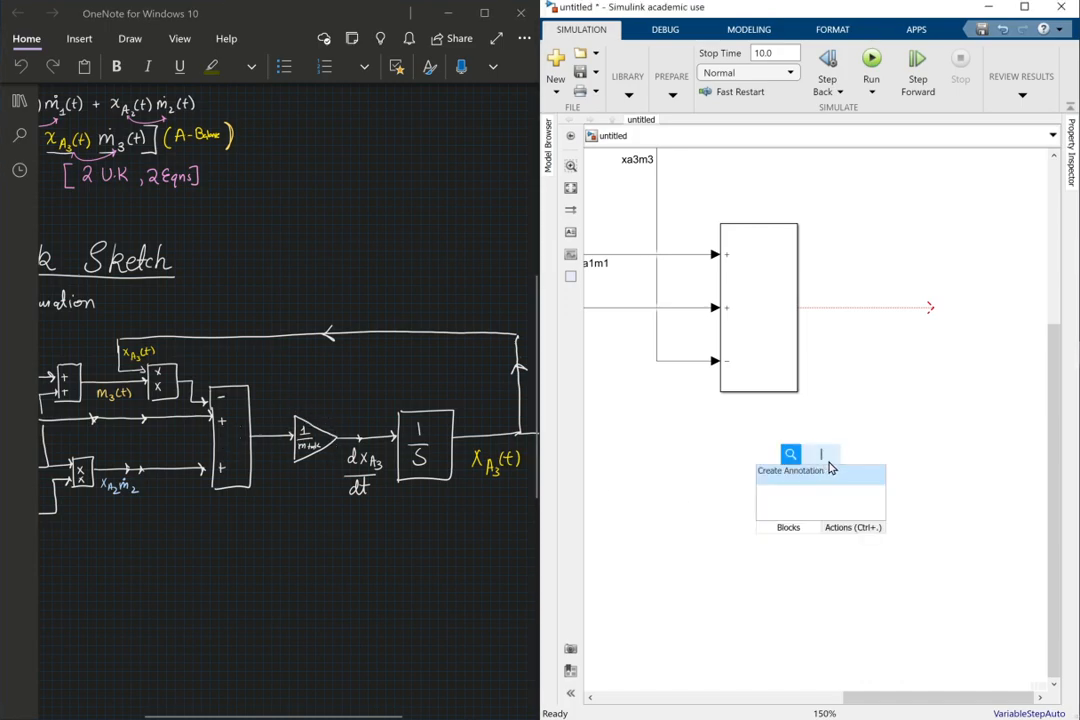
type("gain")
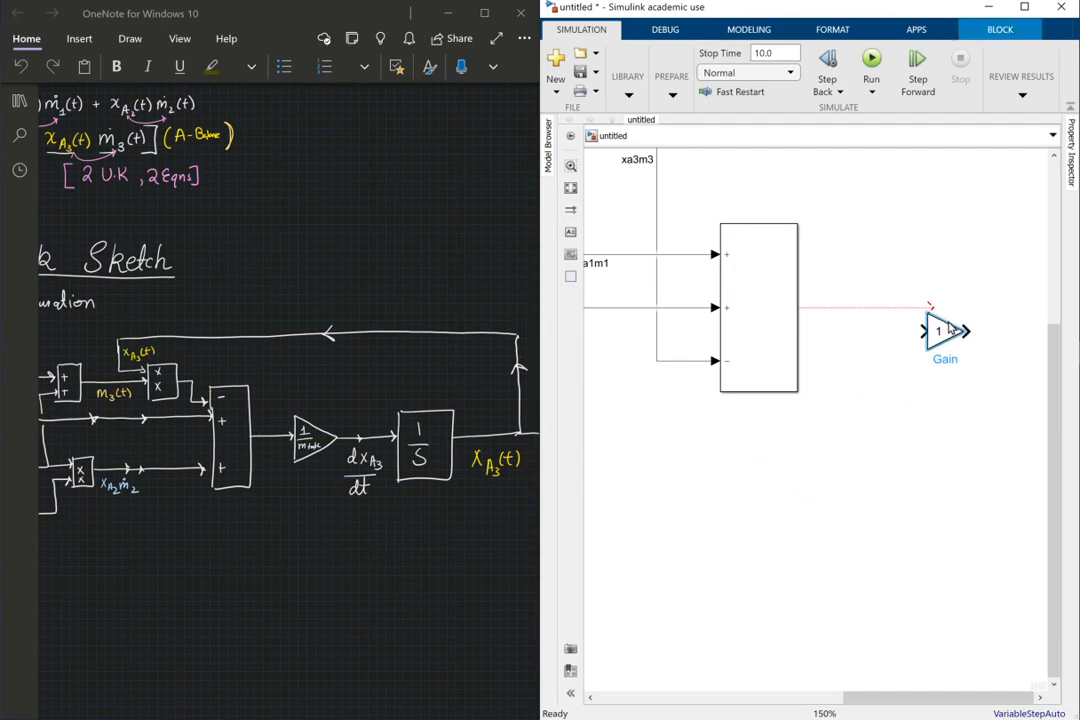
left_click_drag(944, 330, 950, 308)
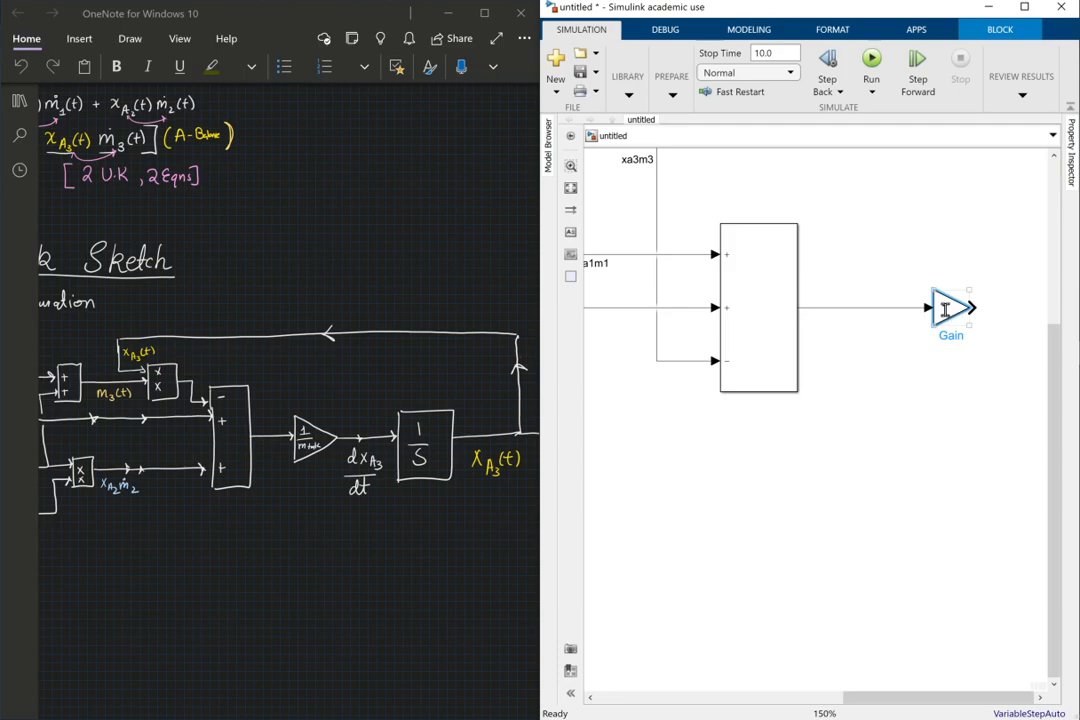
Set the Gain block's gain to 1/100, correcting the invalid entry, and verify it.
double_click(950, 308)
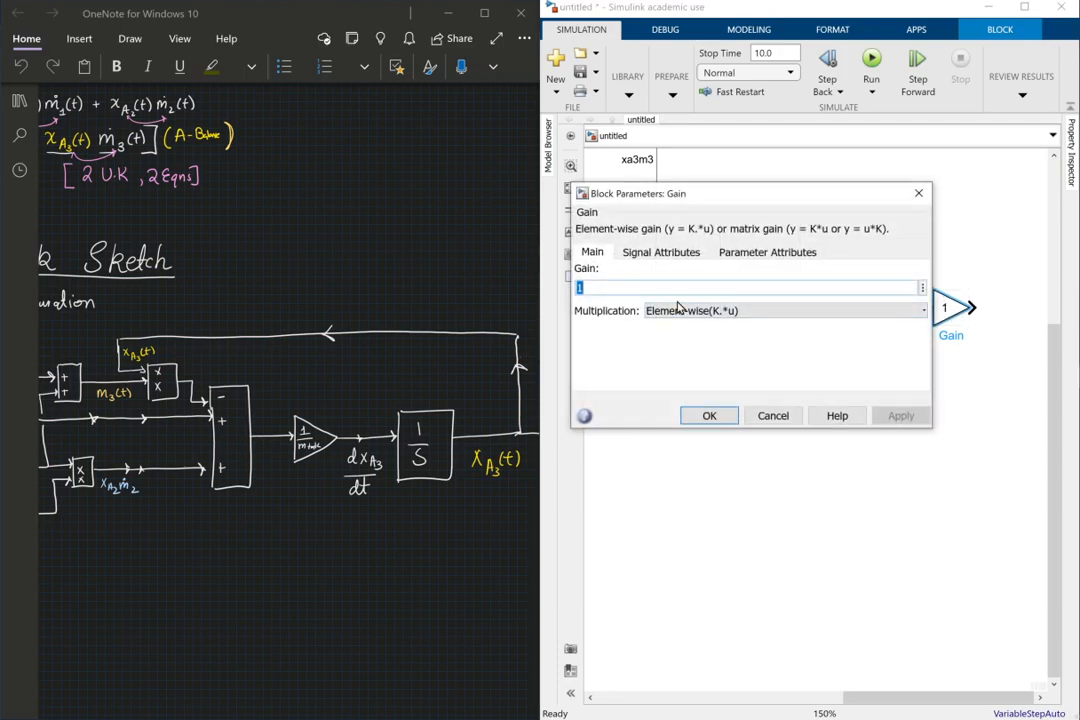
type("=")
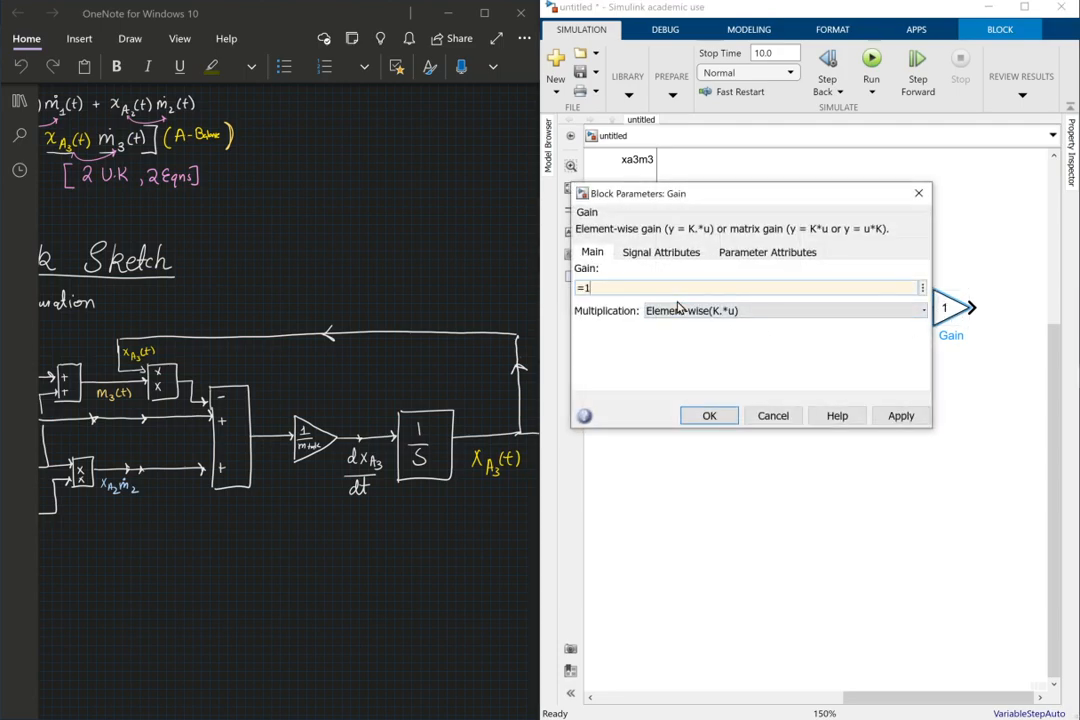
type("/1")
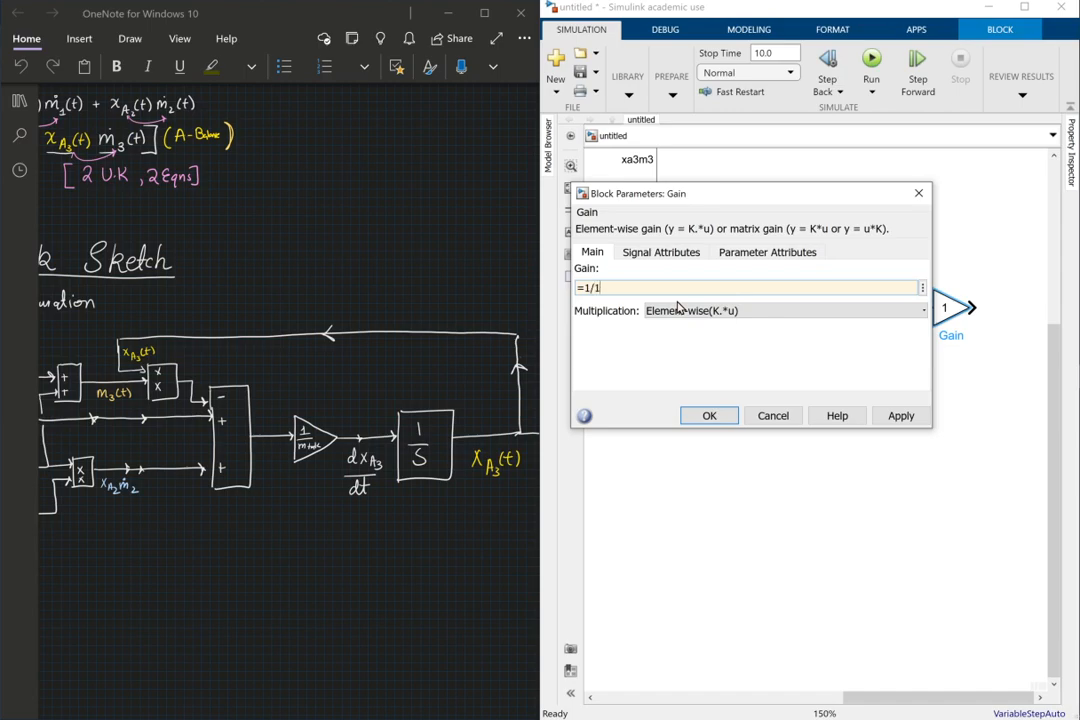
left_click(708, 414)
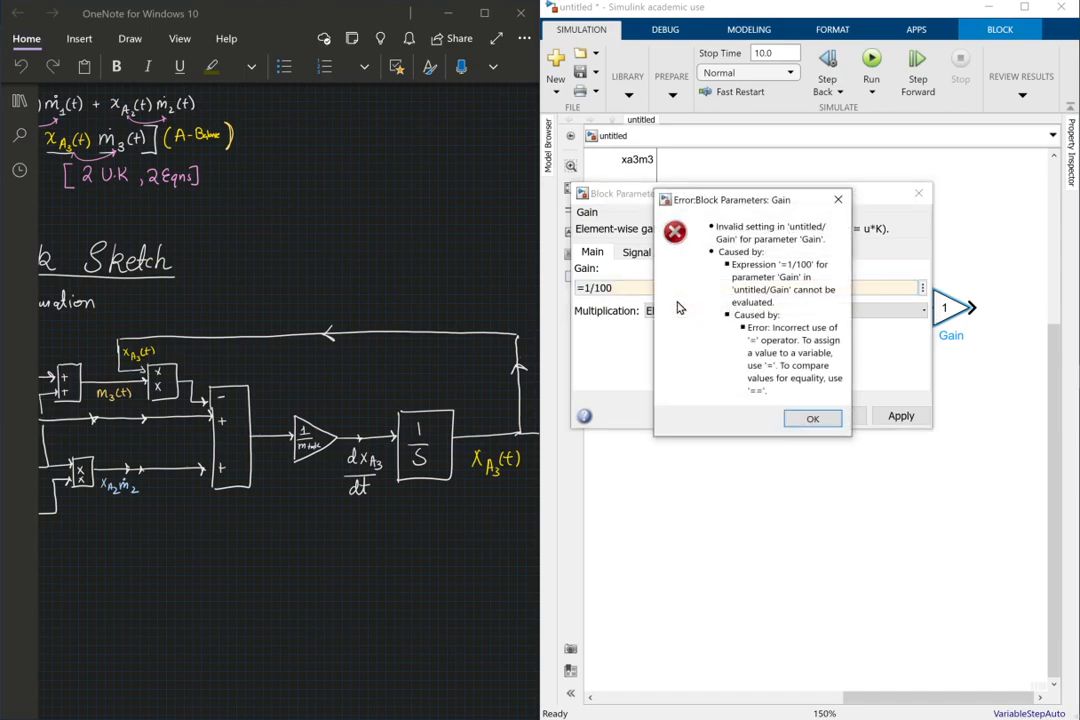
left_click(812, 418)
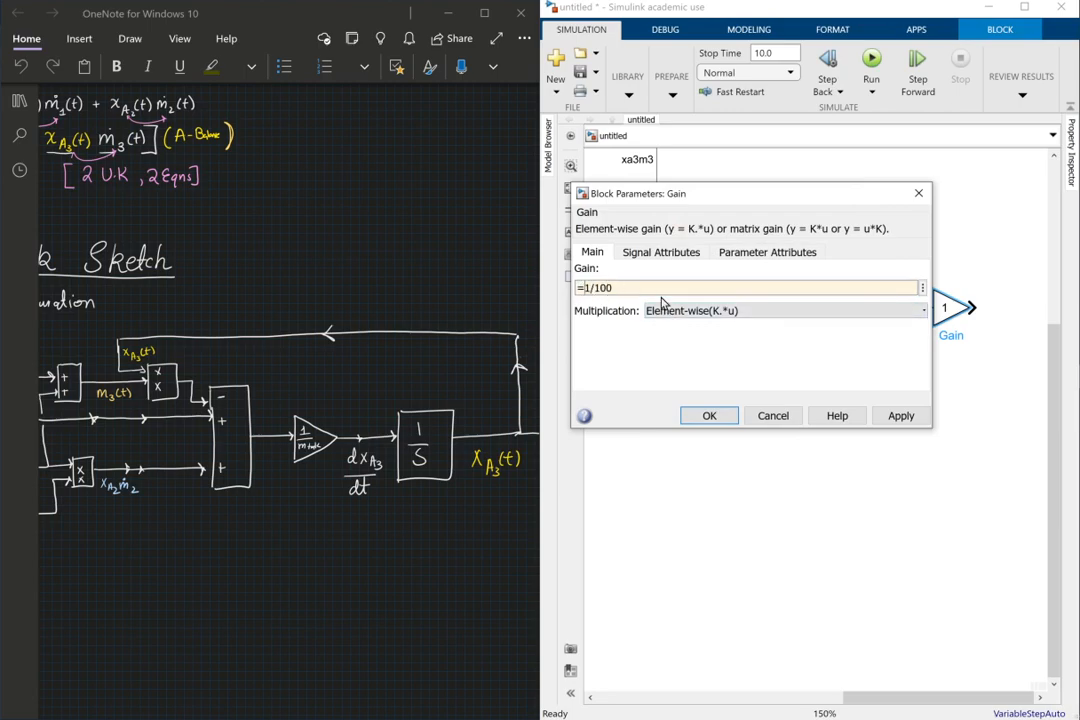
left_click(708, 414)
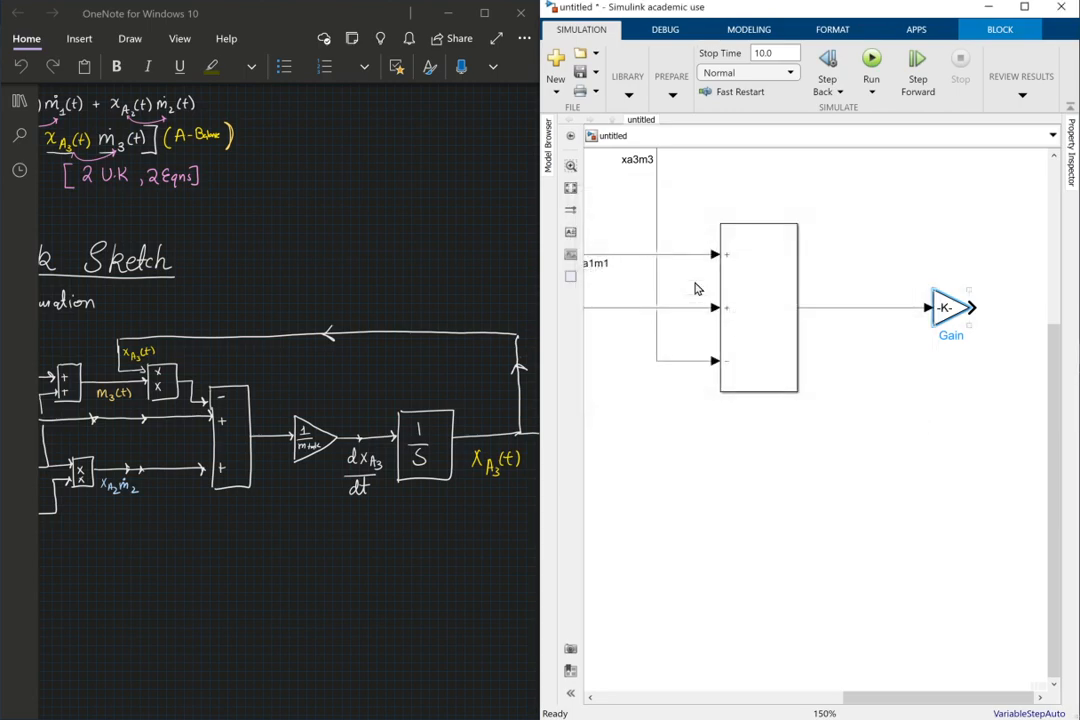
double_click(950, 308)
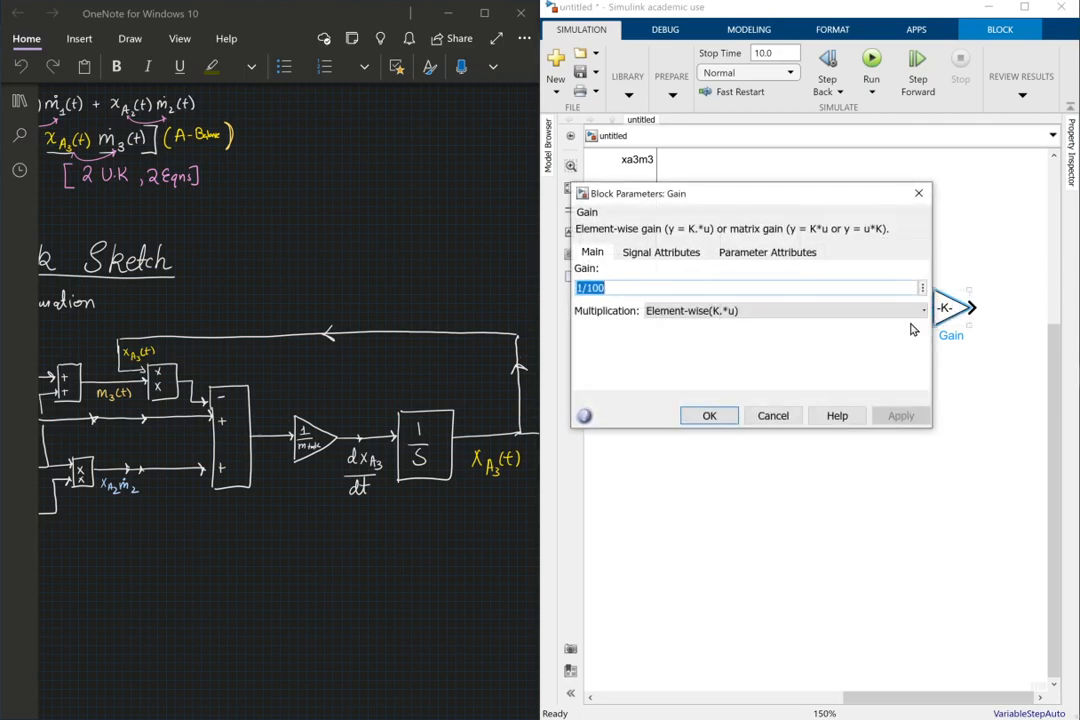
left_click(708, 414)
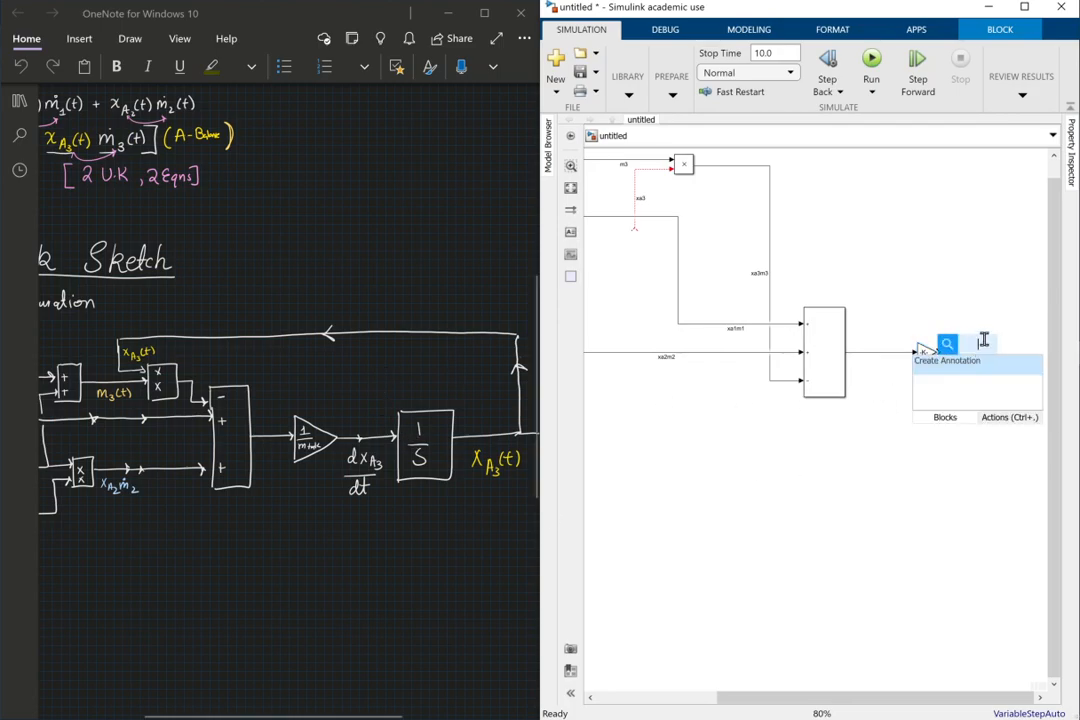
Insert an Integrator after the gain and maximize the model window.
type("integrat")
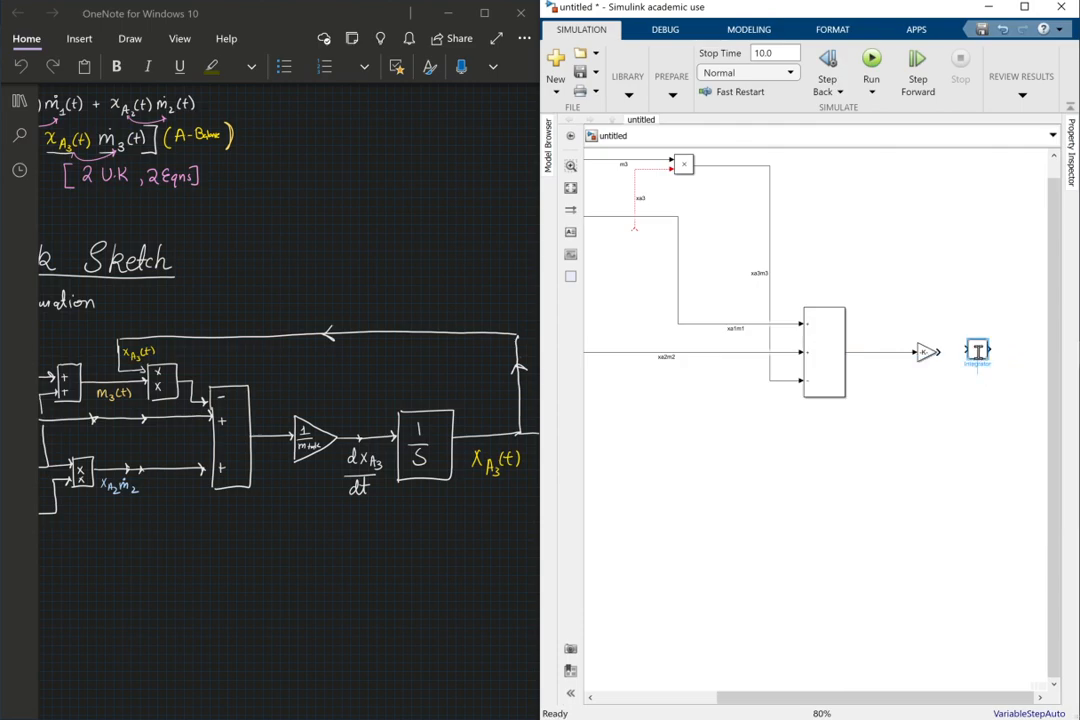
left_click(980, 360)
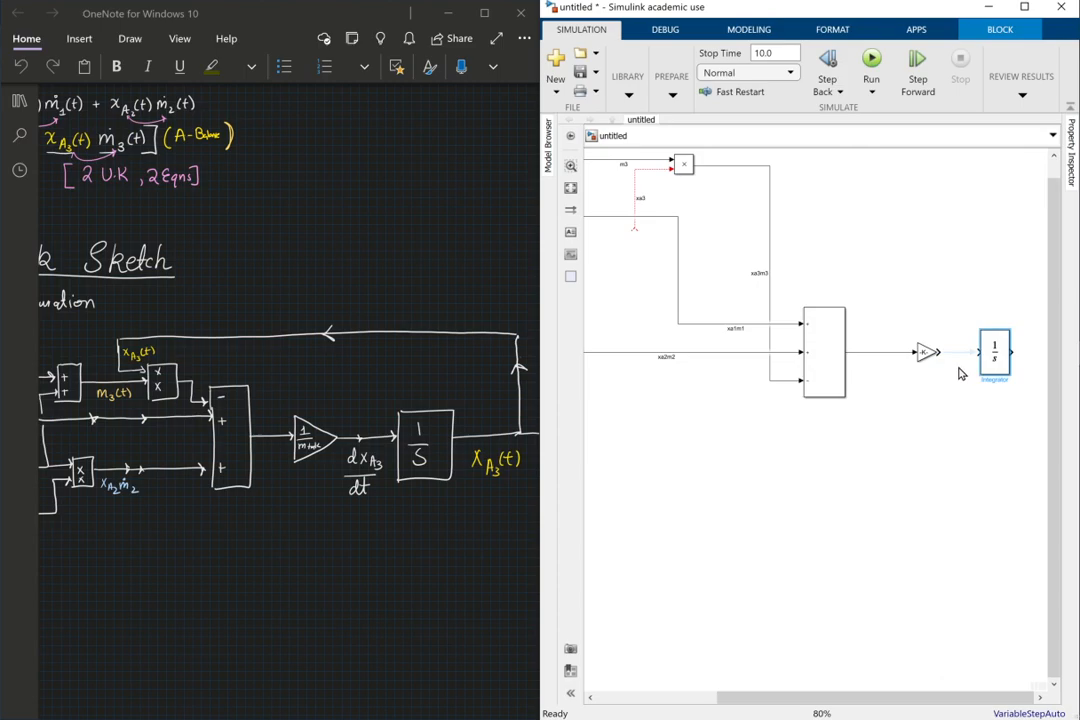
left_click(1024, 10)
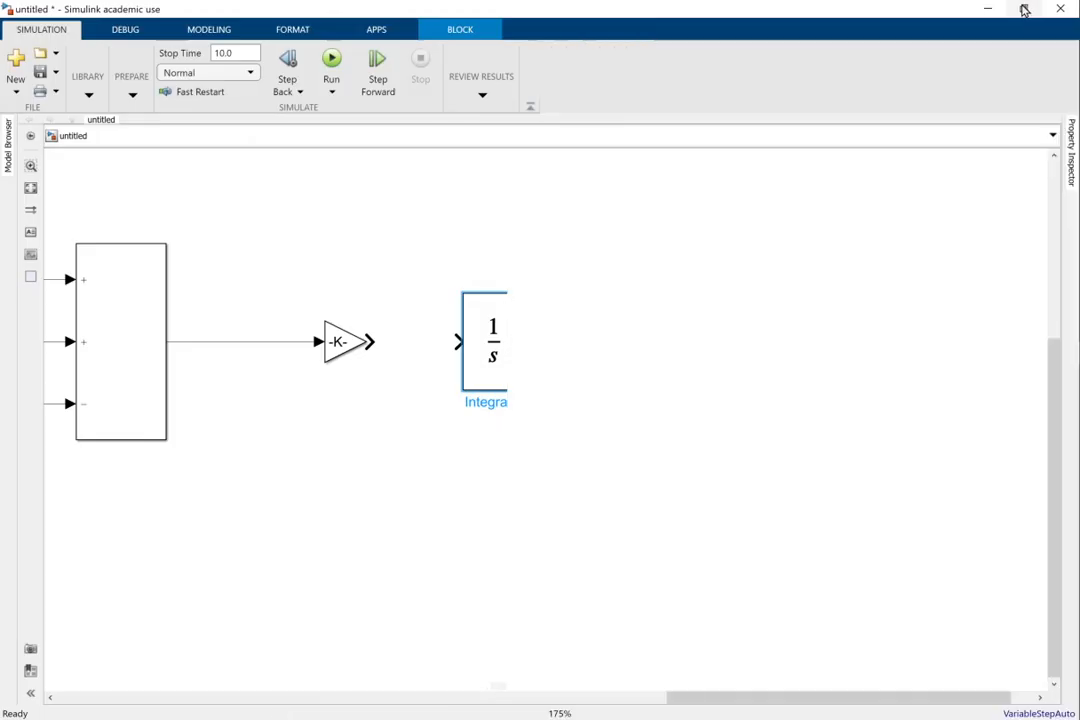
left_click(1024, 8)
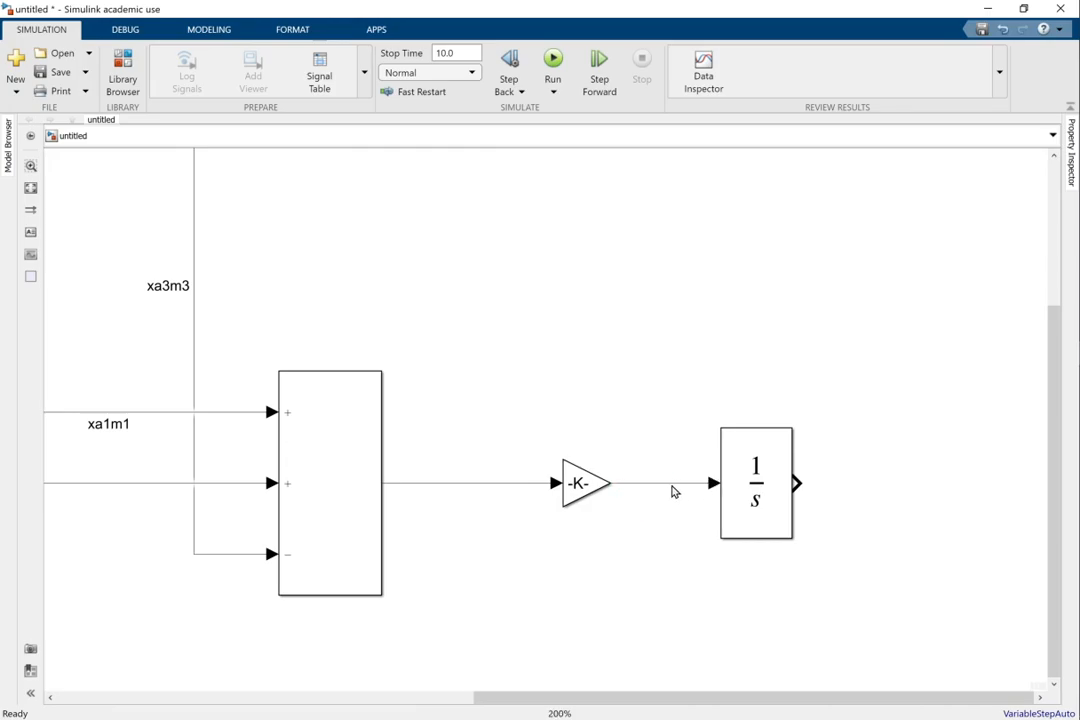
Label the gain's output dxa3dt and draw an xa3 signal from the integrator output.
left_click(670, 482)
type("dxa3dt")
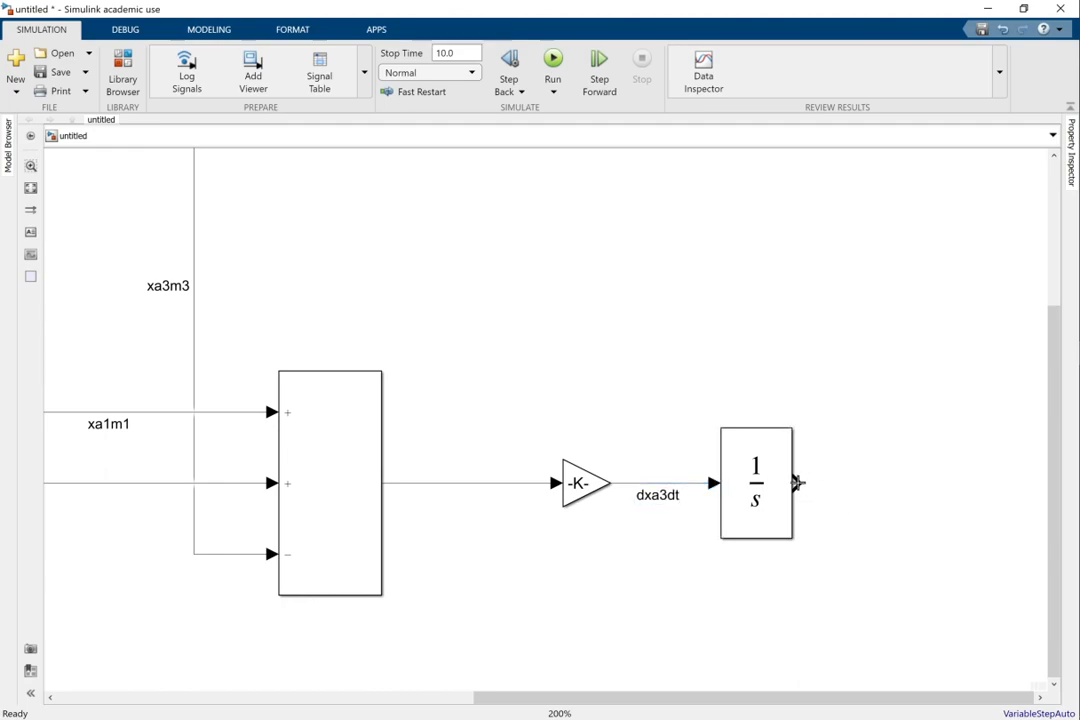
left_click(800, 482)
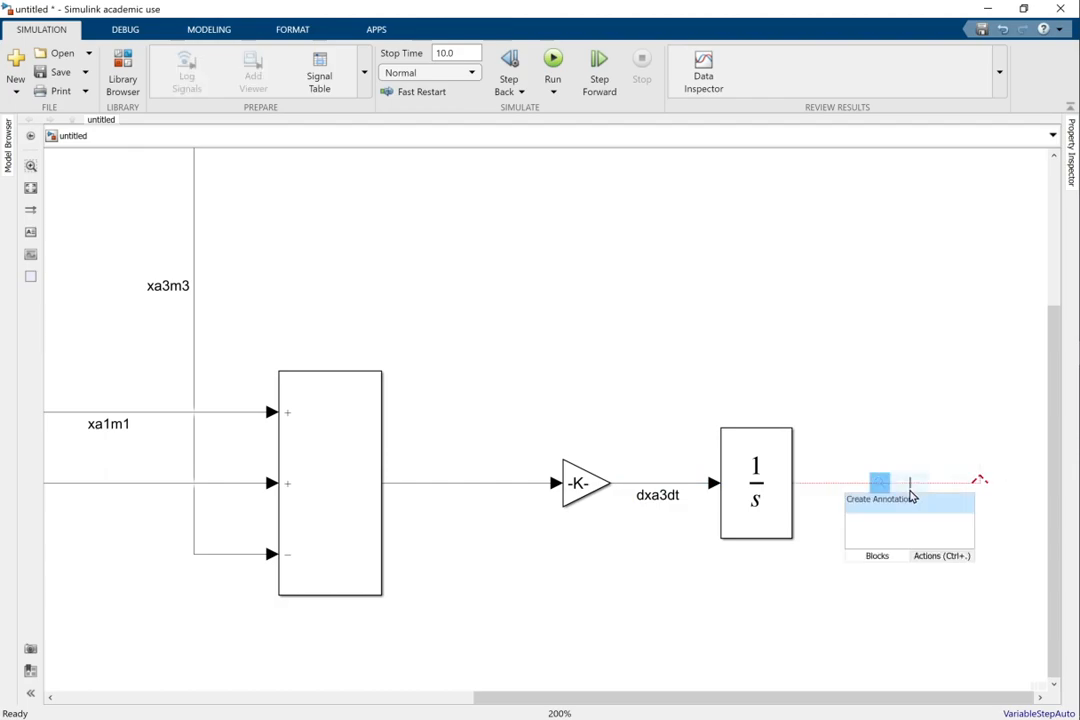
type("xa3")
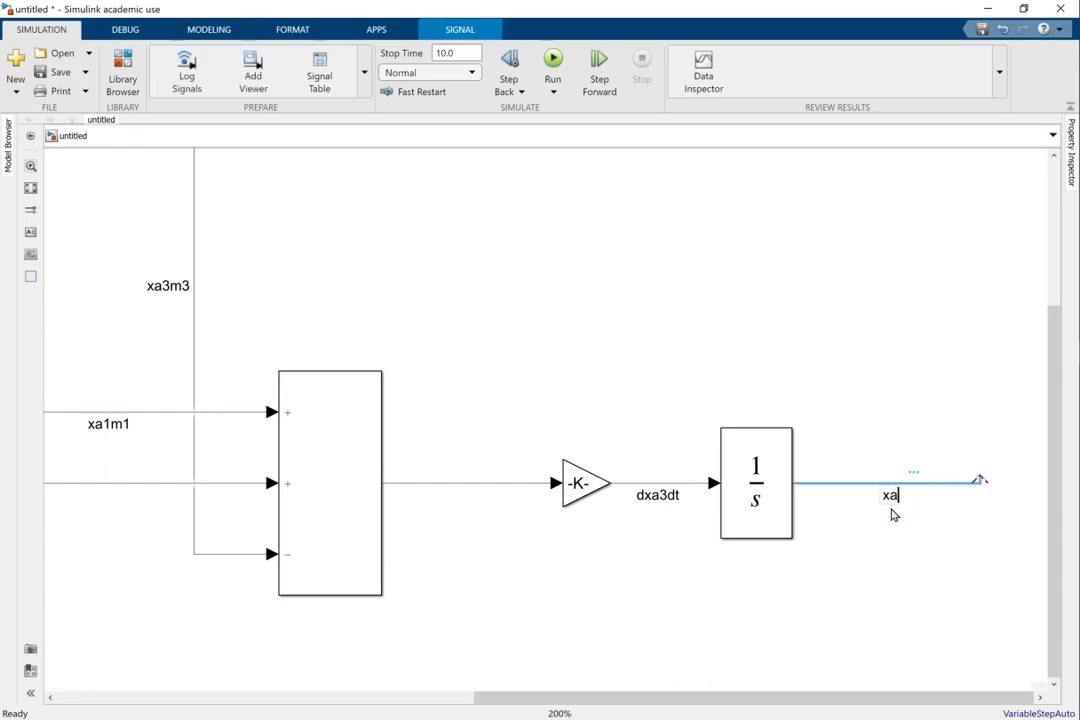
left_click(684, 444)
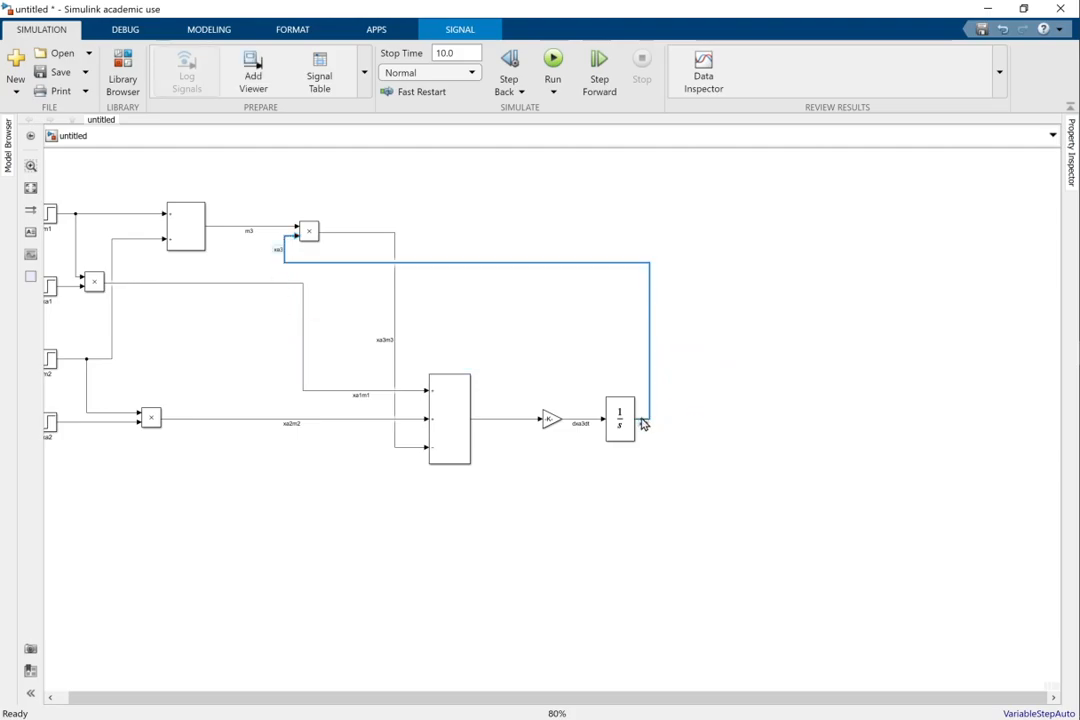
Reroute the xa3 feedback line around to the m3 product input and start adding a Scope.
left_click_drag(644, 422, 772, 428)
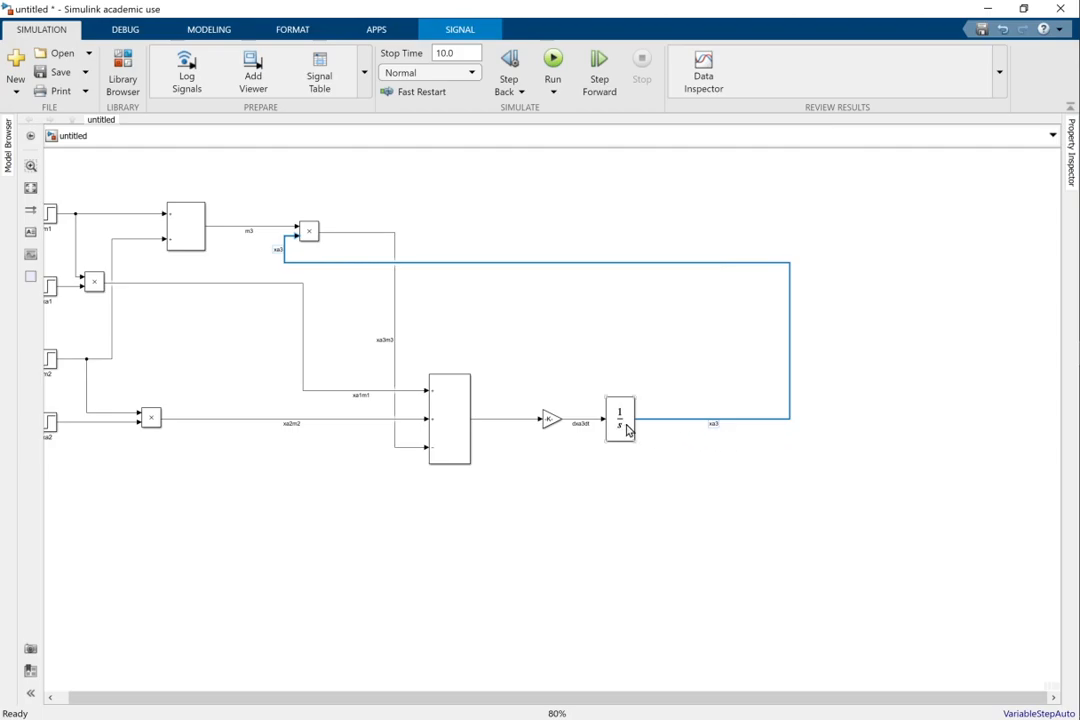
mouse_move(836, 464)
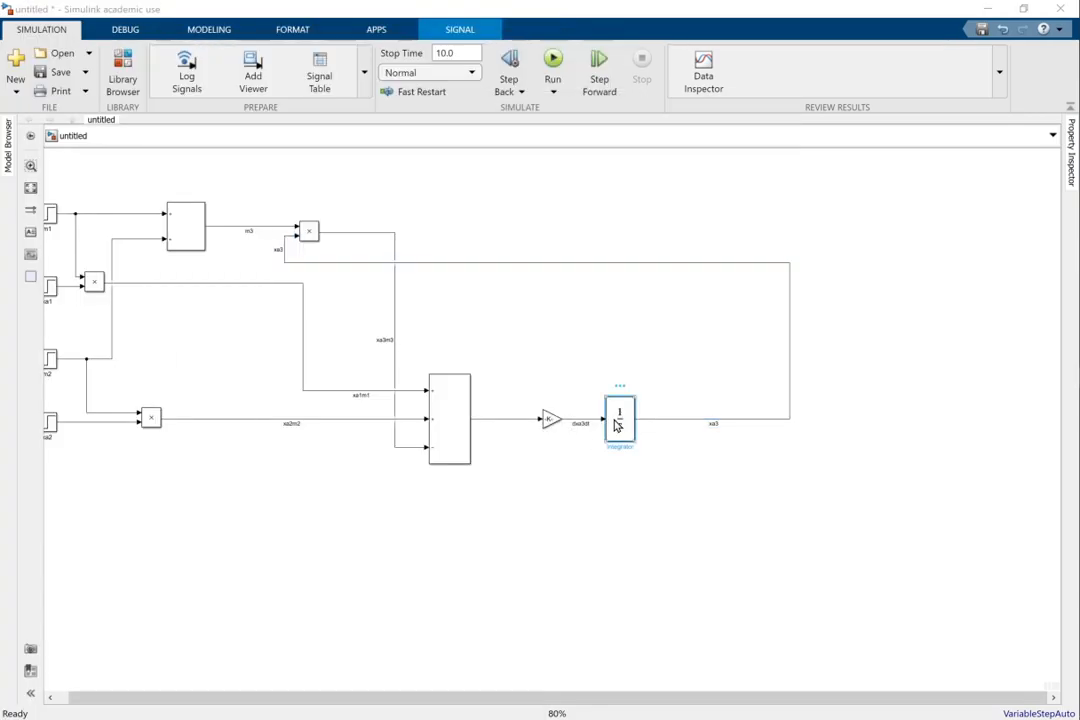
double_click(620, 418)
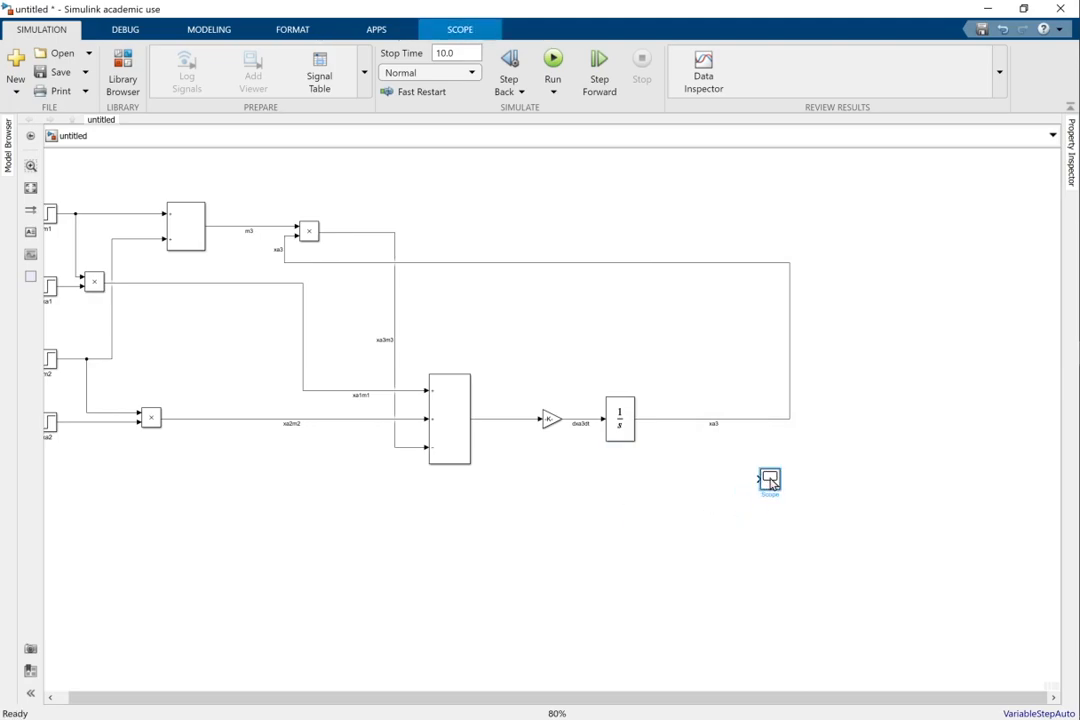
Place a Scope block right of the Integrator and wire the xa3 signal into it.
left_click_drag(770, 480, 828, 420)
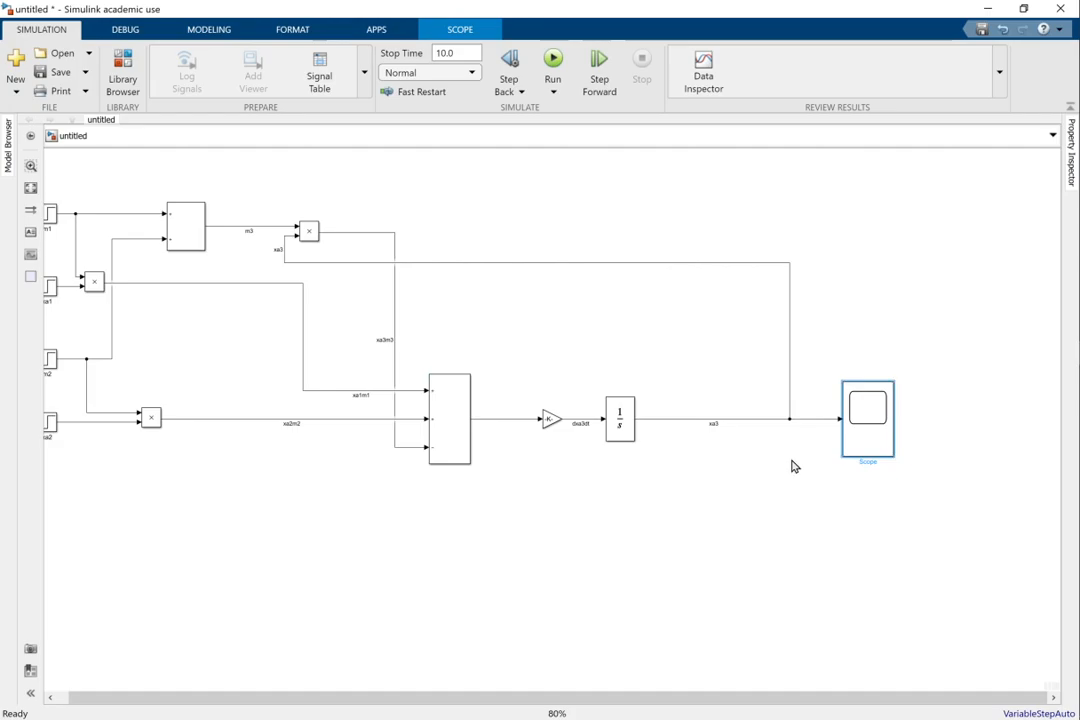
left_click(628, 470)
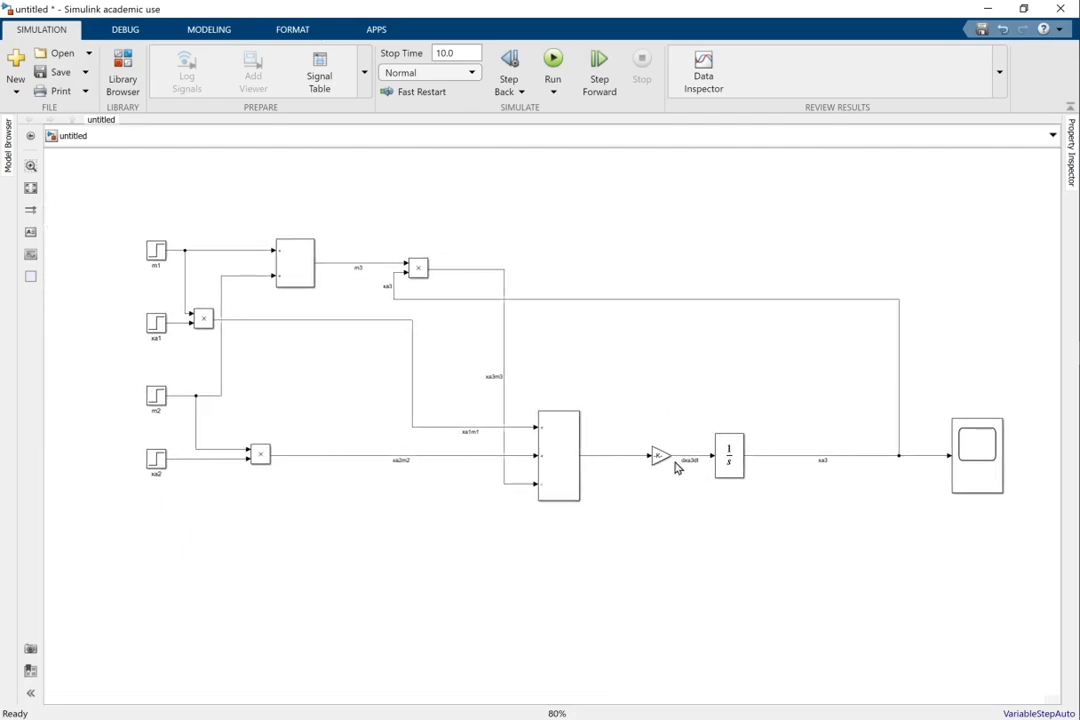
Set the Gain block to 1/100 and enter 2 for the m1 step.
double_click(660, 456)
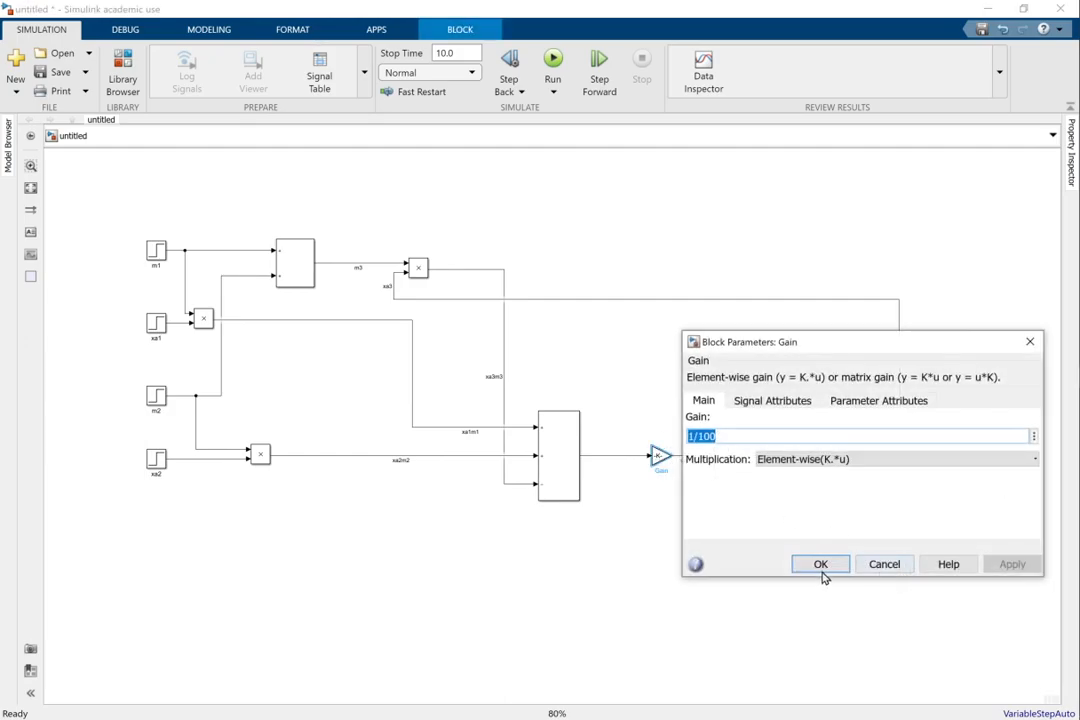
left_click(820, 564)
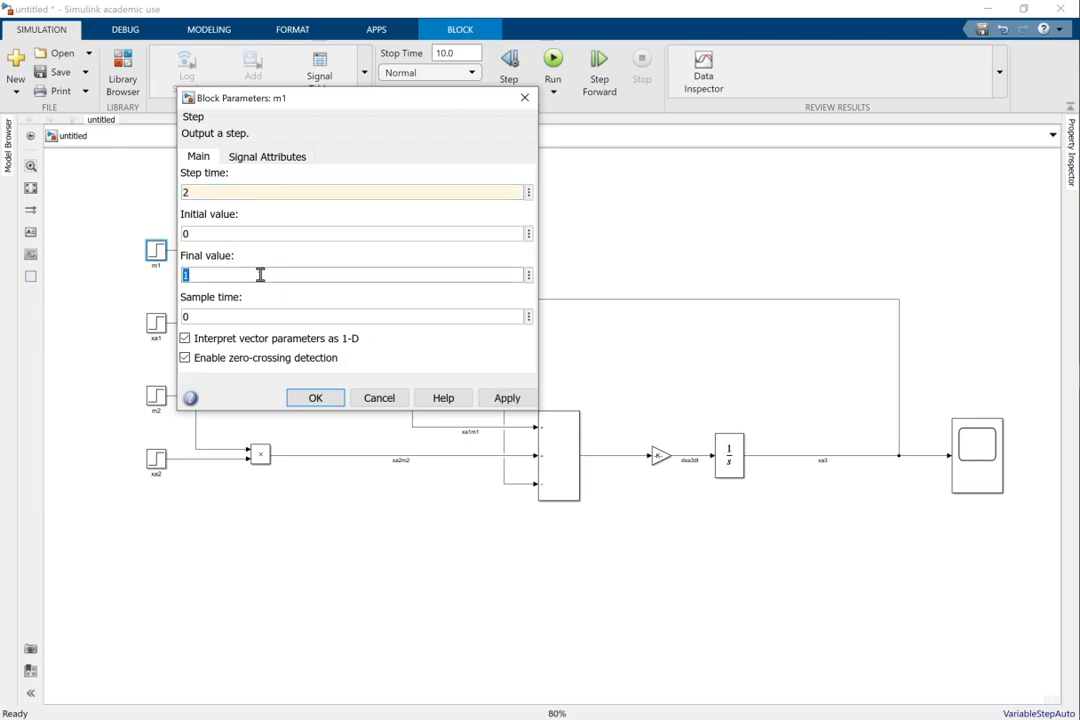
type("2")
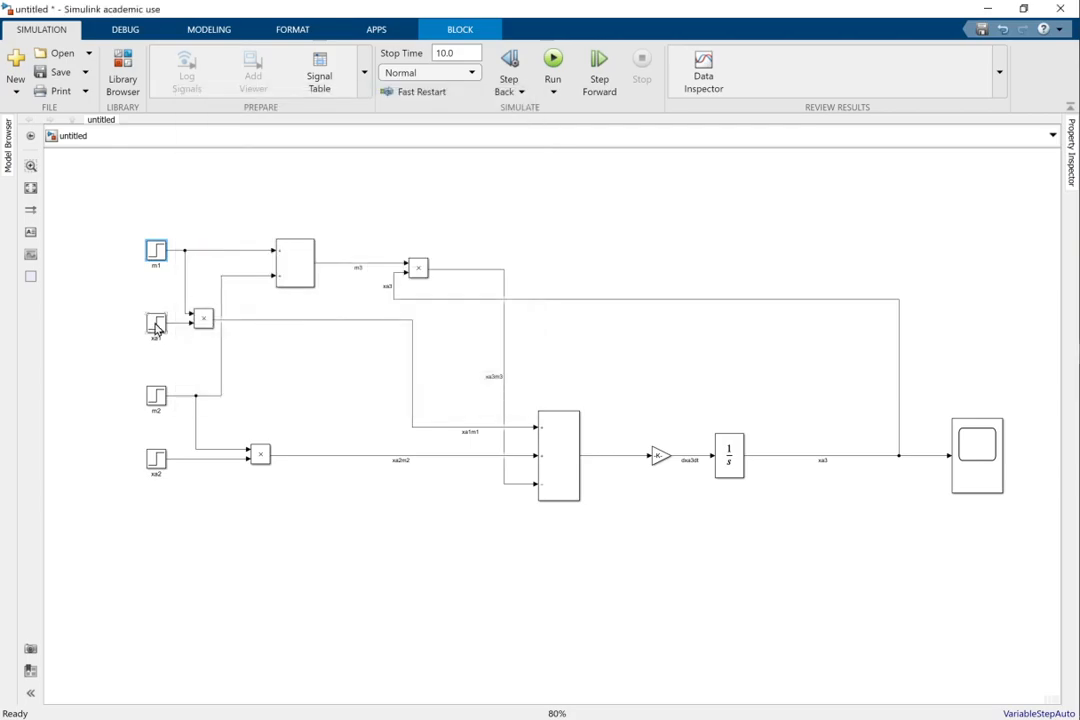
Set the xa1 step to 0.05 and the m2 step to 3, then review the bottom step source.
double_click(156, 324)
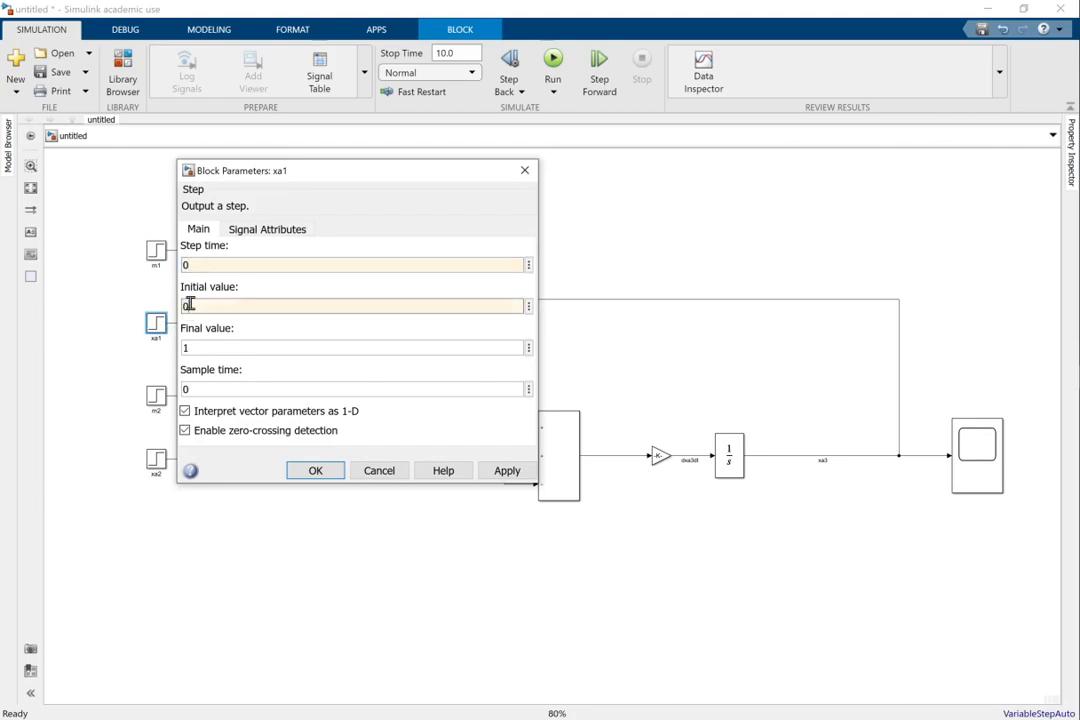
type("0.05")
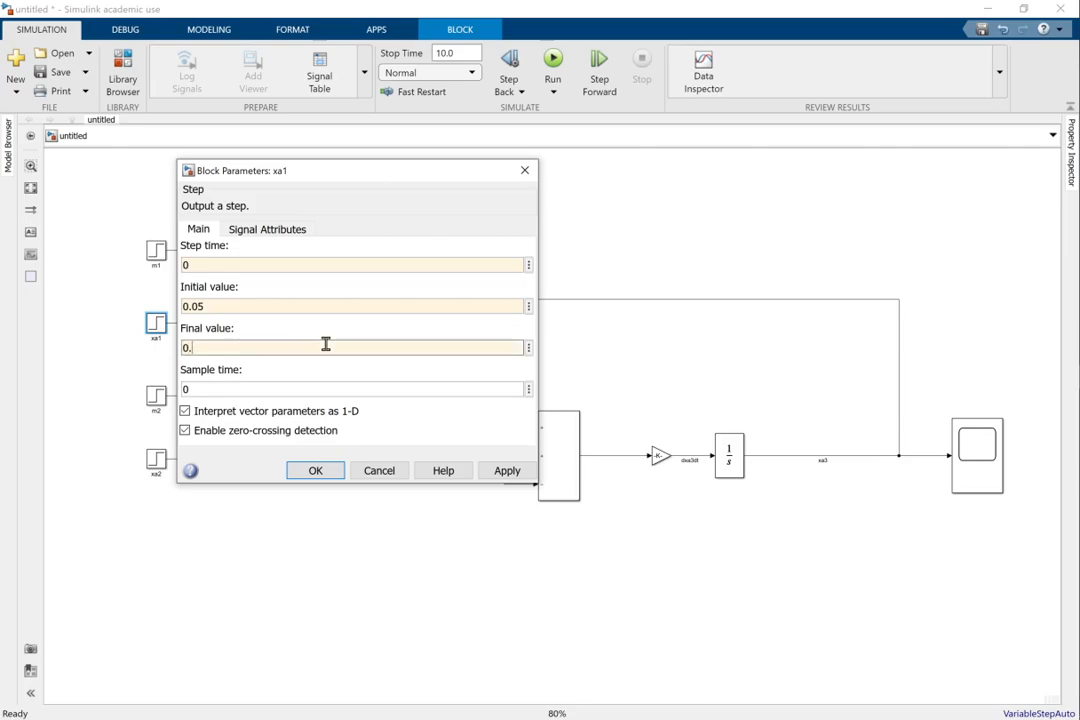
left_click(316, 470)
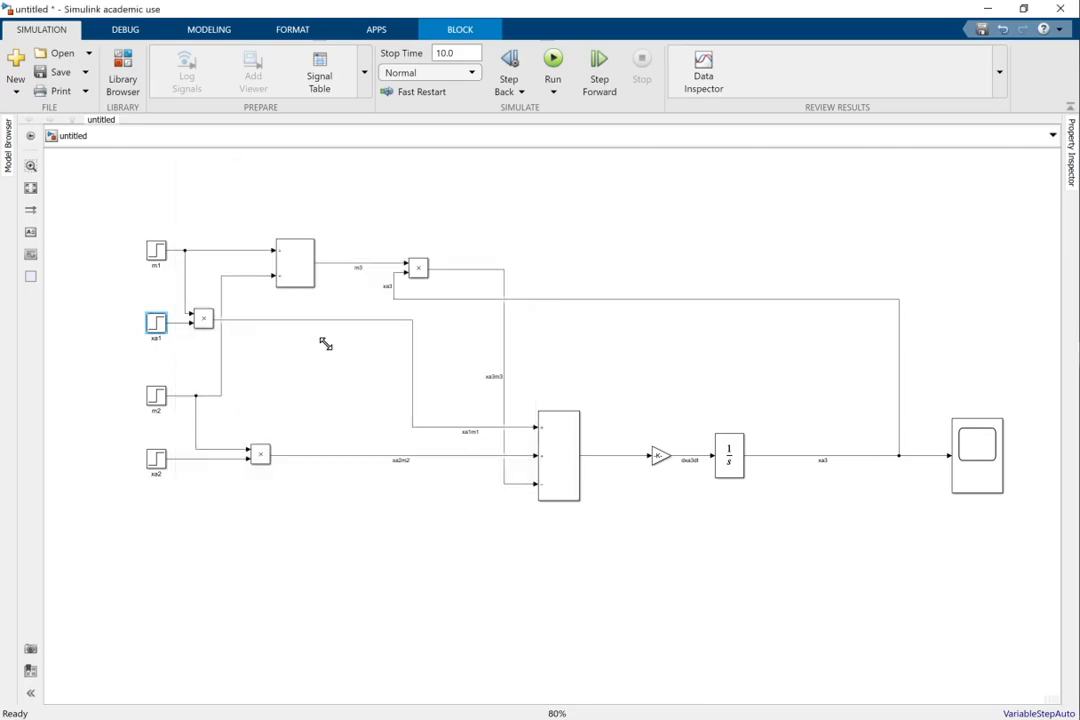
double_click(156, 396)
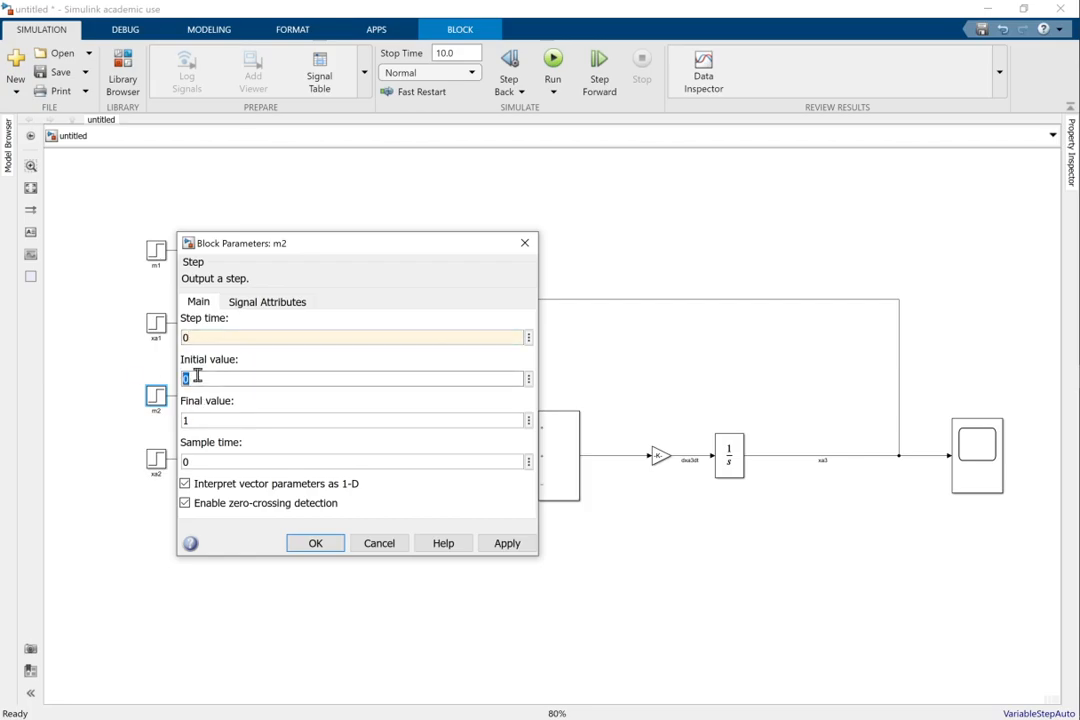
type("3")
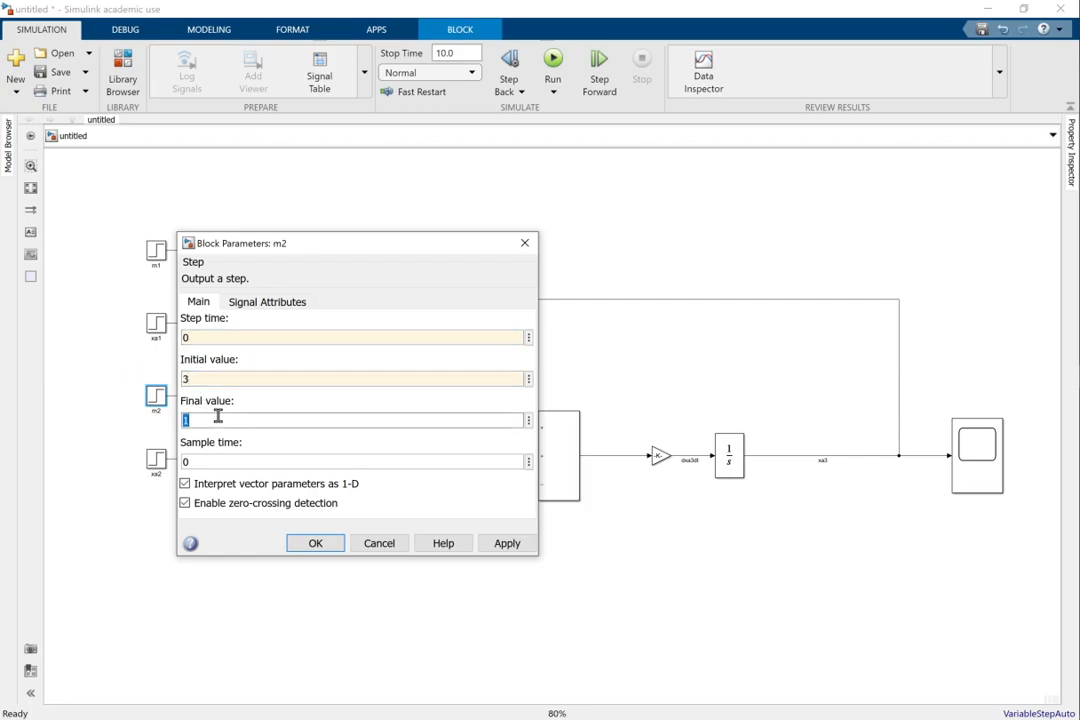
left_click(316, 544)
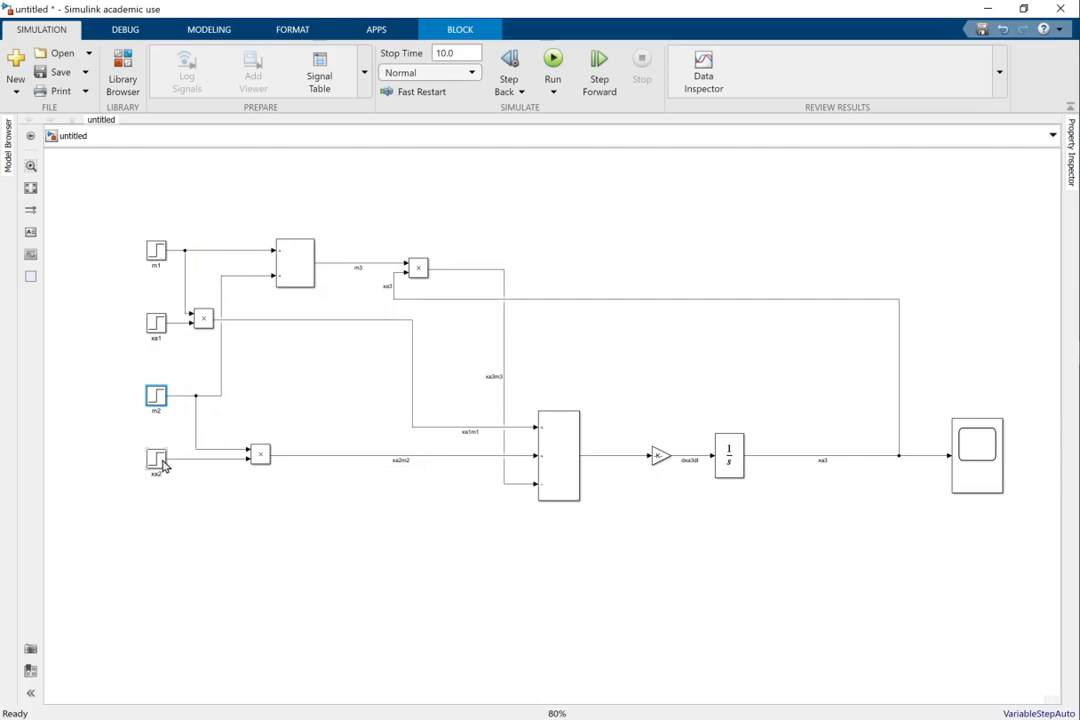
double_click(156, 462)
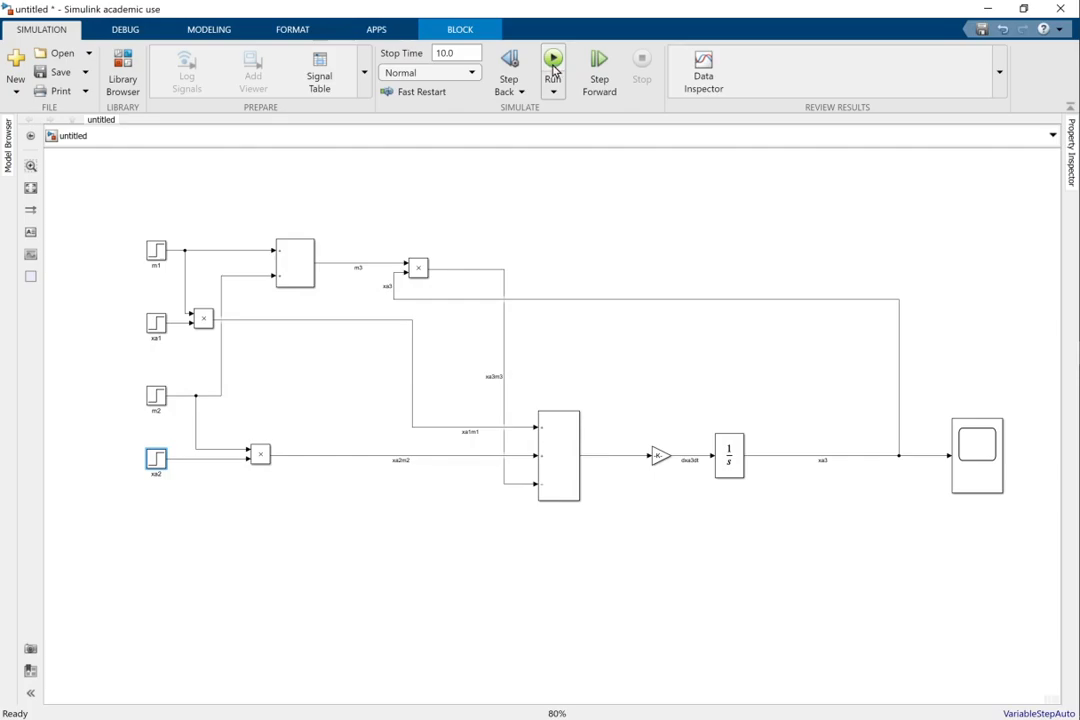
mouse_move(554, 62)
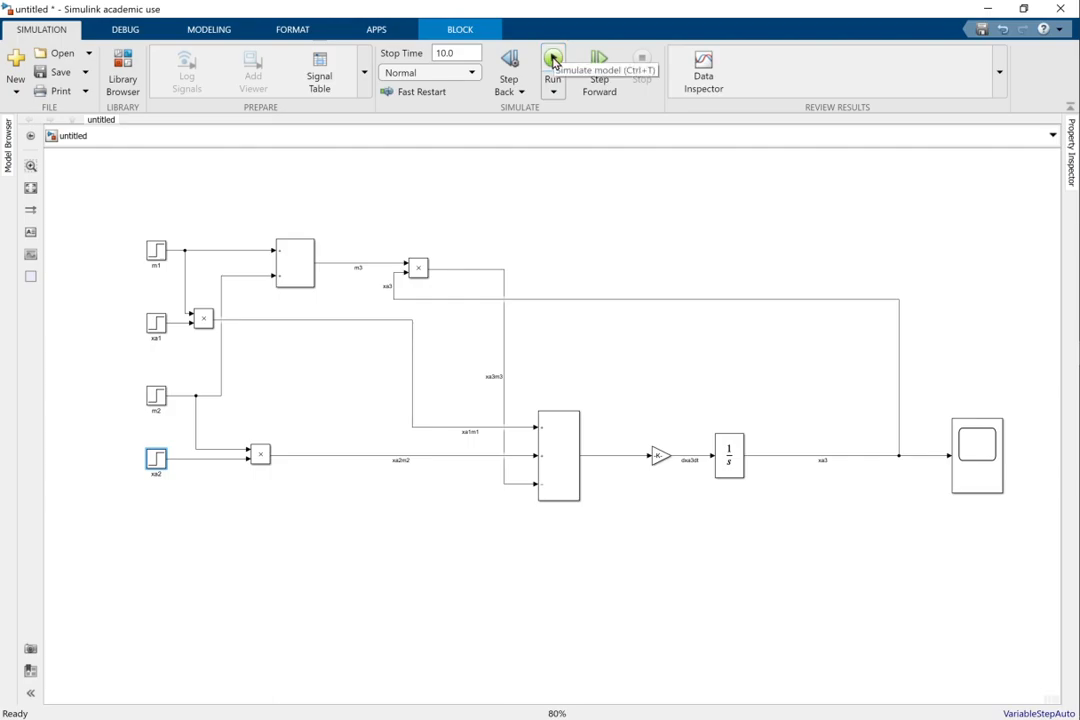
Run the simulation and view xa3 holding near 0.02 over 10 s, then close the scope.
left_click(552, 56)
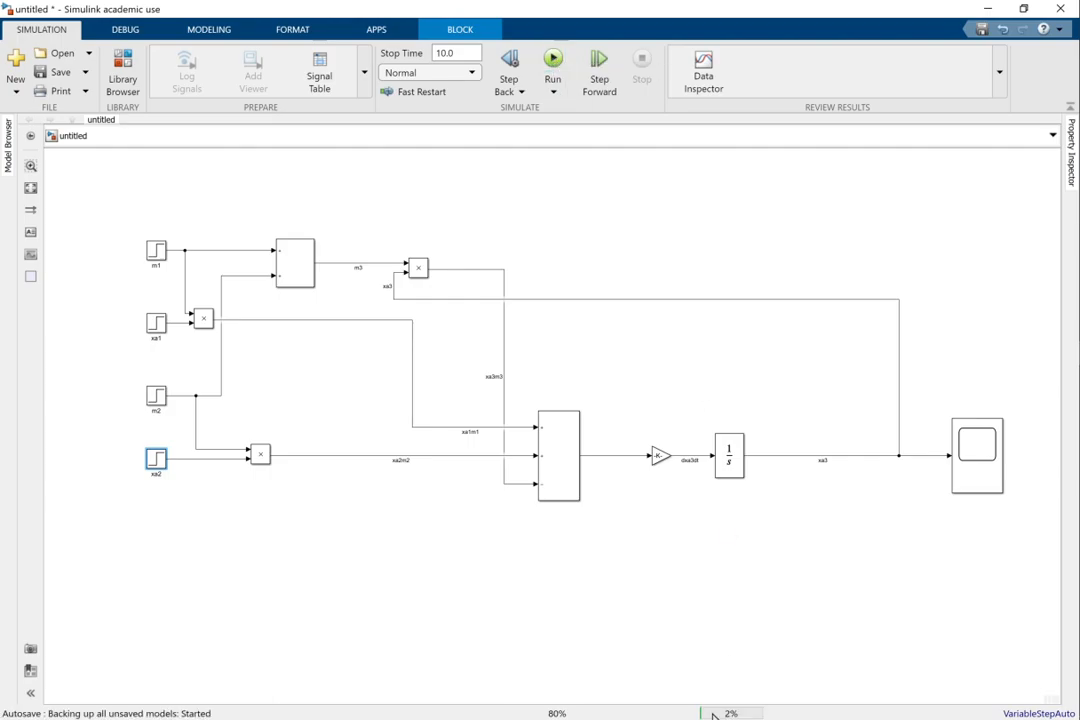
left_click(552, 56)
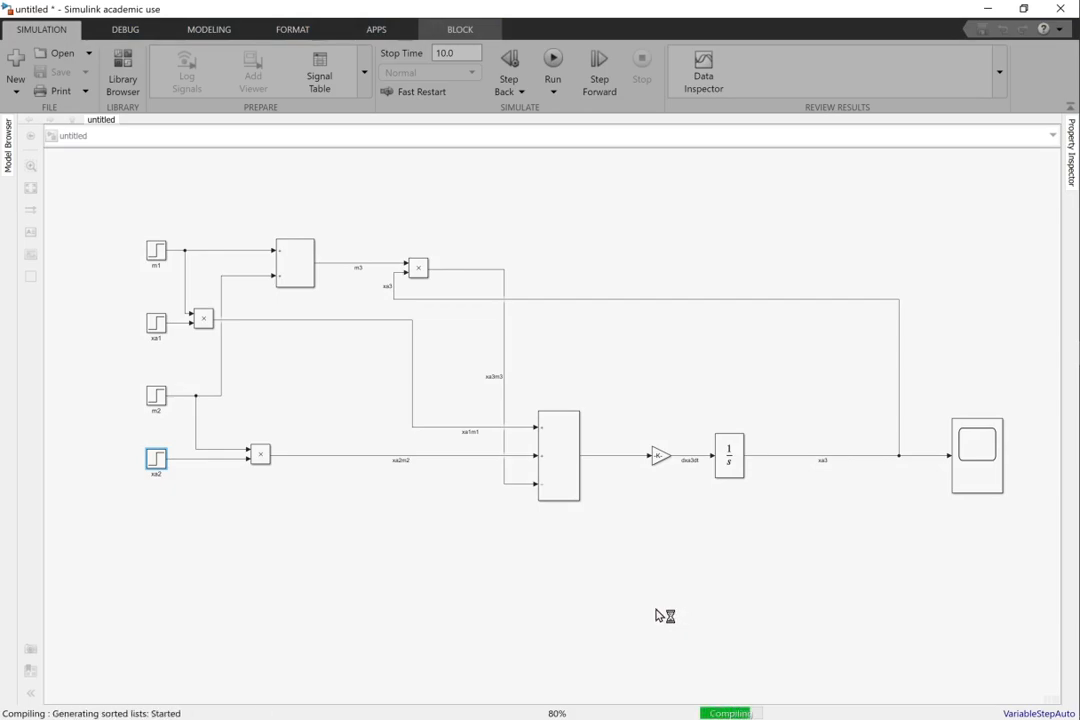
left_click(552, 58)
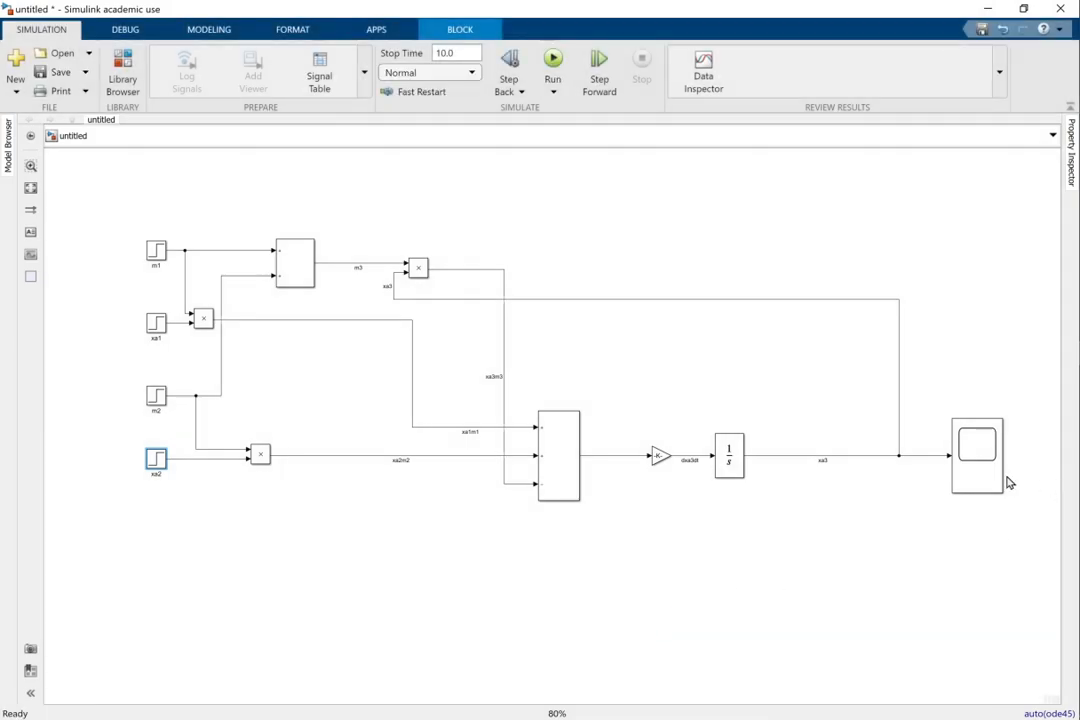
left_click(976, 456)
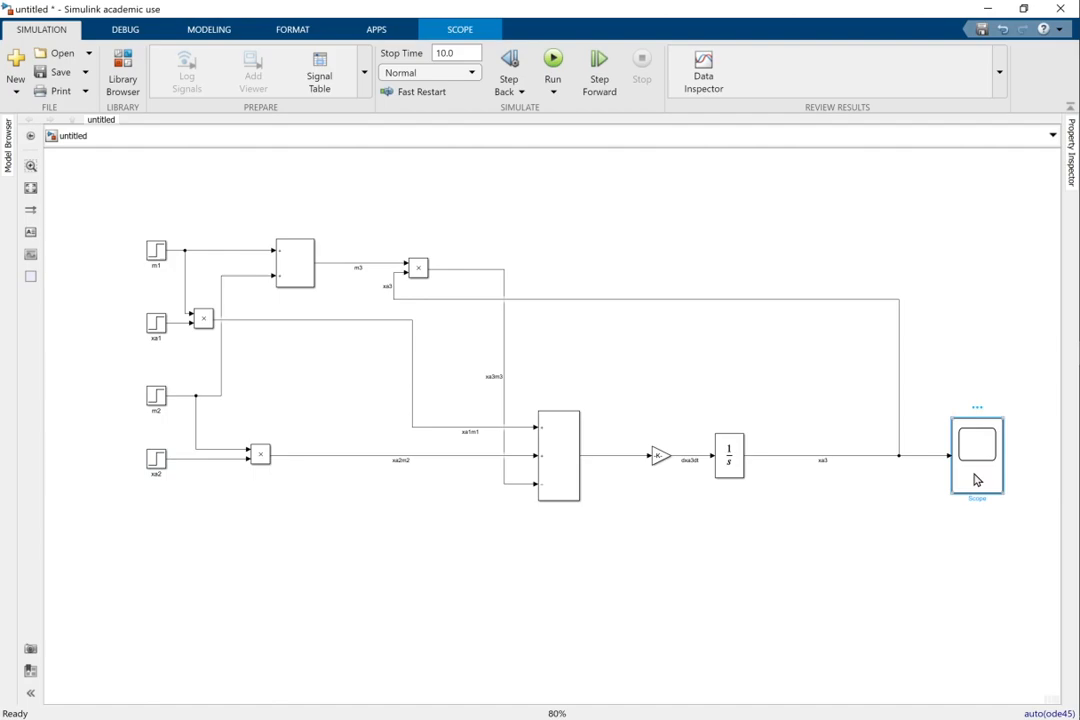
mouse_move(948, 544)
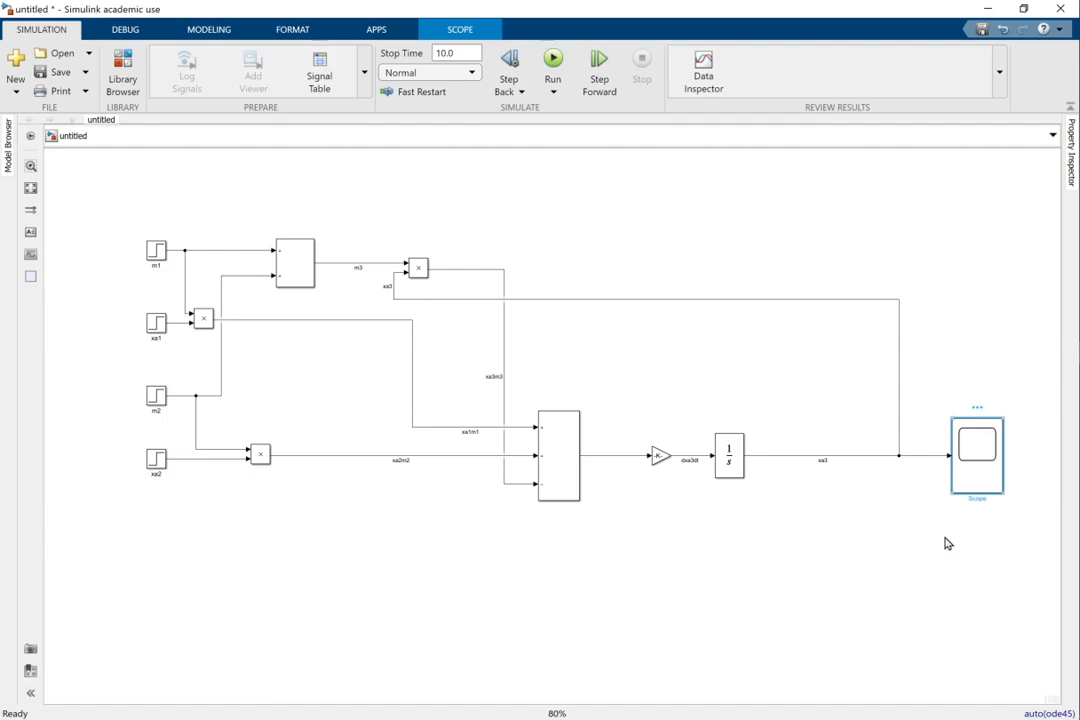
double_click(976, 456)
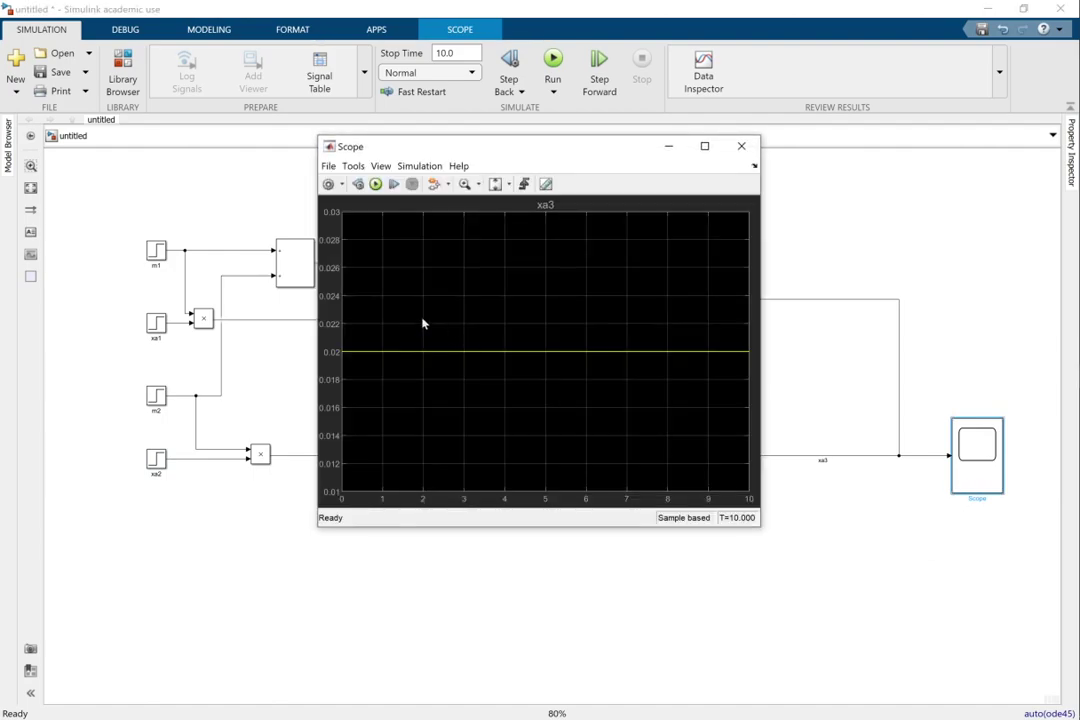
mouse_move(396, 354)
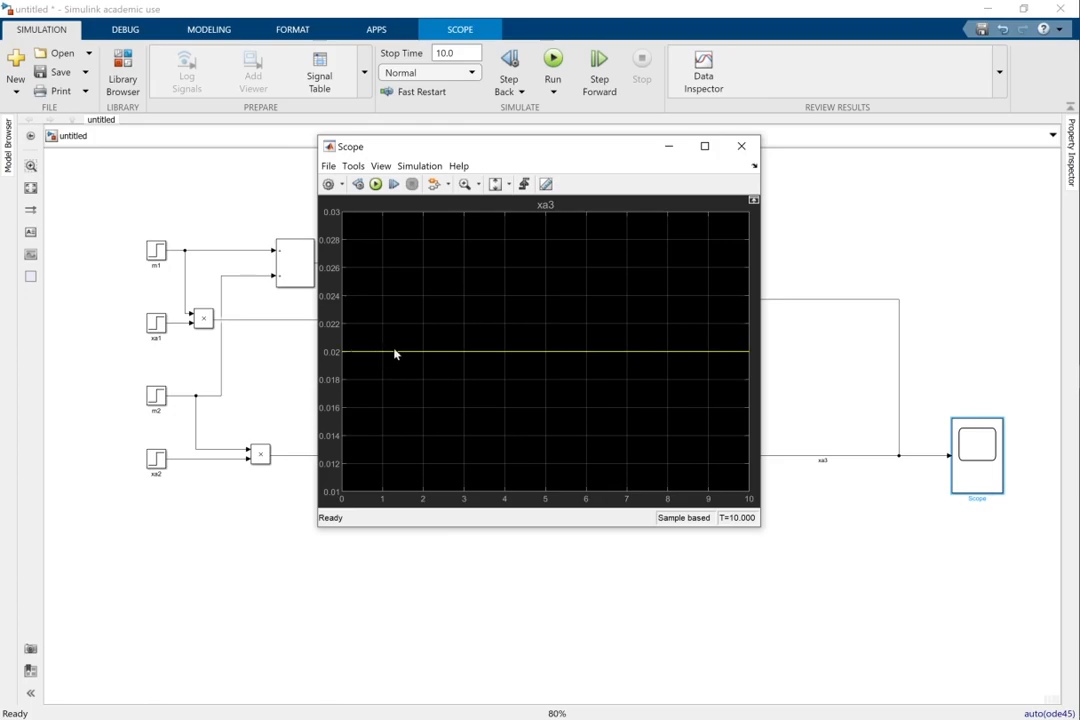
mouse_move(756, 572)
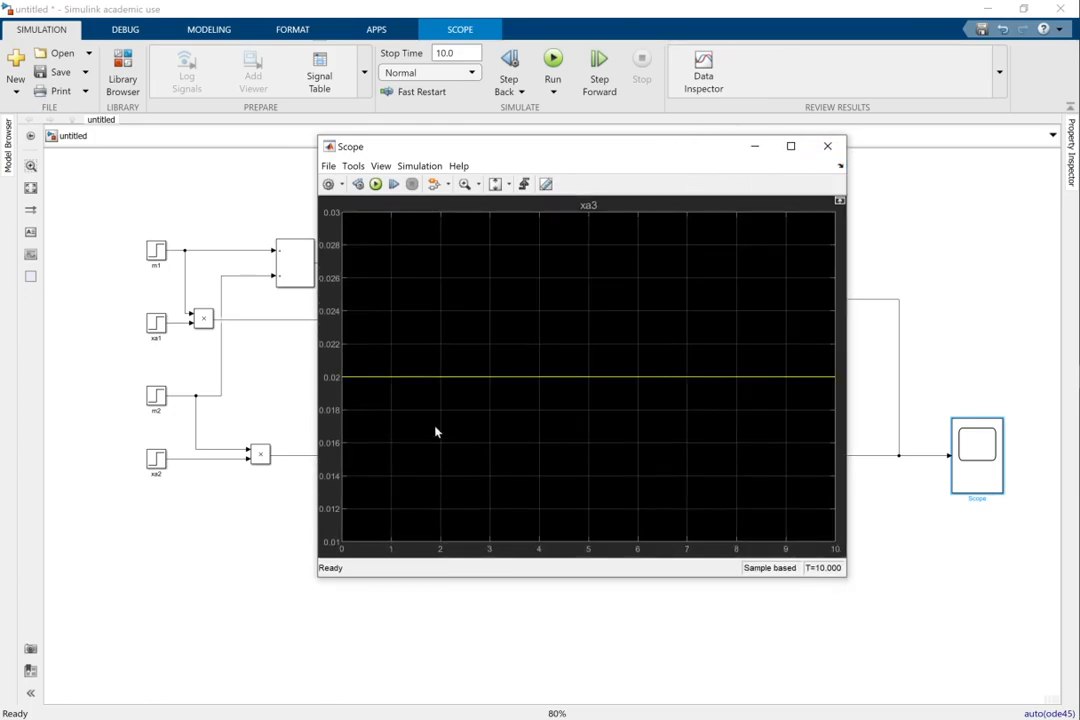
mouse_move(332, 382)
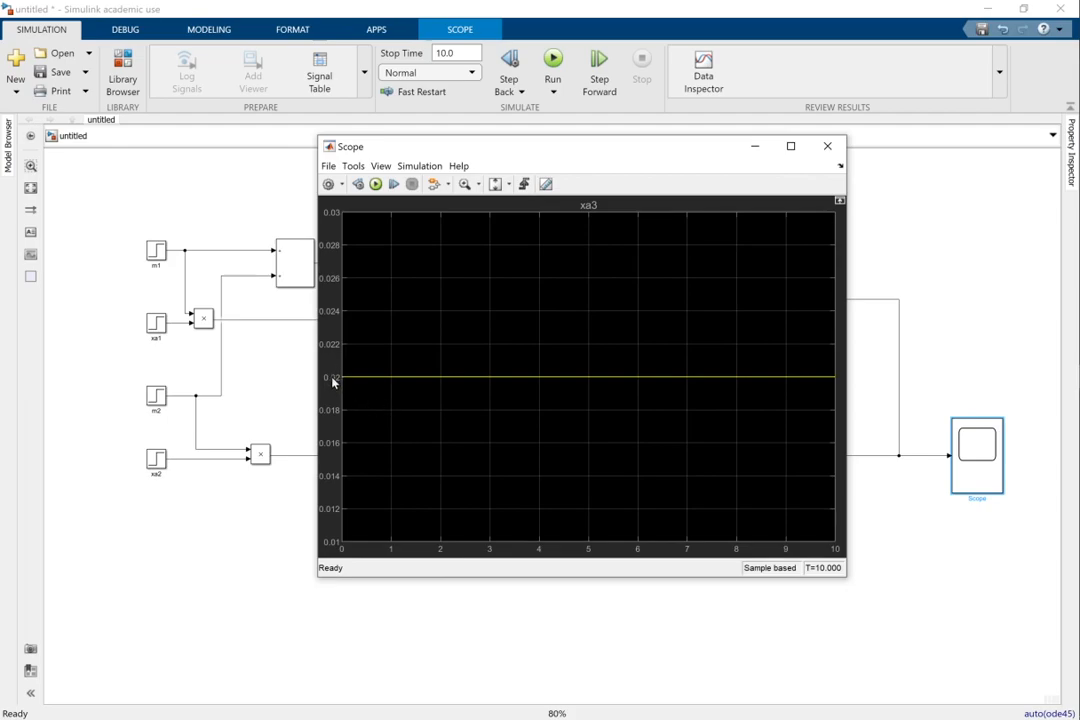
mouse_move(446, 384)
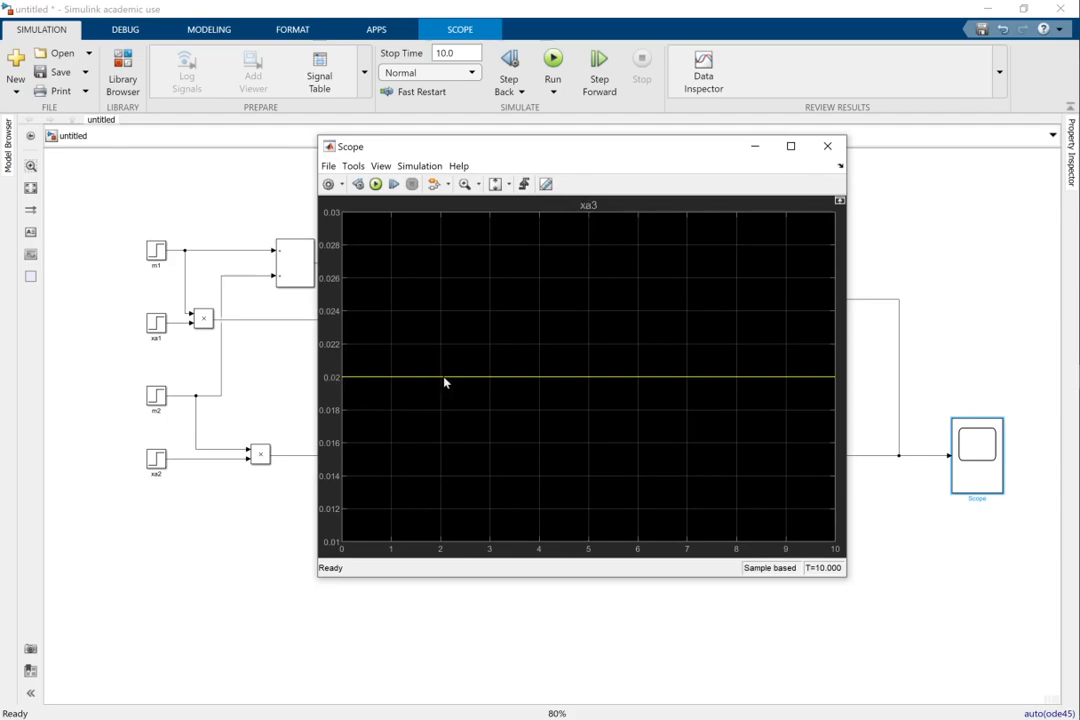
left_click(828, 146)
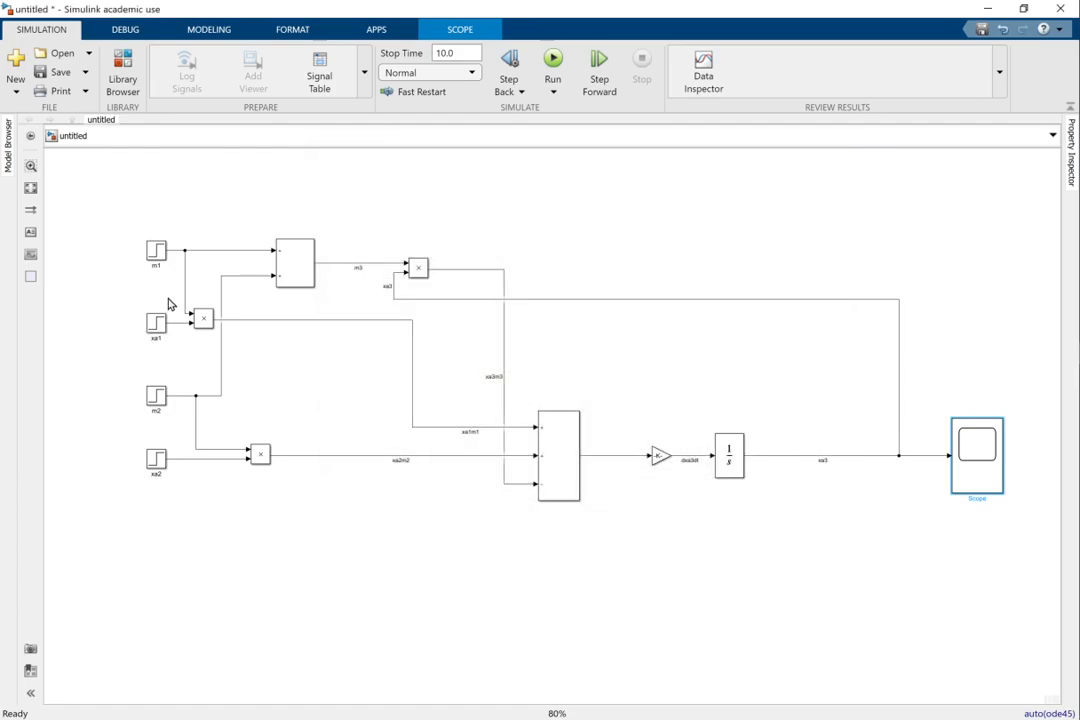
Make the m2 step rise from 3 to 4 at 5 s, set stop time 30 s, and run.
double_click(156, 396)
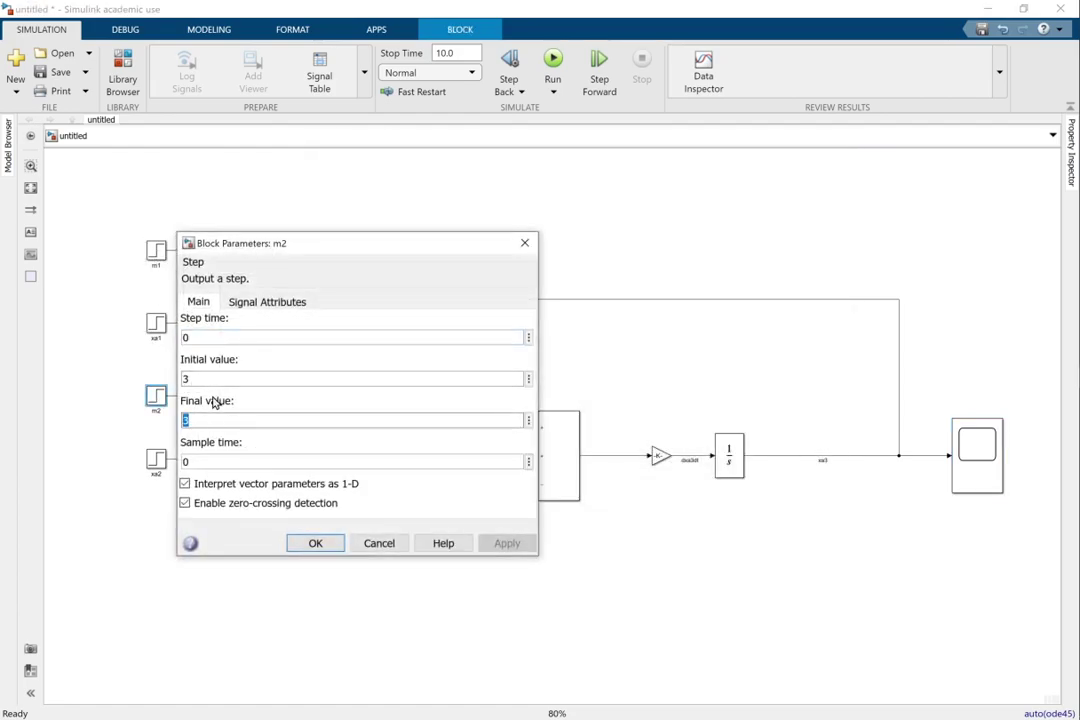
type("4")
left_click(352, 336)
type("5")
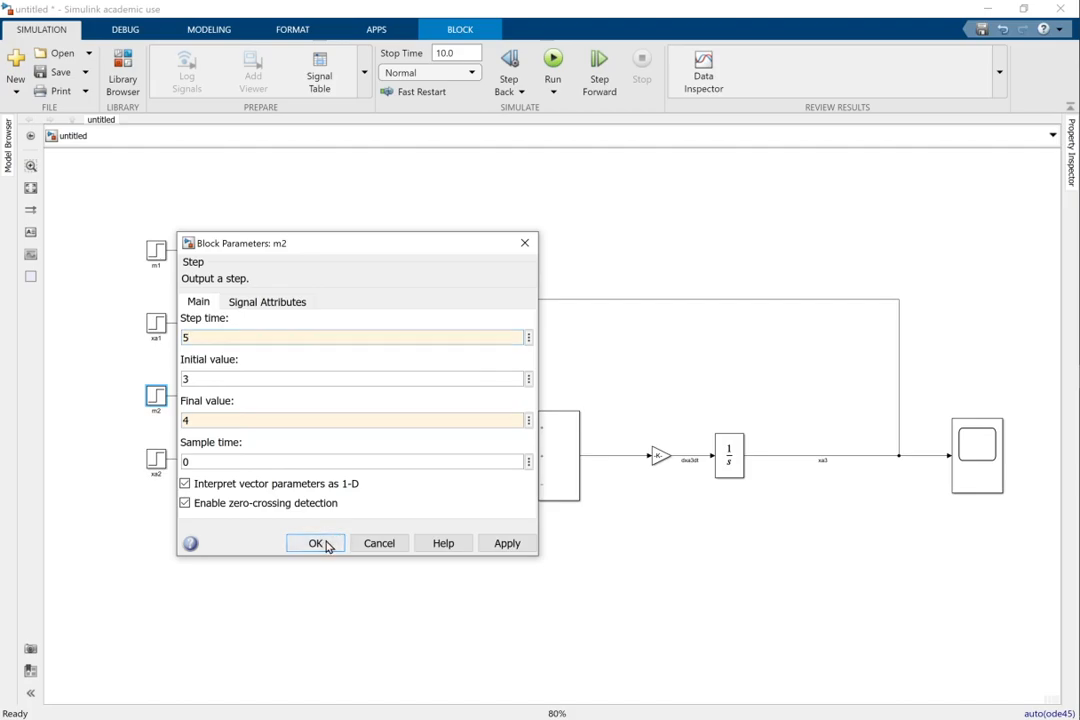
left_click(314, 544)
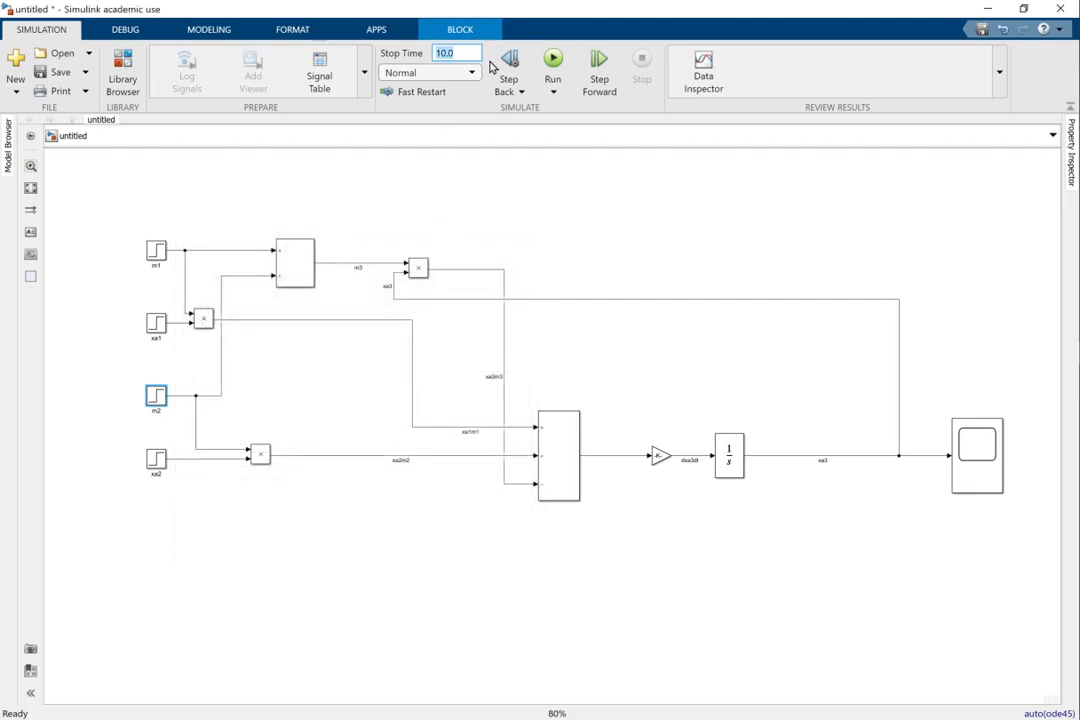
mouse_move(470, 52)
type("3")
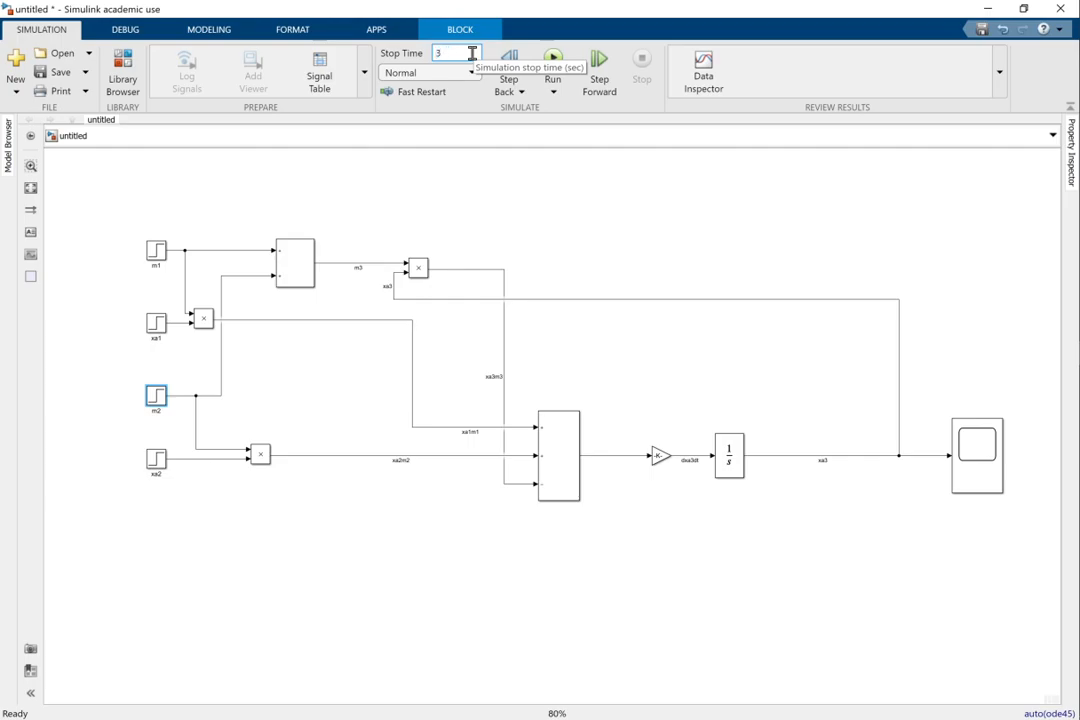
type("0")
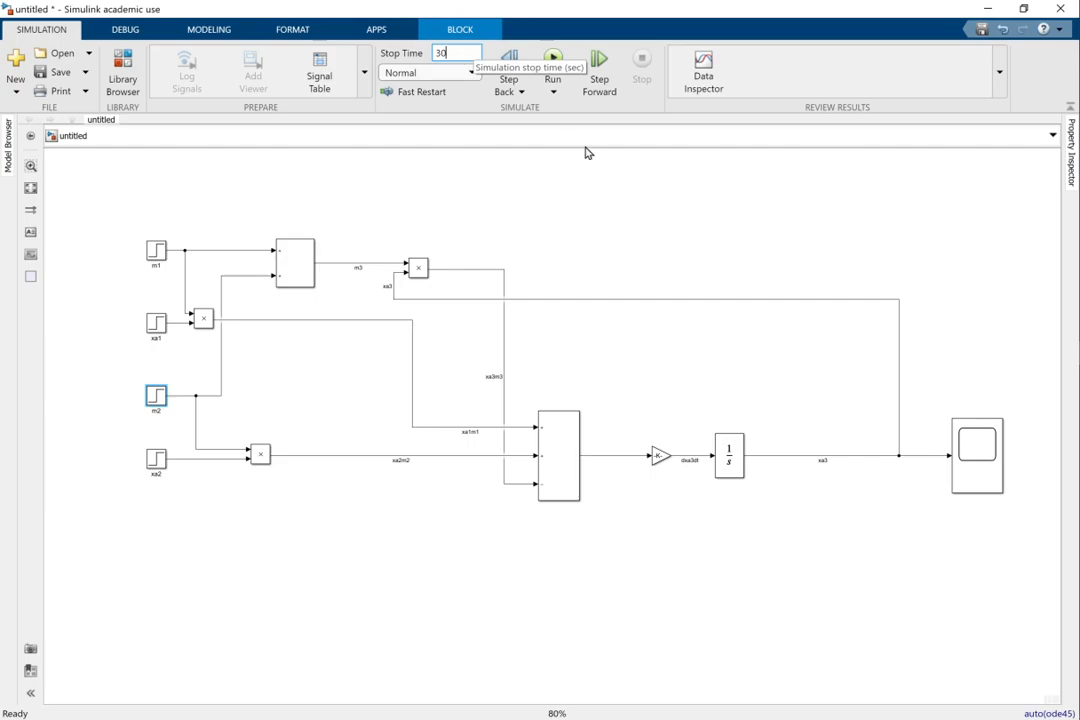
mouse_move(552, 58)
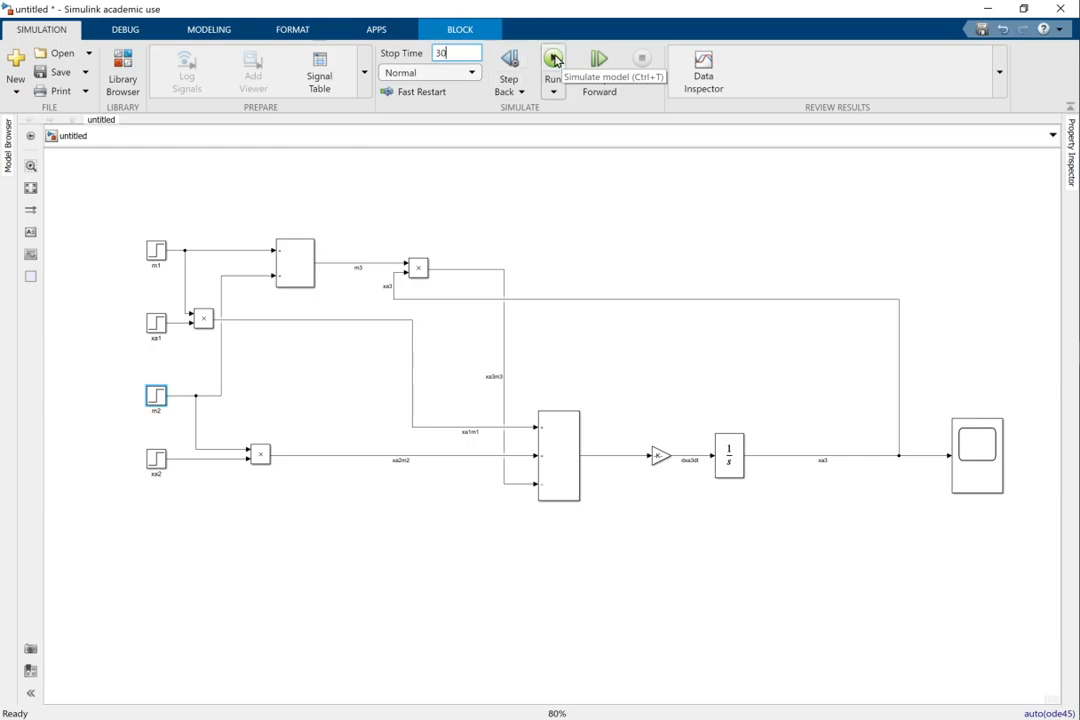
left_click(552, 62)
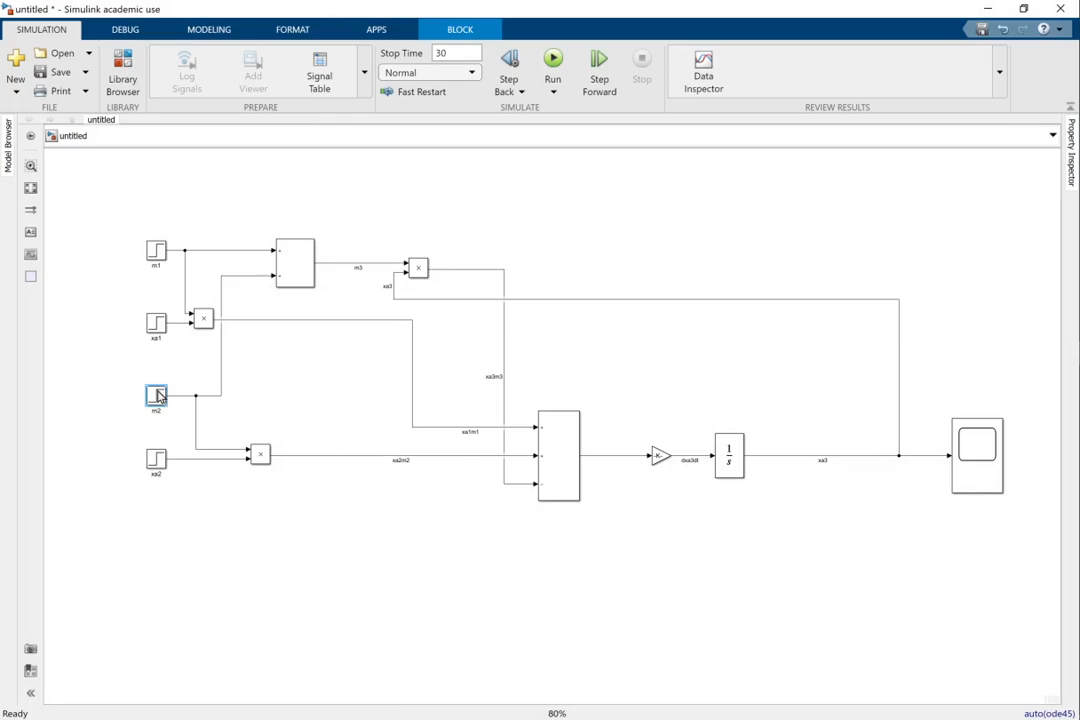
mouse_move(96, 400)
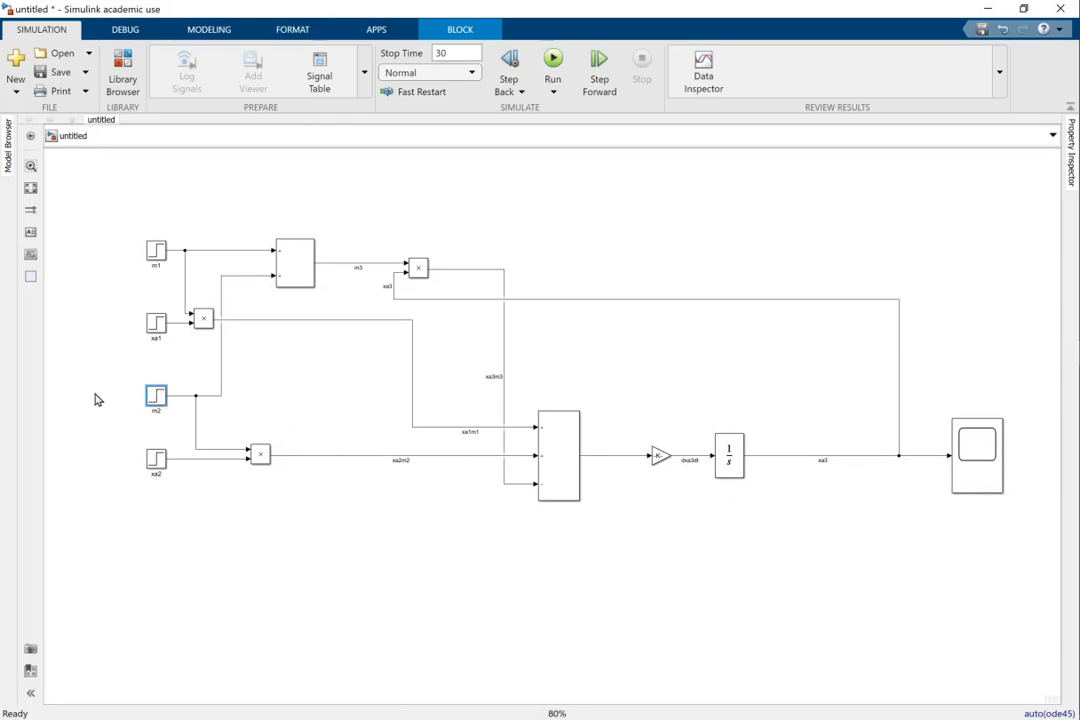
double_click(156, 396)
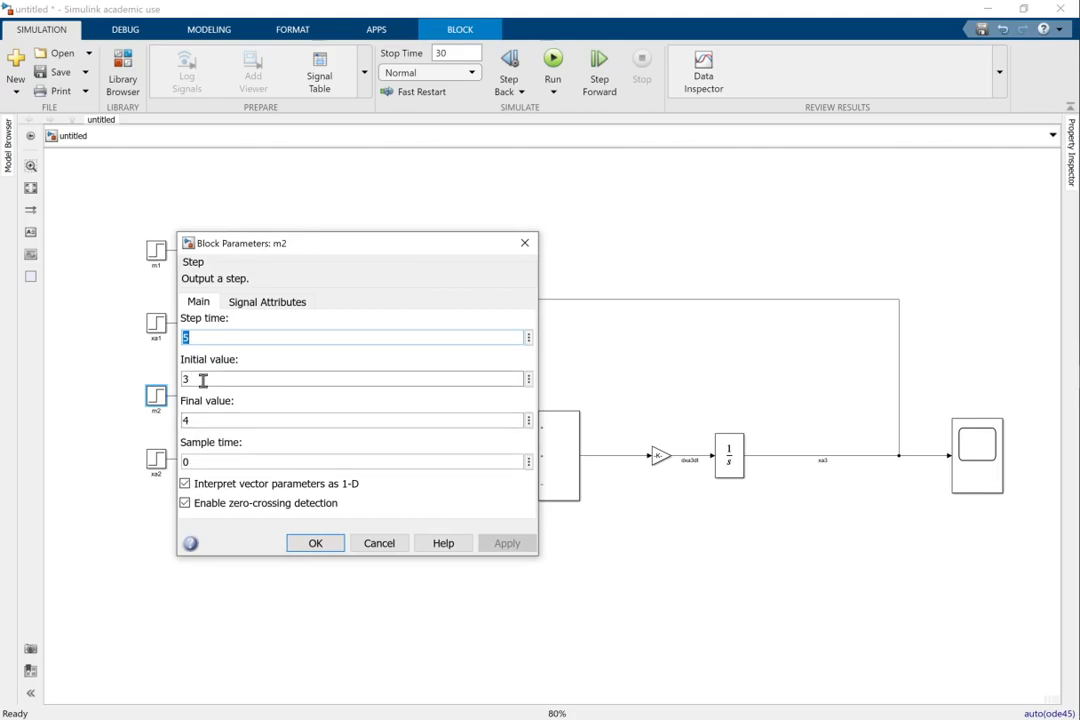
left_click(316, 544)
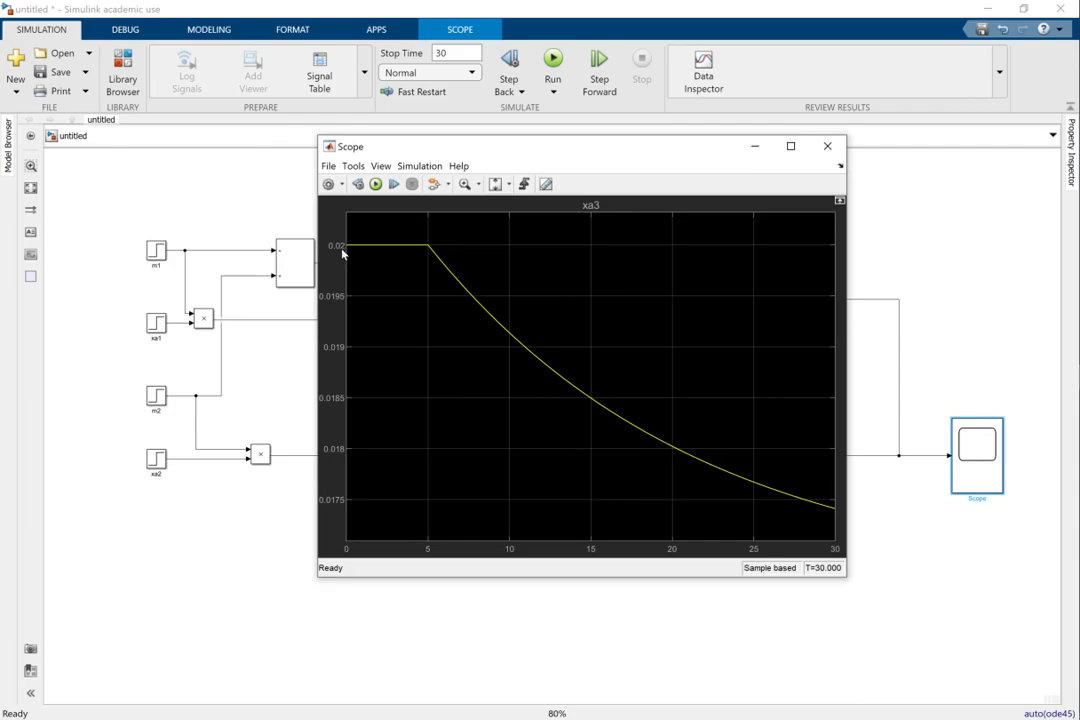
mouse_move(430, 272)
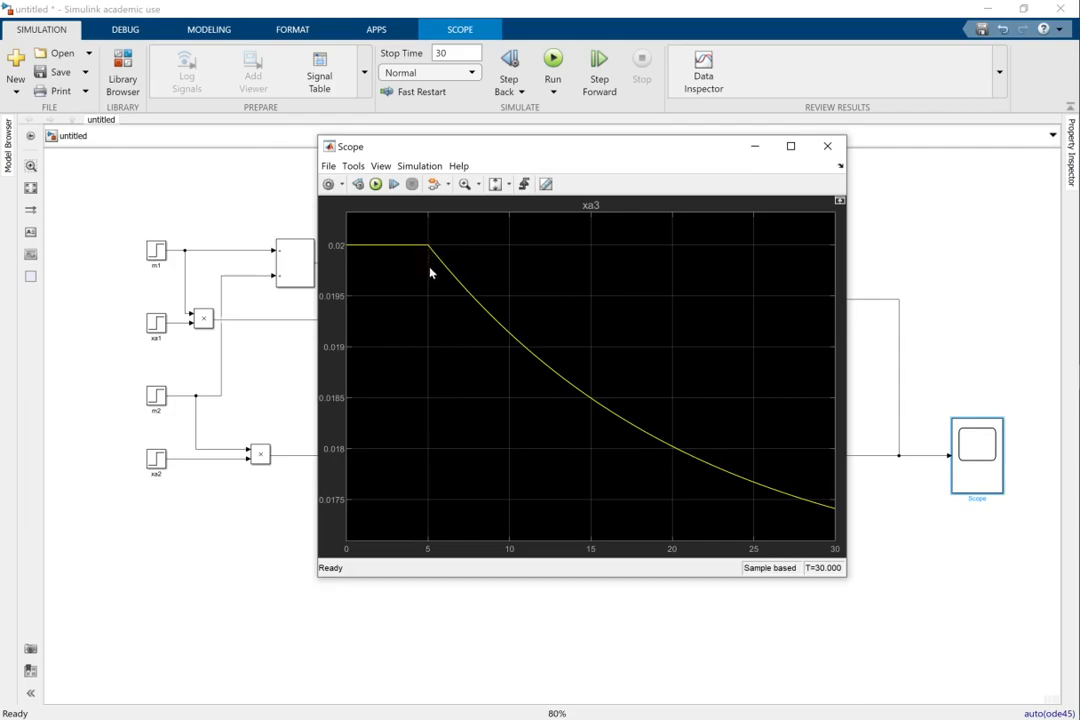
mouse_move(812, 510)
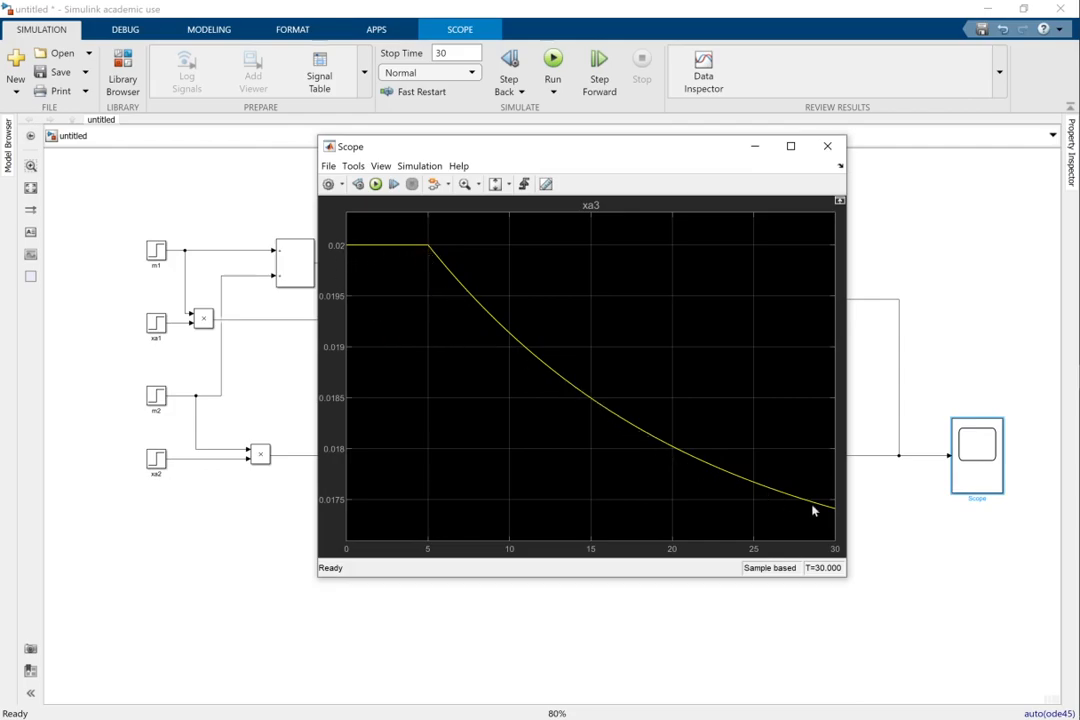
mouse_move(868, 588)
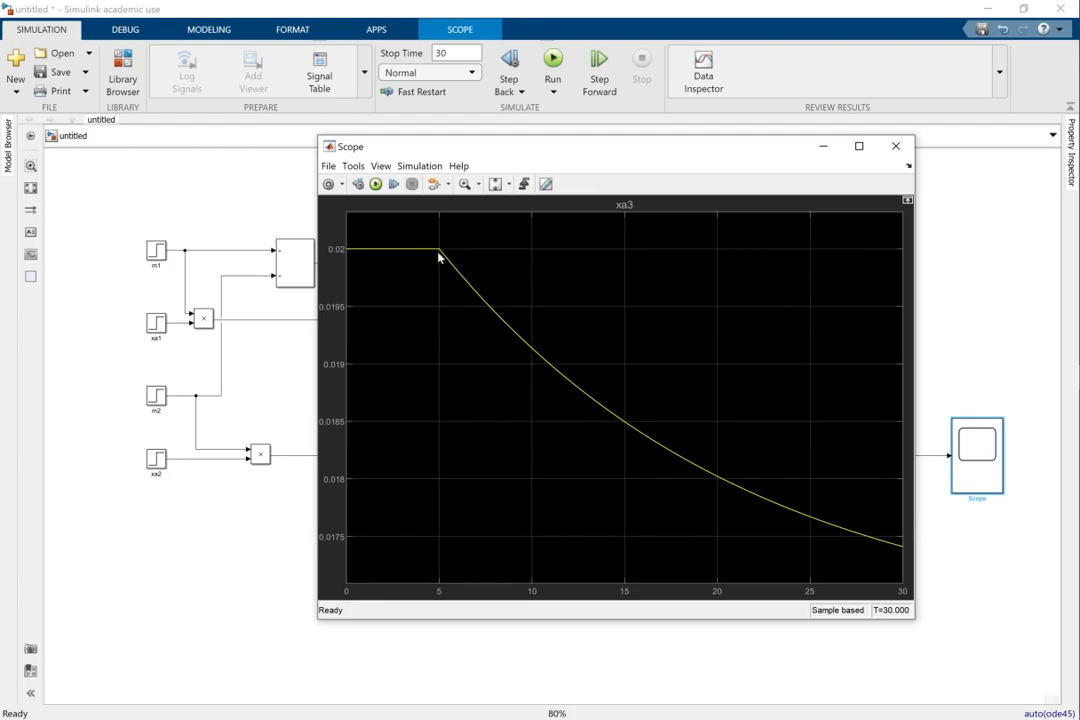
mouse_move(460, 268)
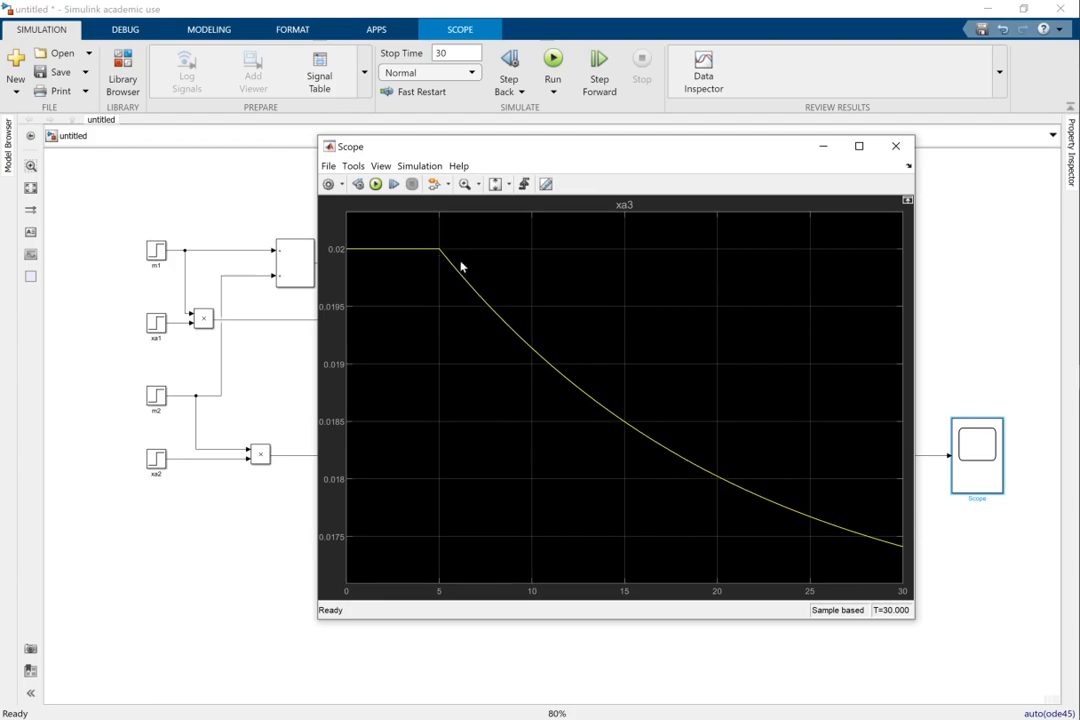
mouse_move(454, 272)
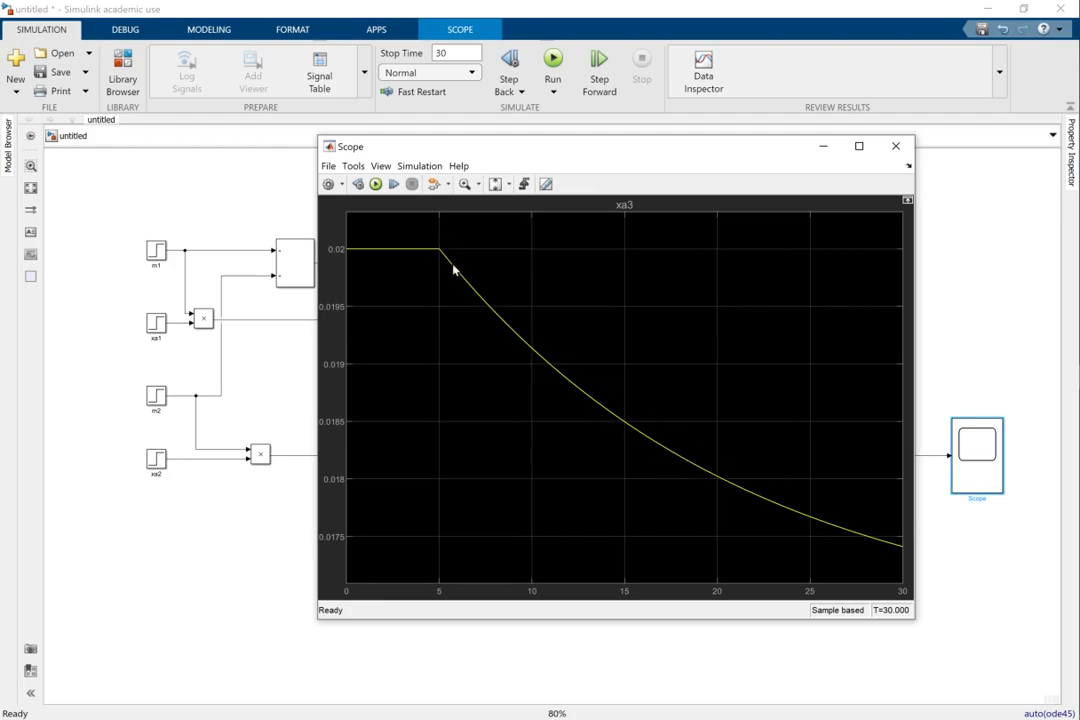
mouse_move(464, 280)
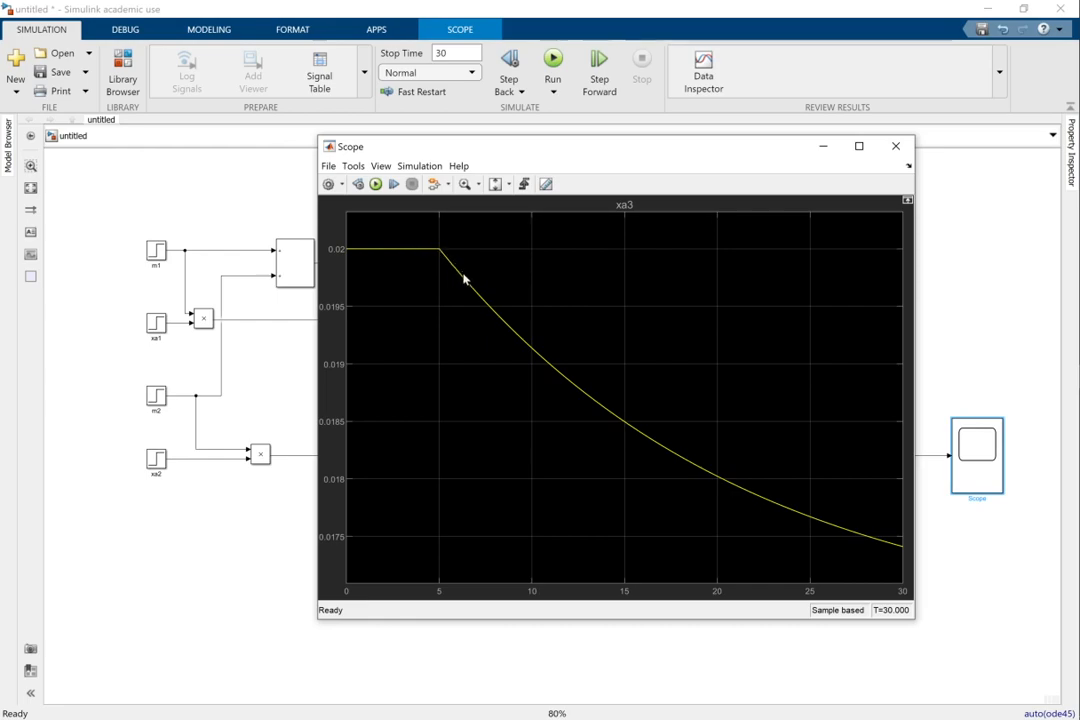
mouse_move(436, 248)
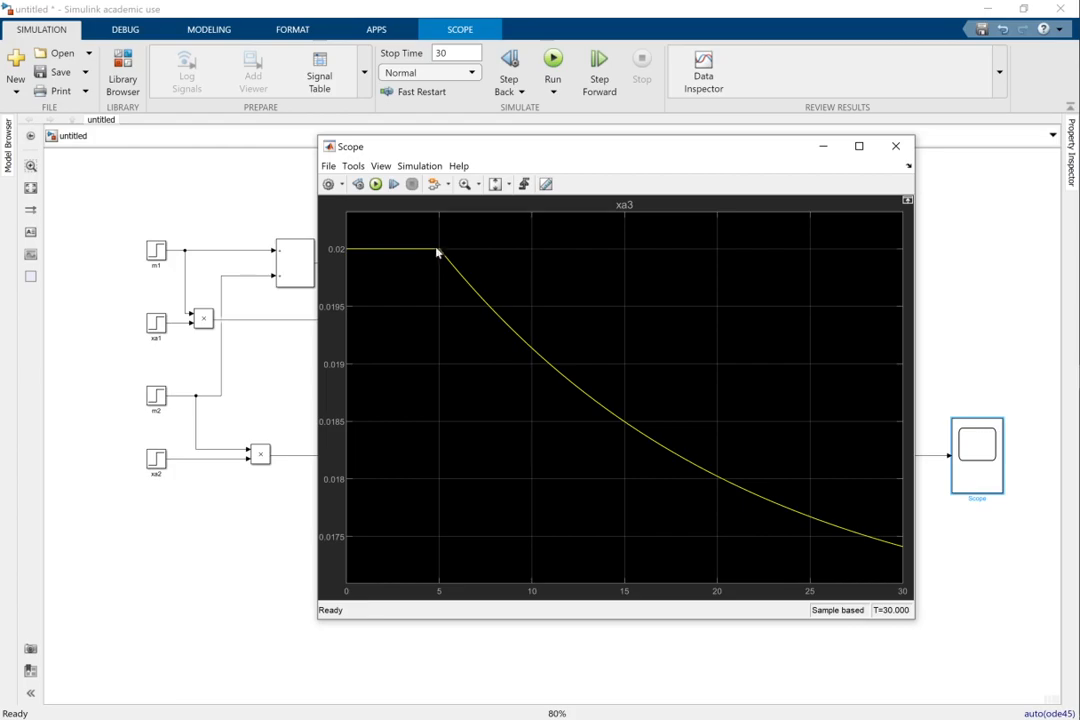
mouse_move(456, 276)
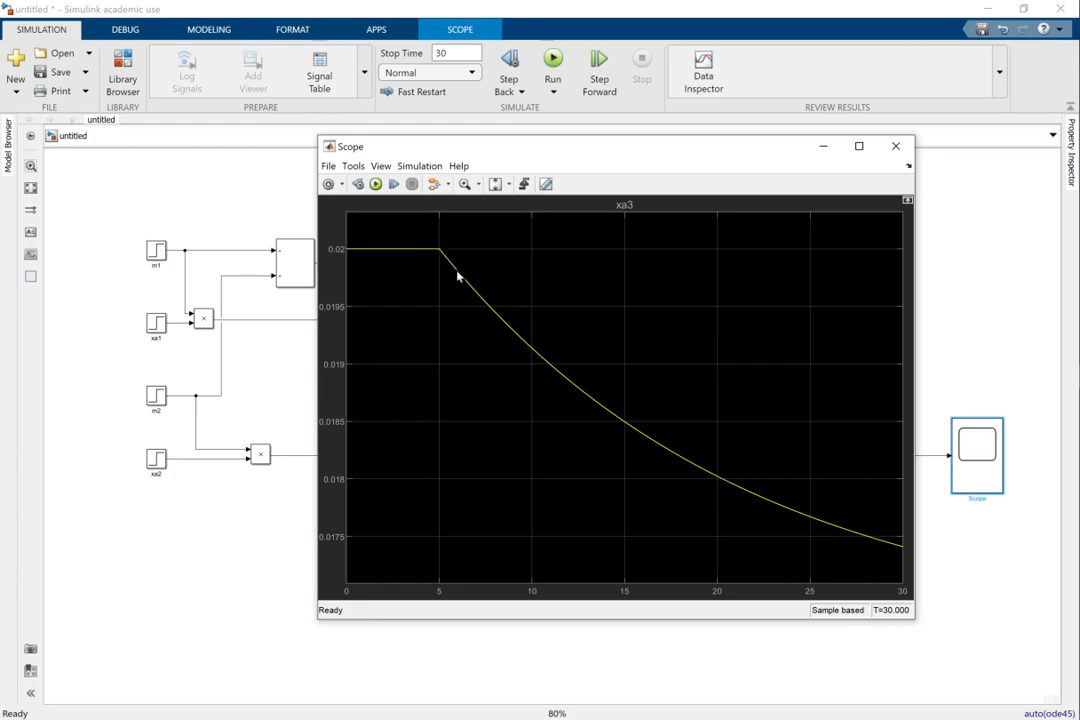
mouse_move(524, 348)
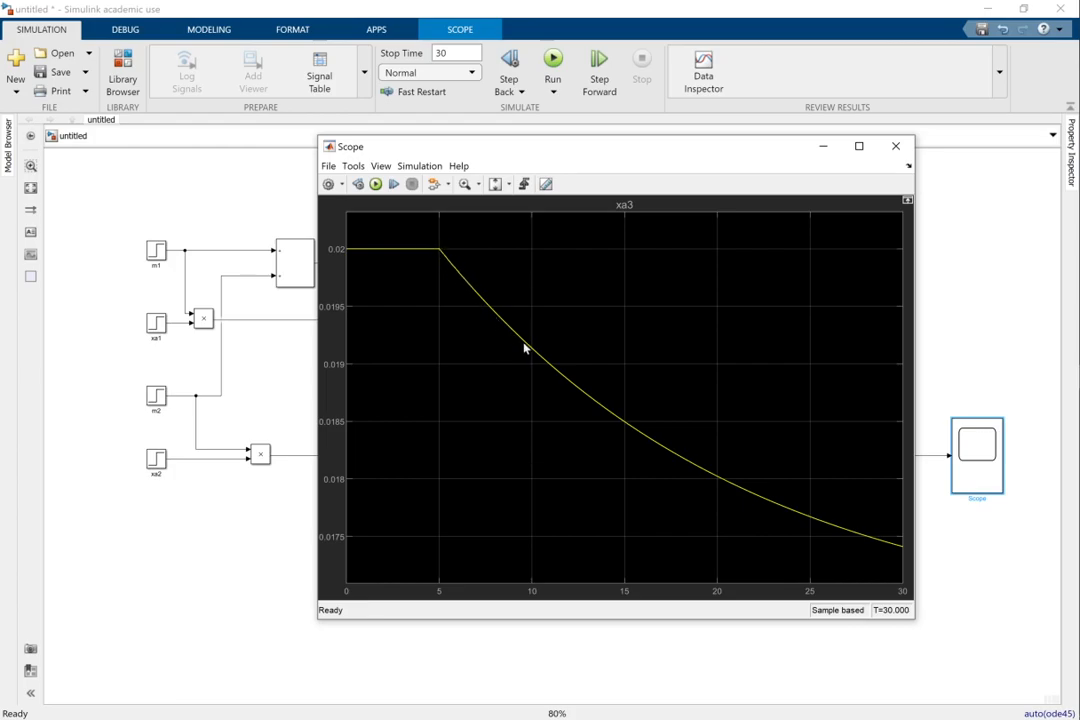
mouse_move(882, 156)
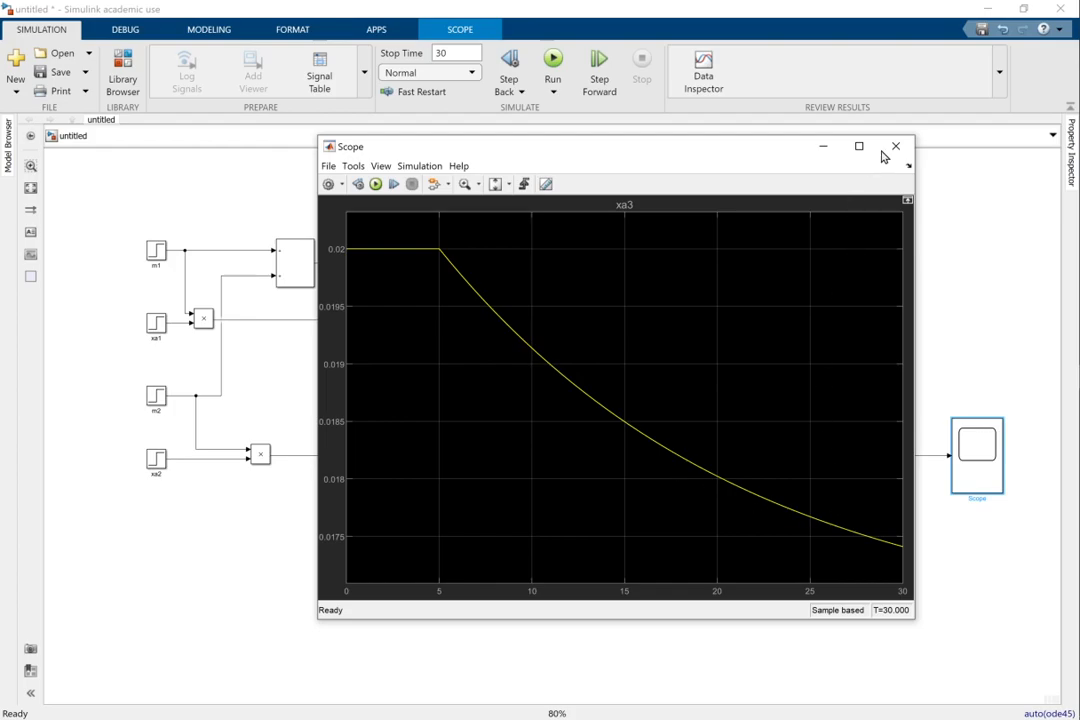
left_click(896, 146)
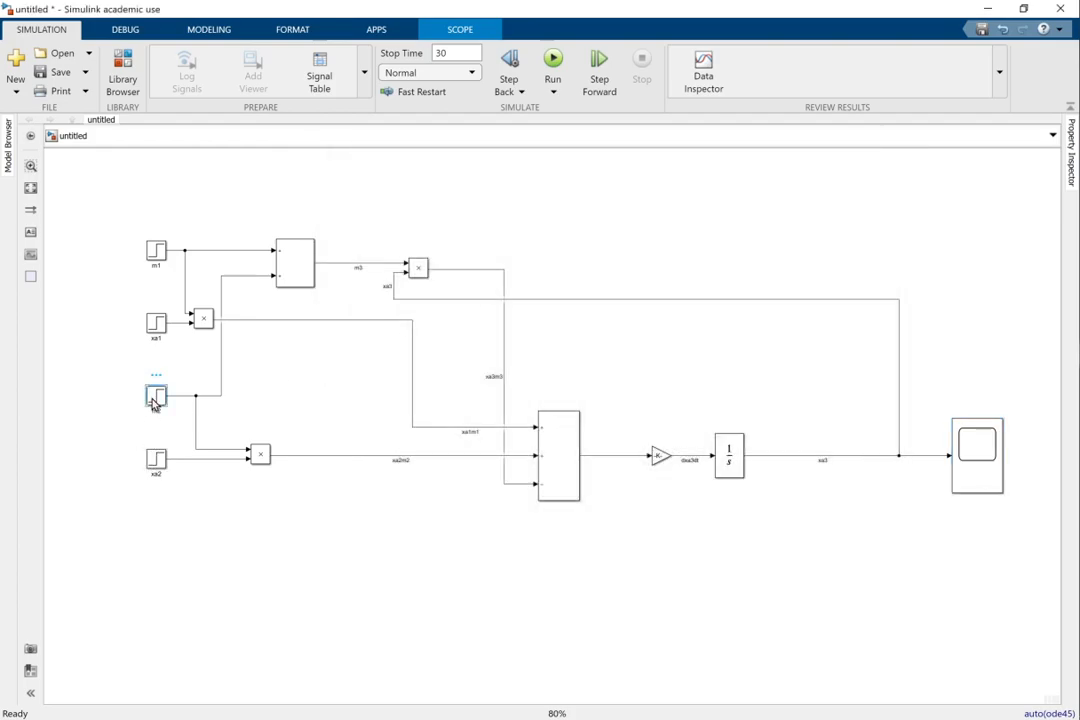
Set the m1 step's final value to 5 and its step time to 5 s.
double_click(156, 392)
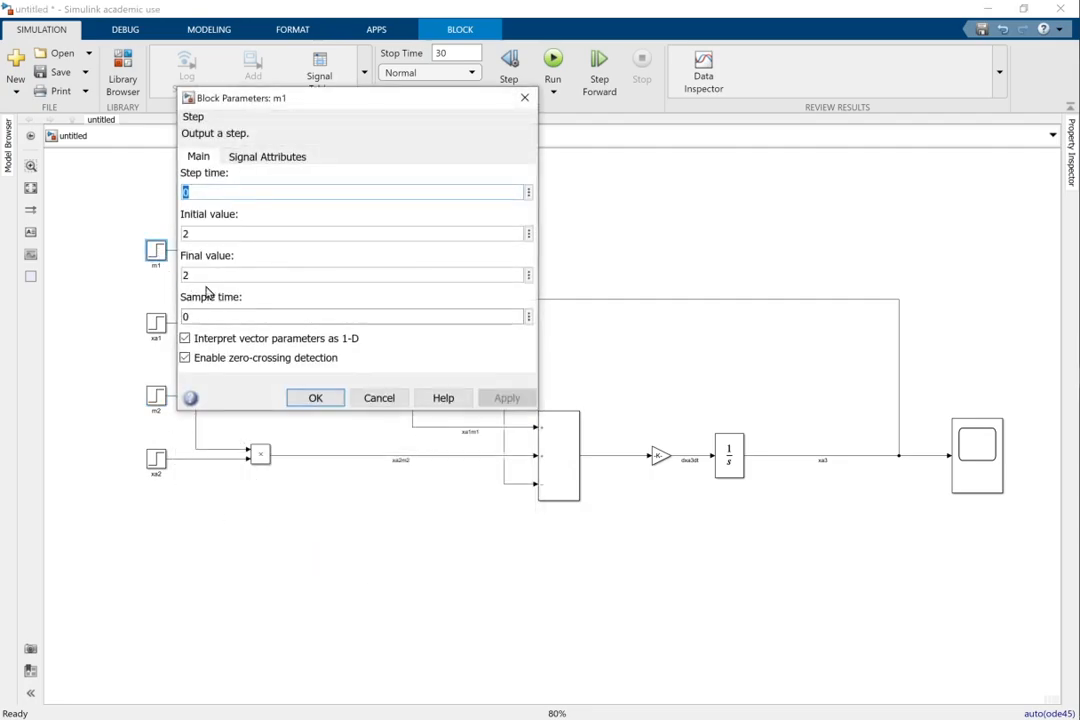
left_click(356, 274)
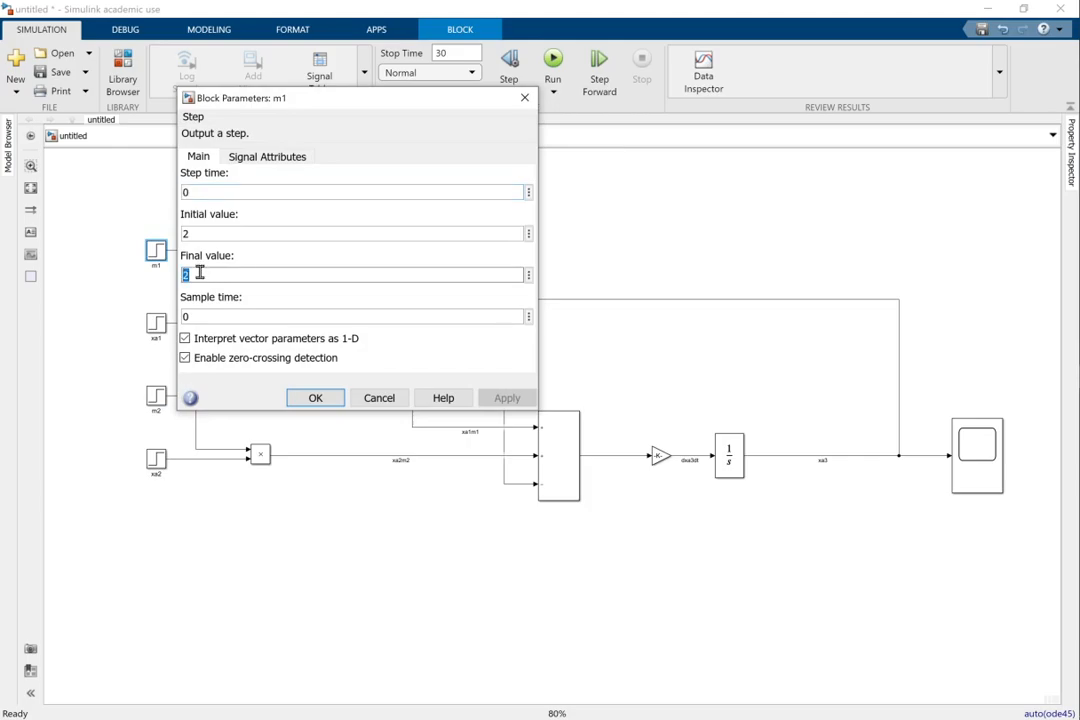
type("5")
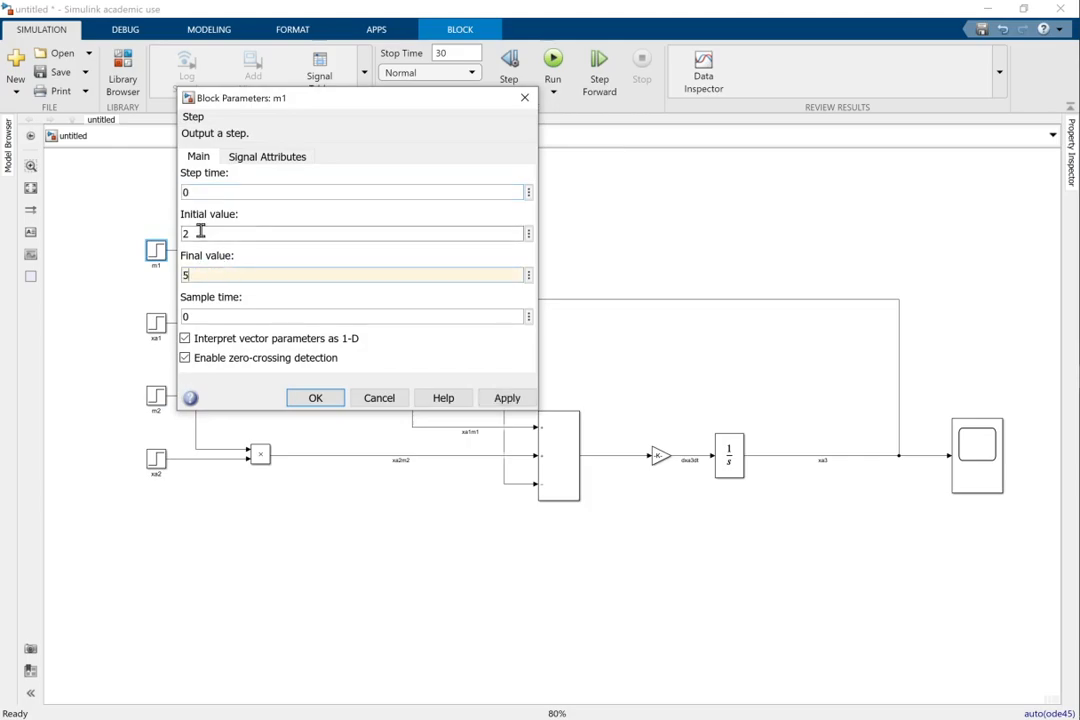
left_click(350, 192)
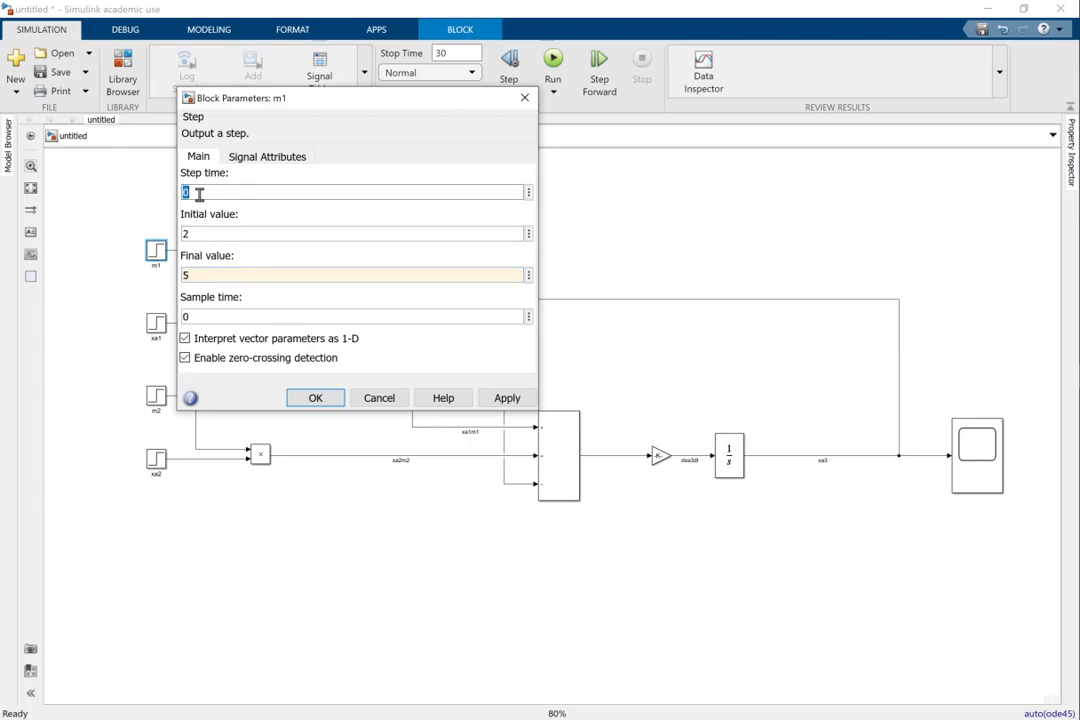
type("5")
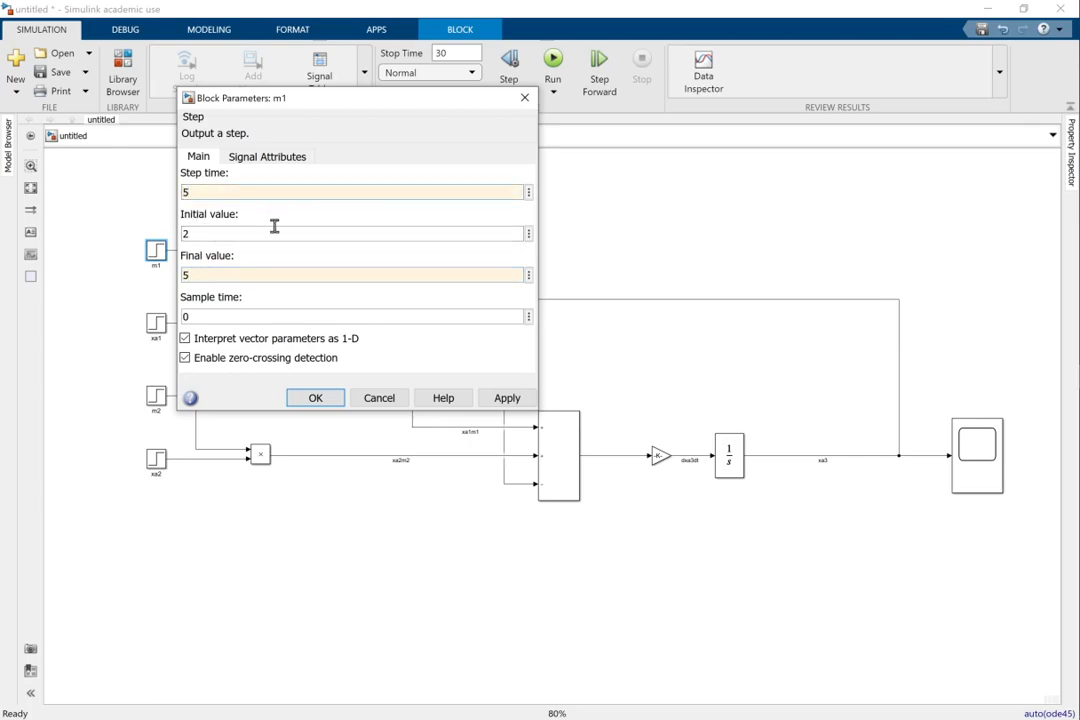
left_click(316, 396)
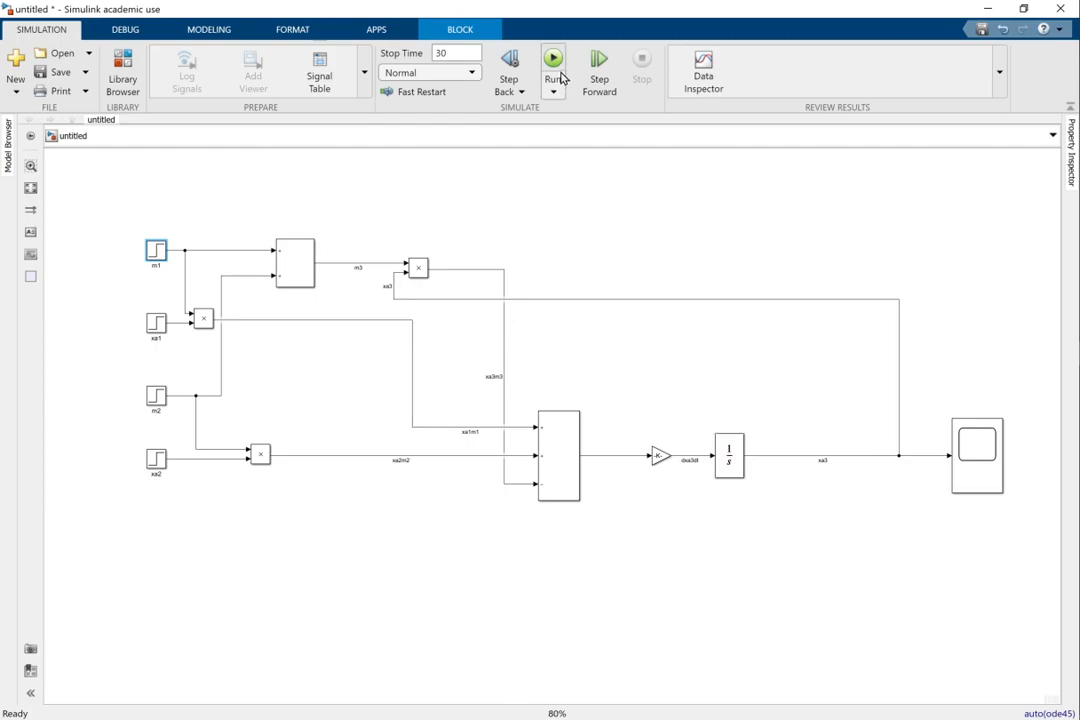
mouse_move(768, 424)
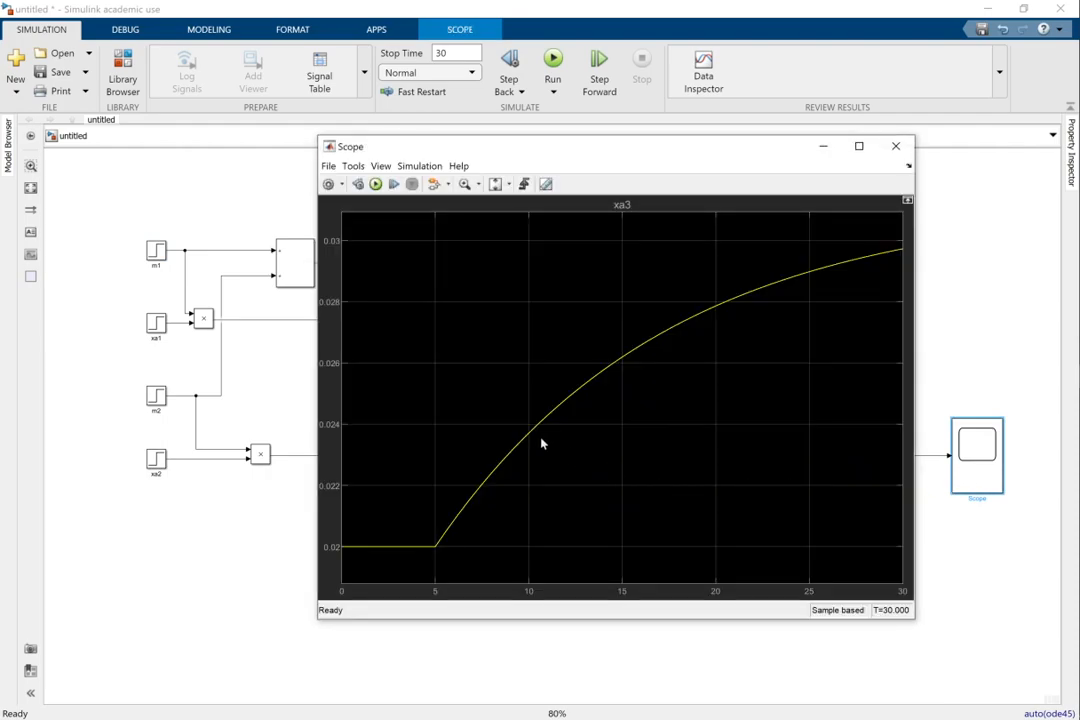
mouse_move(436, 556)
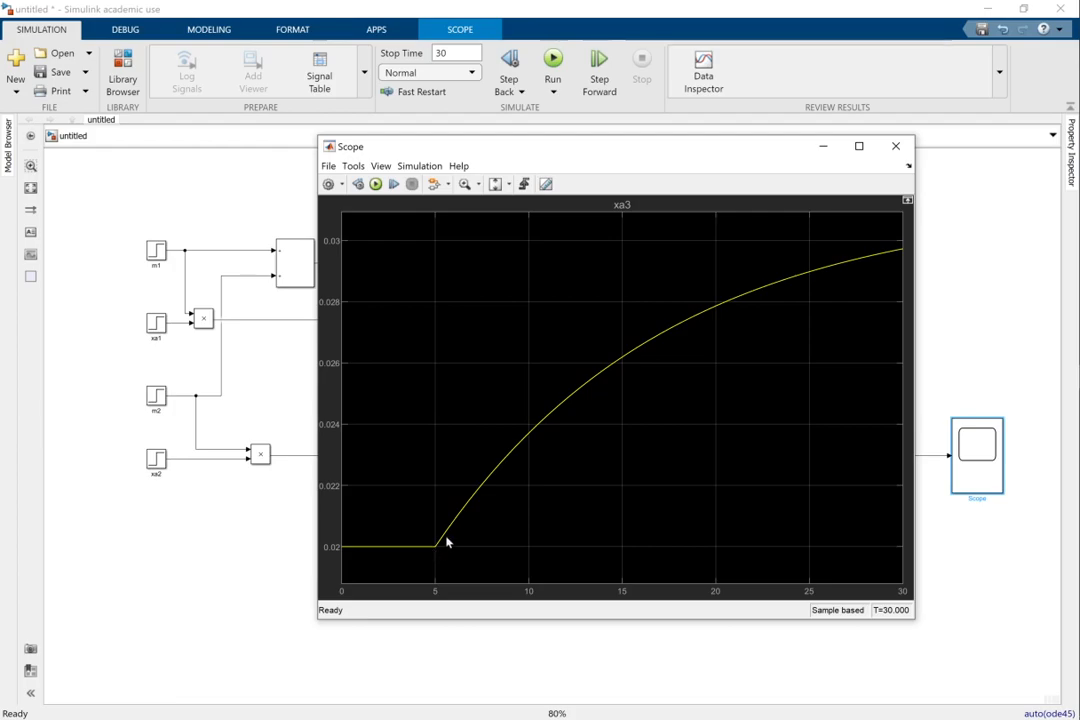
mouse_move(580, 374)
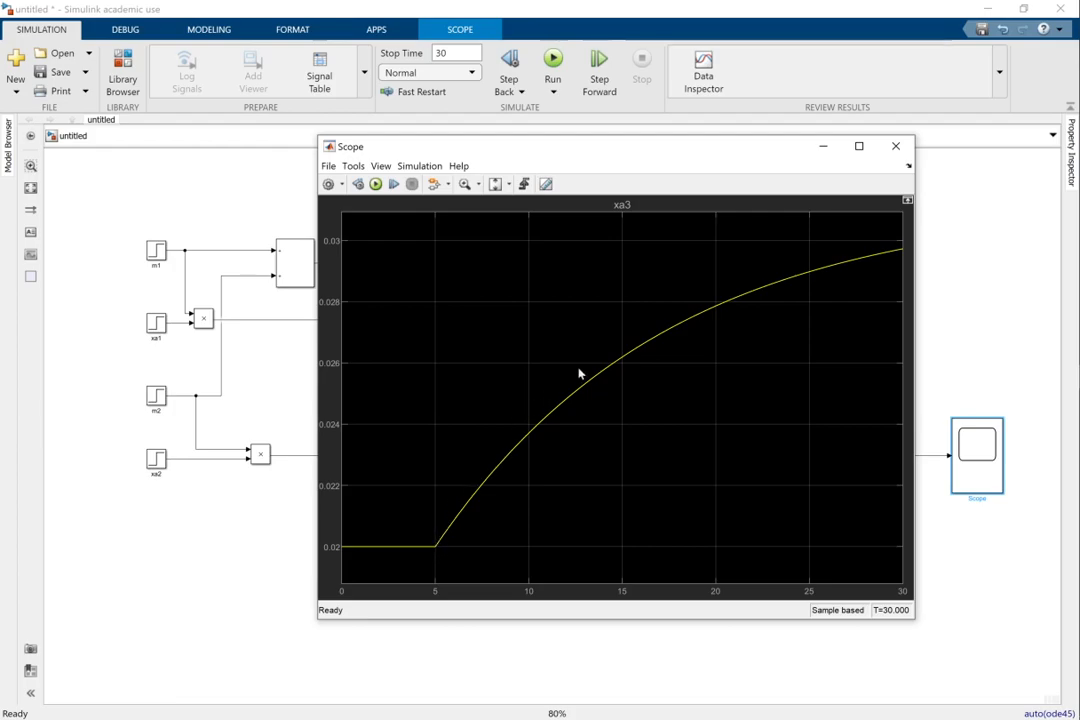
mouse_move(896, 146)
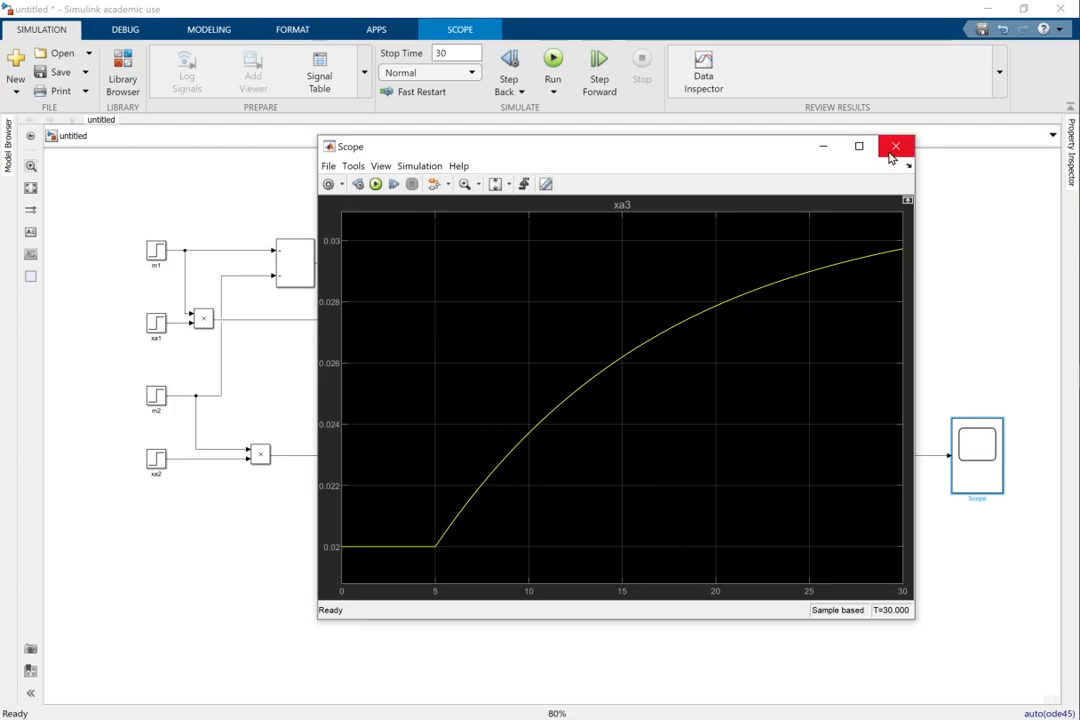
left_click(896, 146)
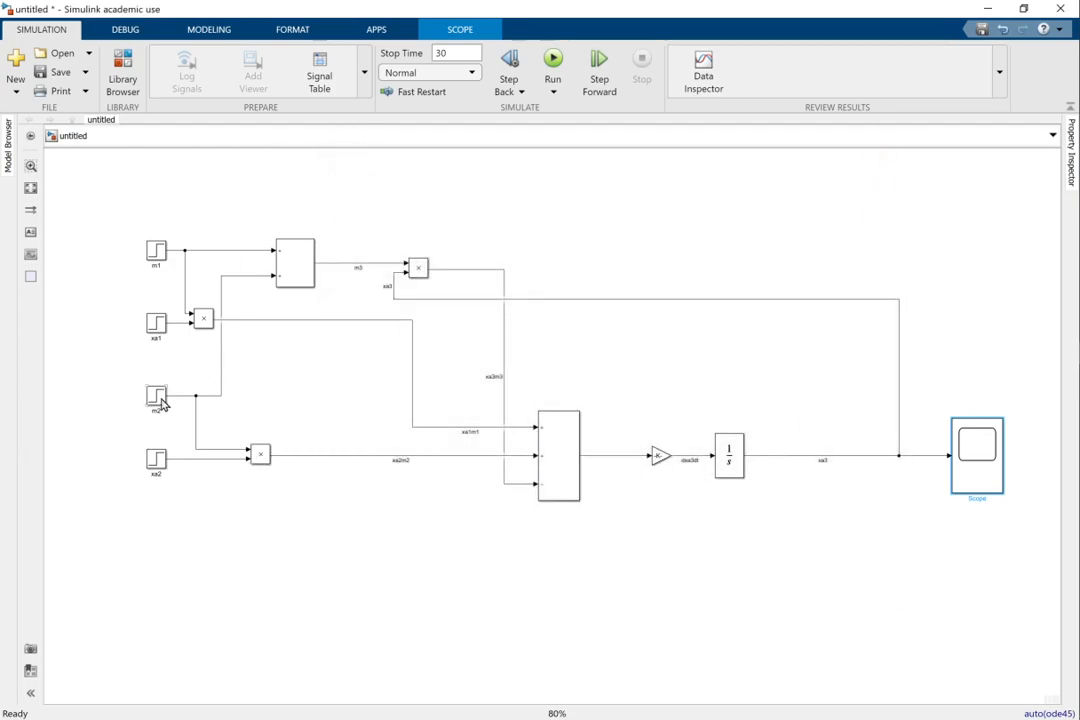
Edit the m2 step's final value, run the model, and view the outlet concentration in the scope.
double_click(156, 396)
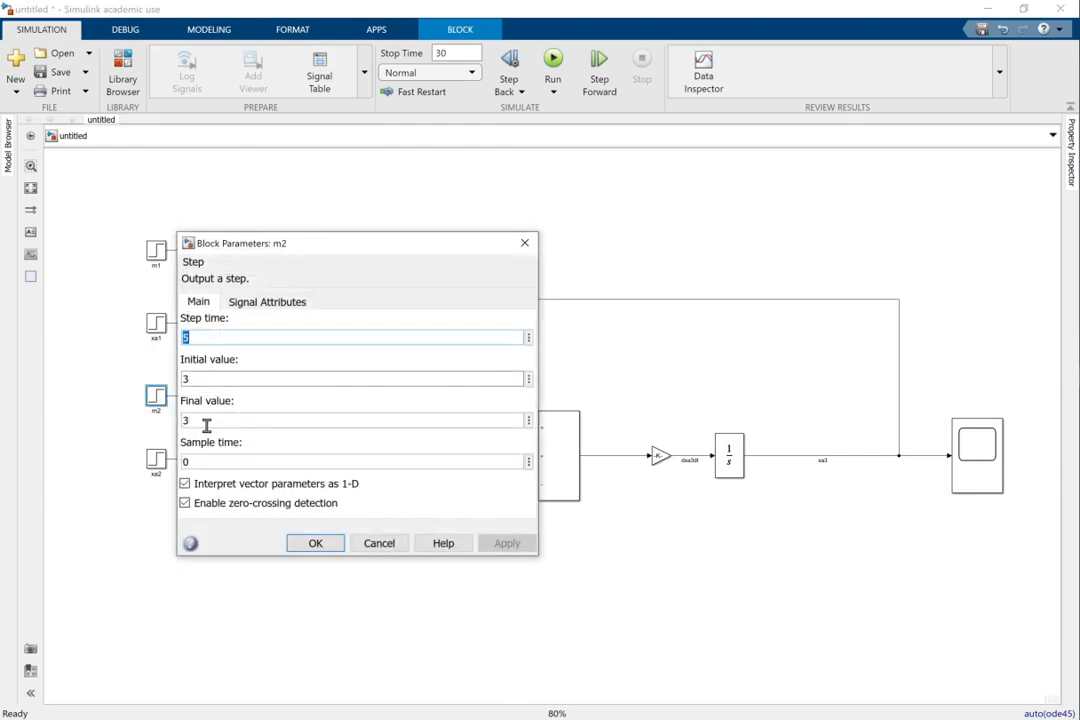
left_click(356, 420)
type("5")
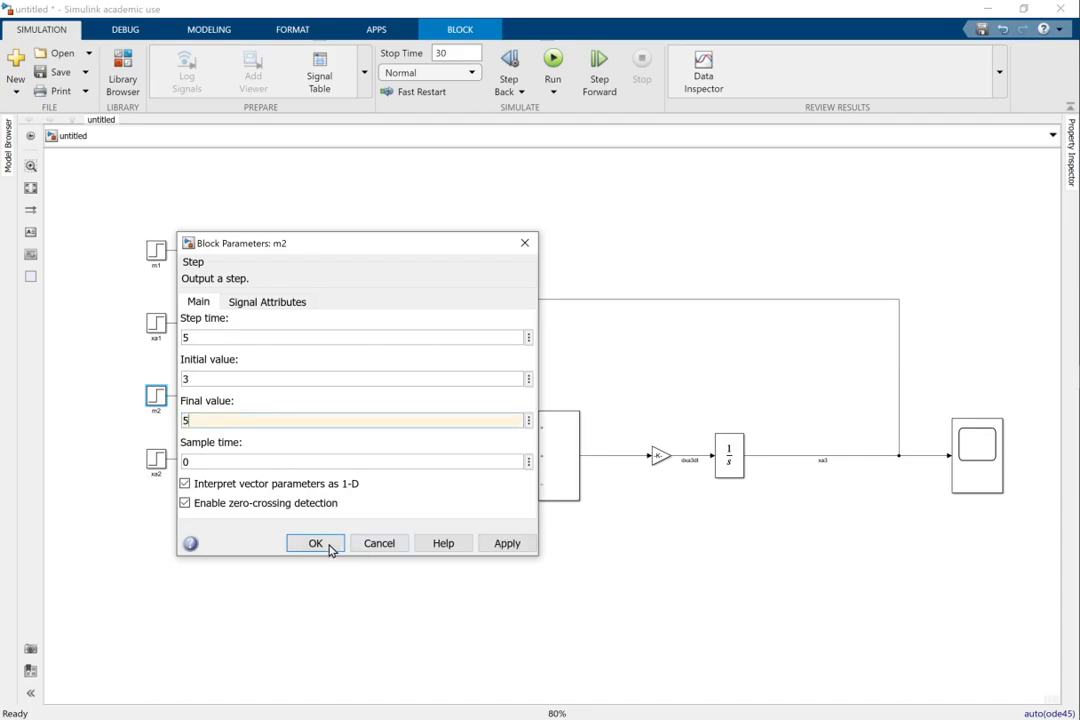
left_click(316, 544)
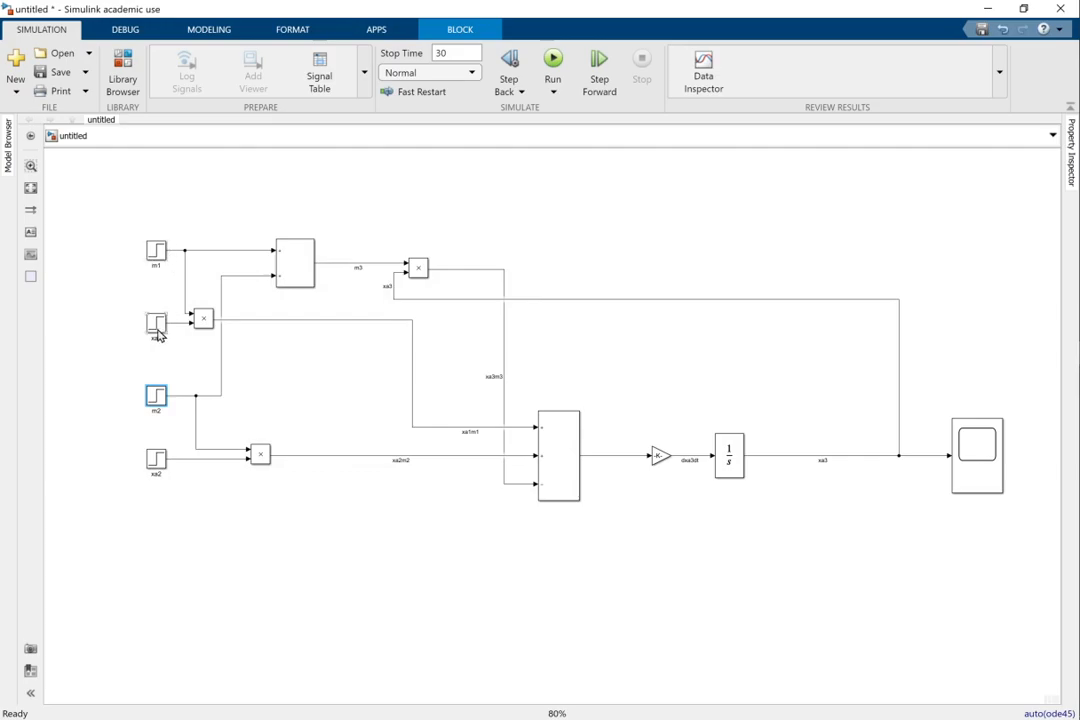
mouse_move(150, 336)
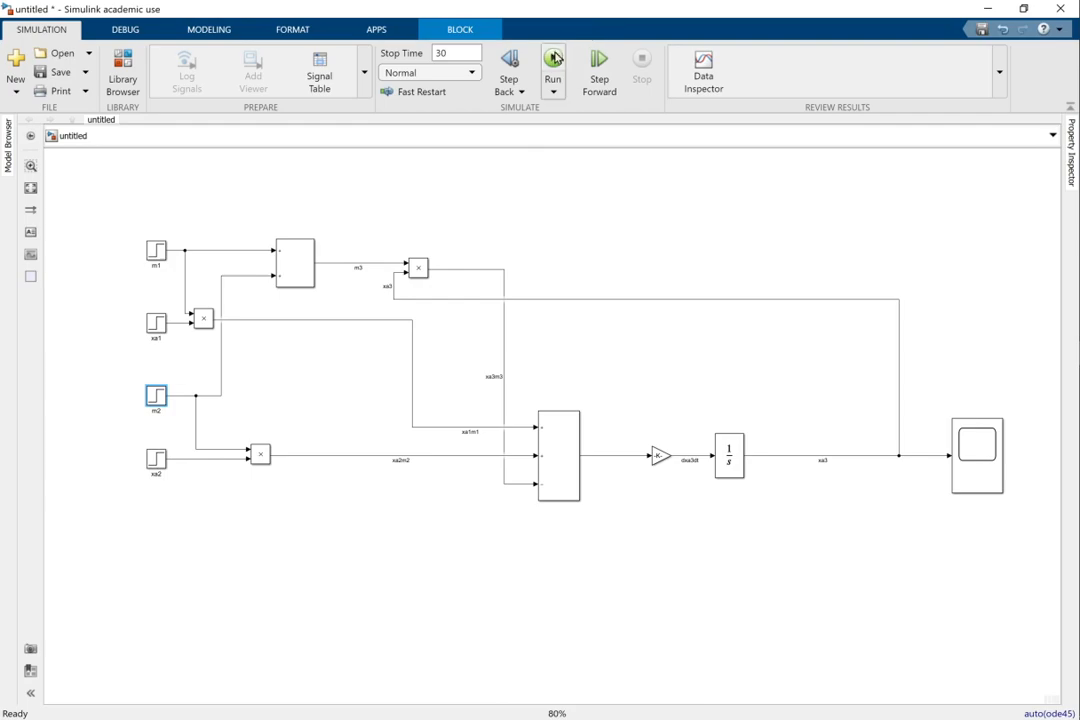
mouse_move(552, 70)
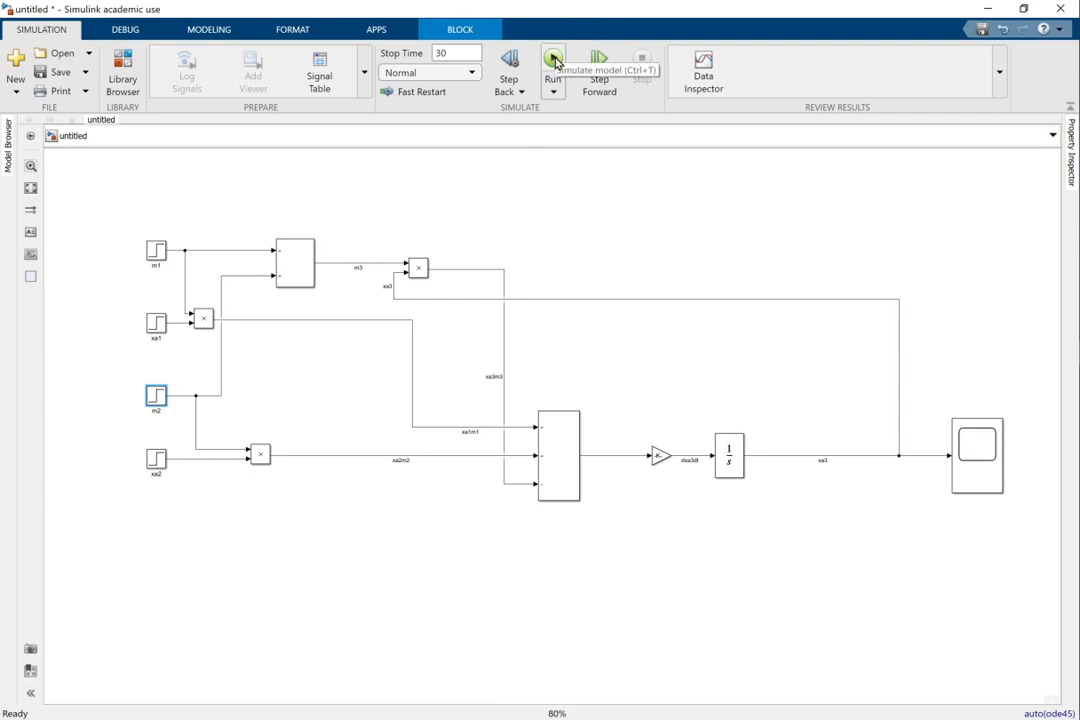
left_click(552, 60)
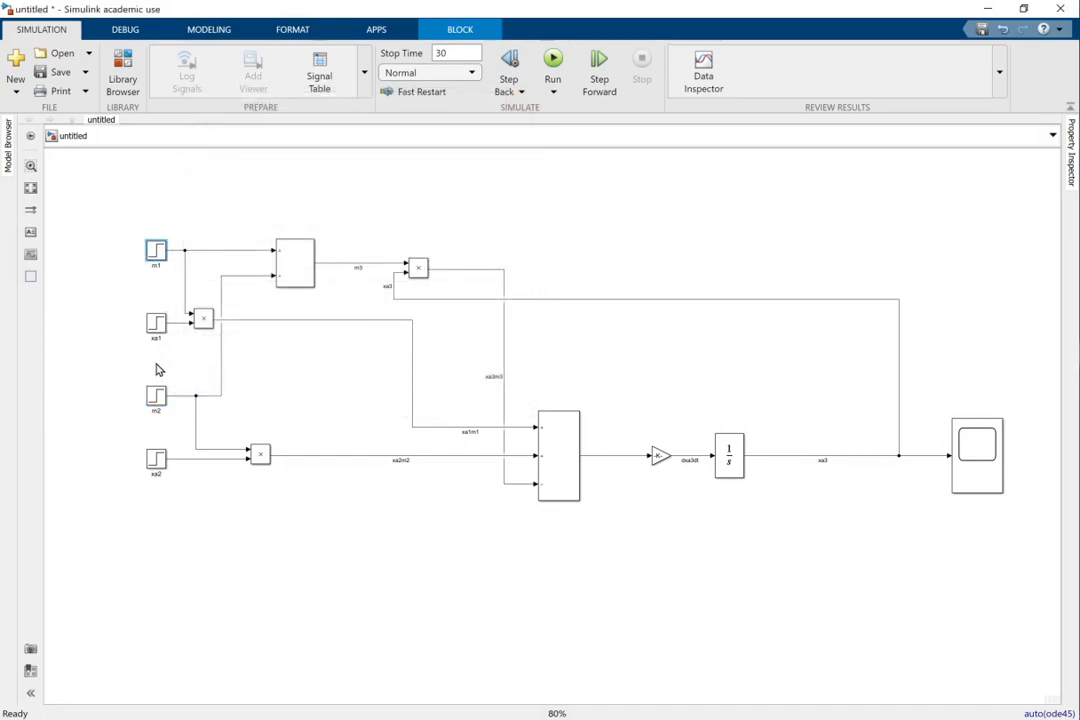
left_click(156, 396)
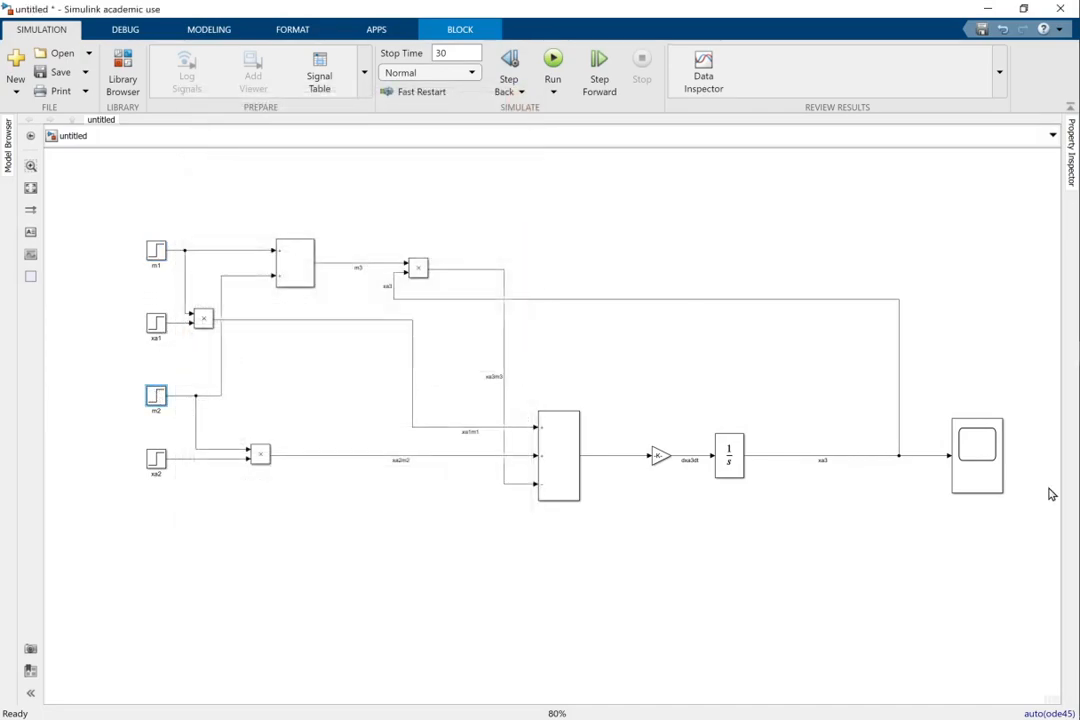
double_click(976, 454)
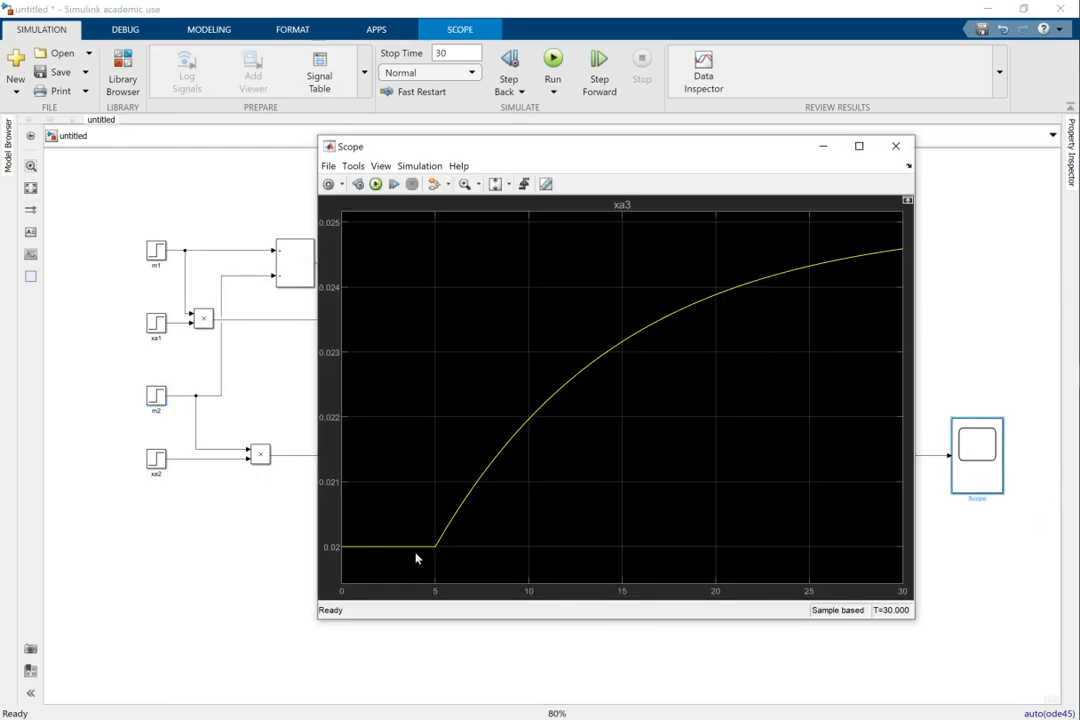
mouse_move(408, 560)
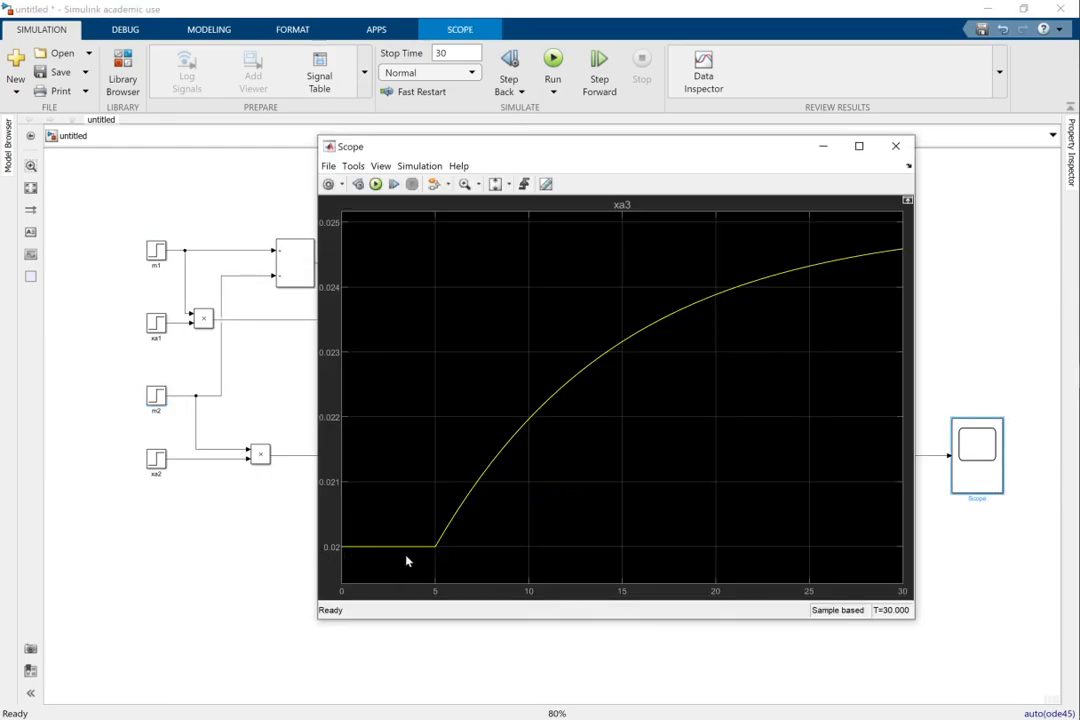
mouse_move(164, 284)
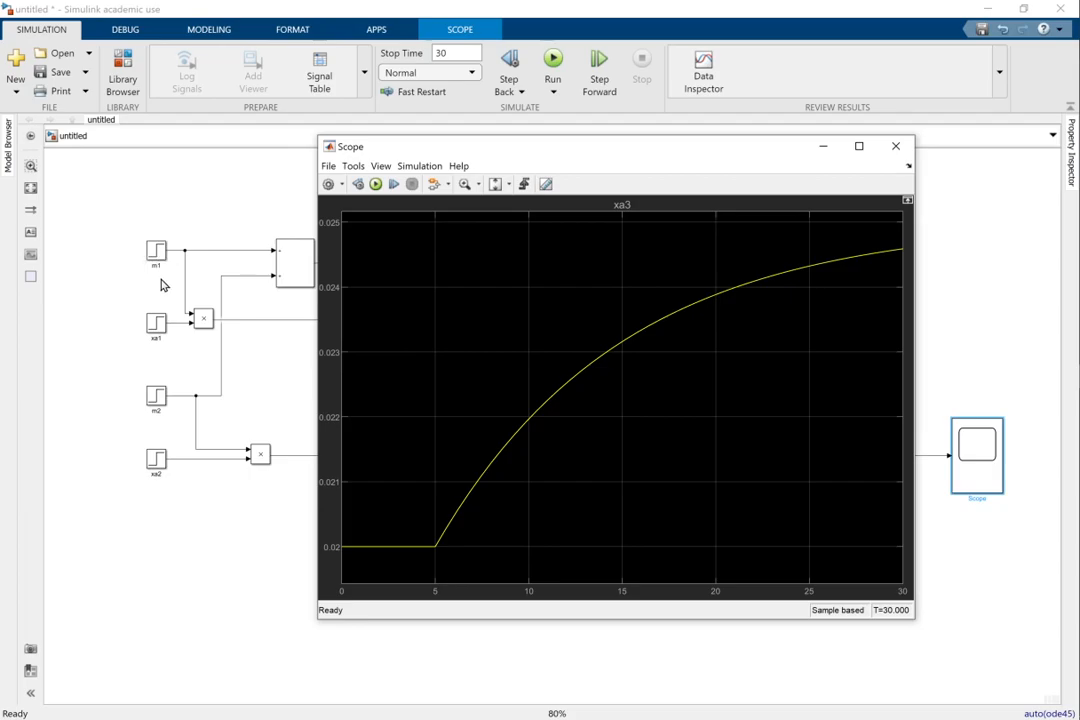
left_click(896, 146)
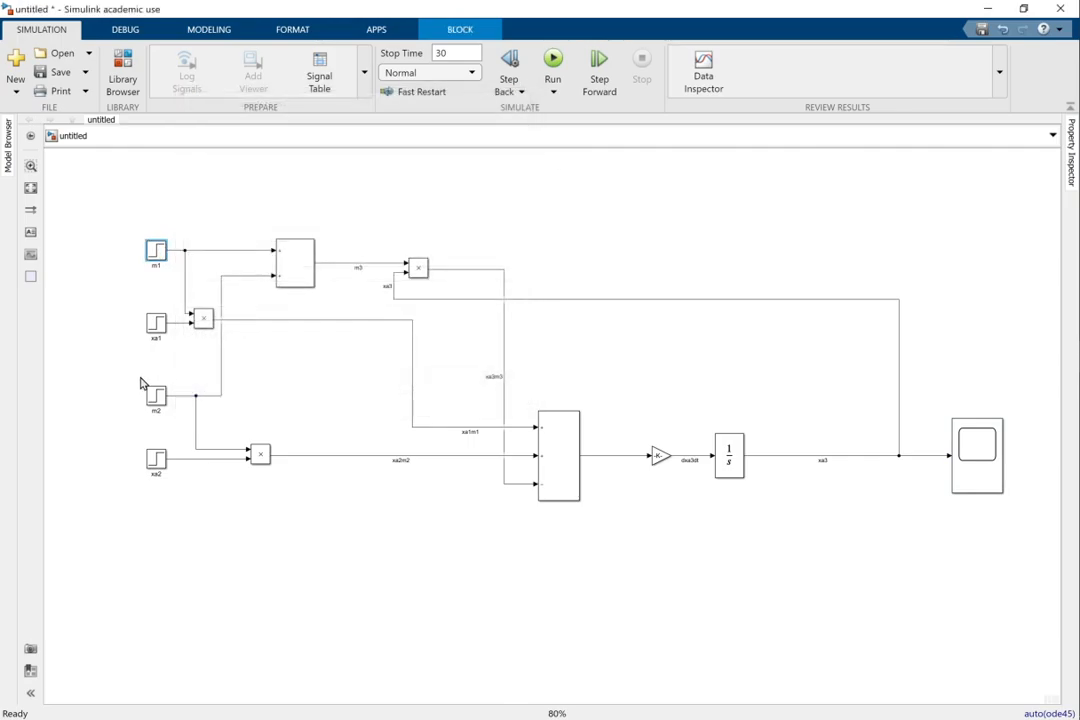
Revise the m2 step to end at 5, rerun, and view xa3 rising toward about 0.0225.
double_click(156, 392)
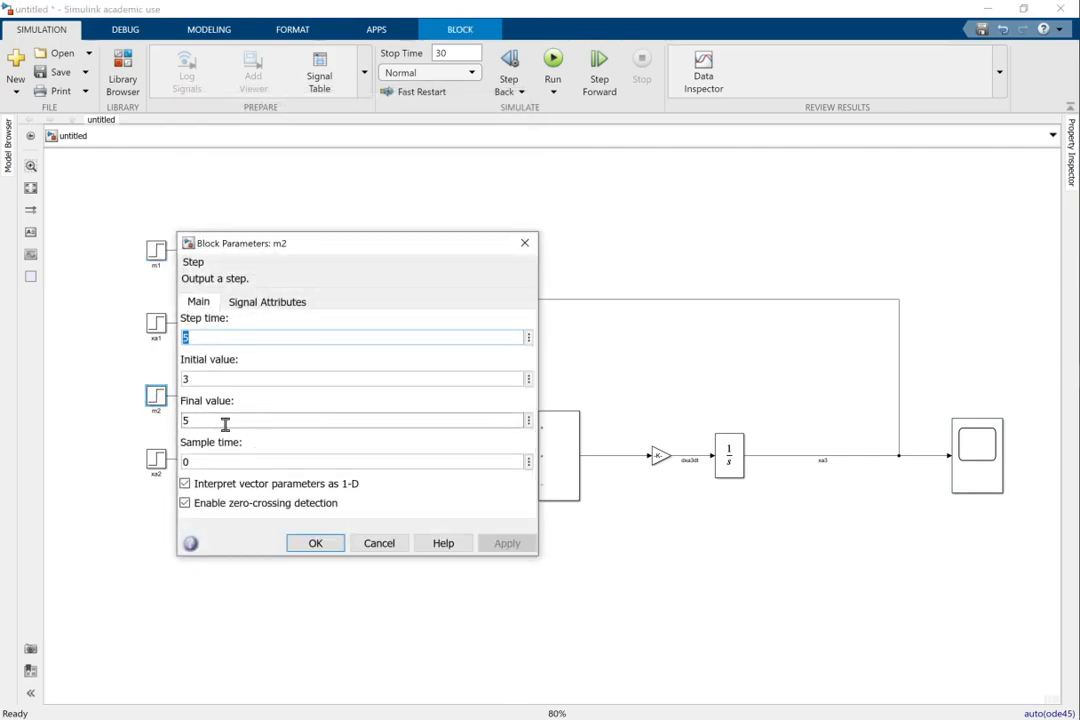
left_click(316, 544)
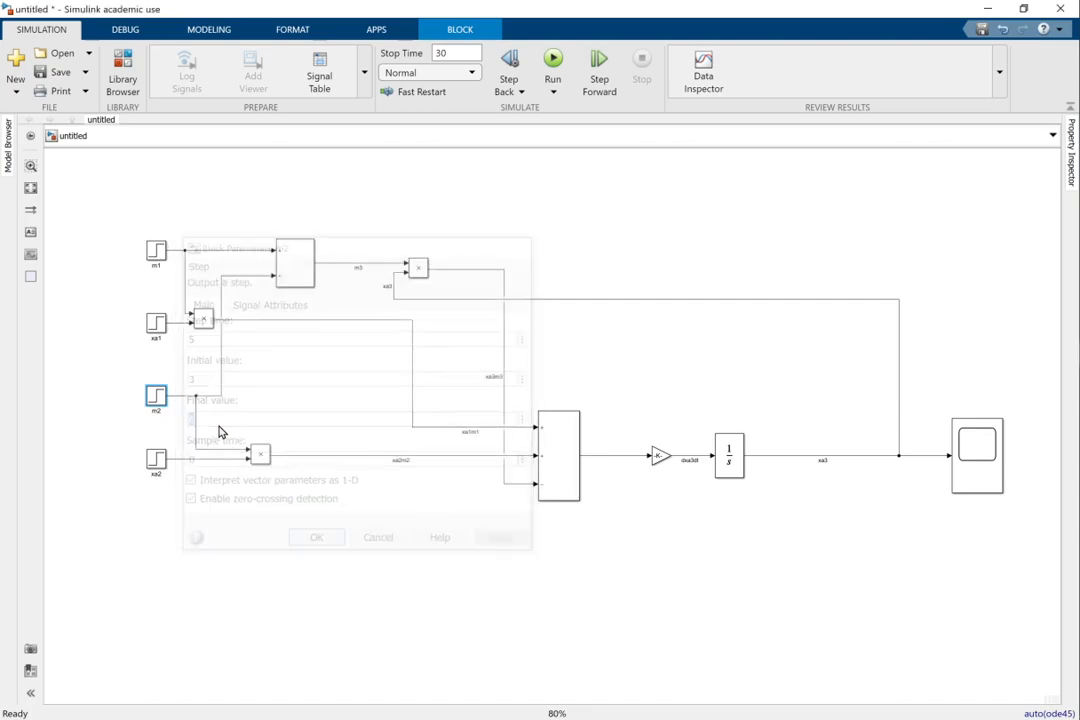
left_click(552, 62)
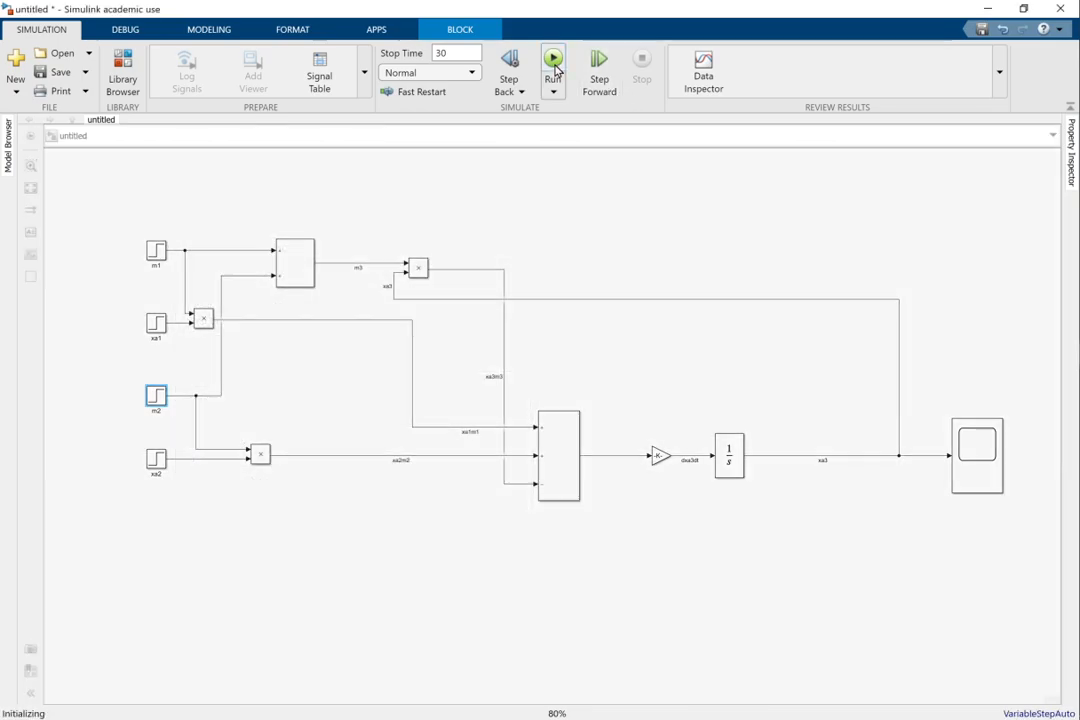
left_click(552, 62)
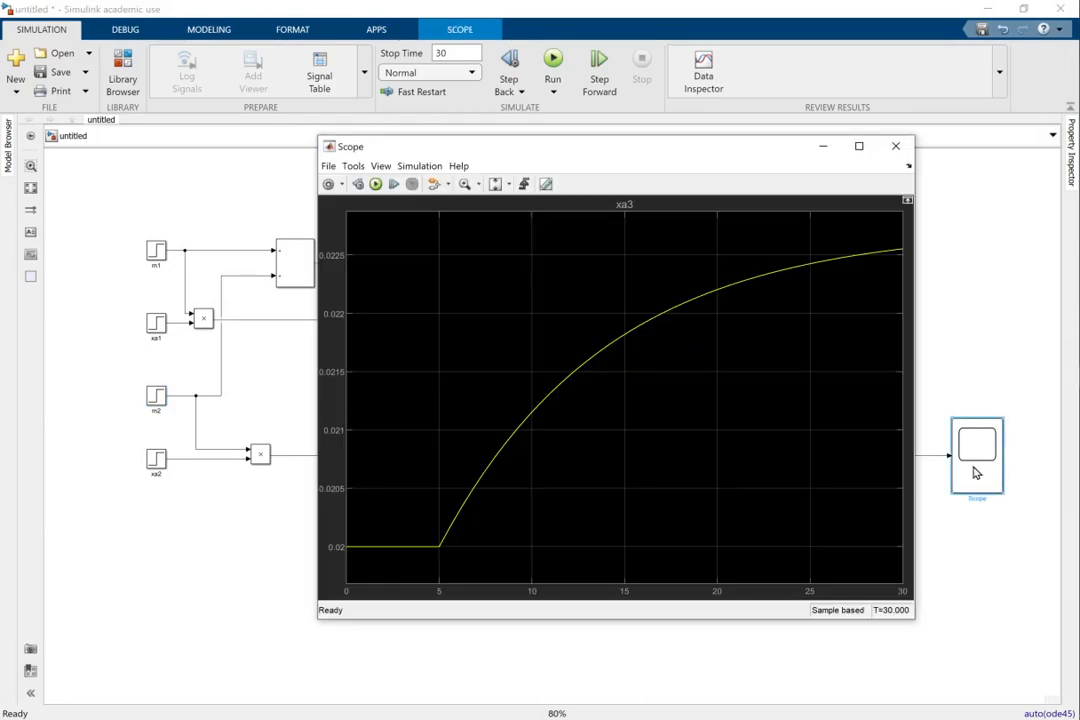
left_click(896, 146)
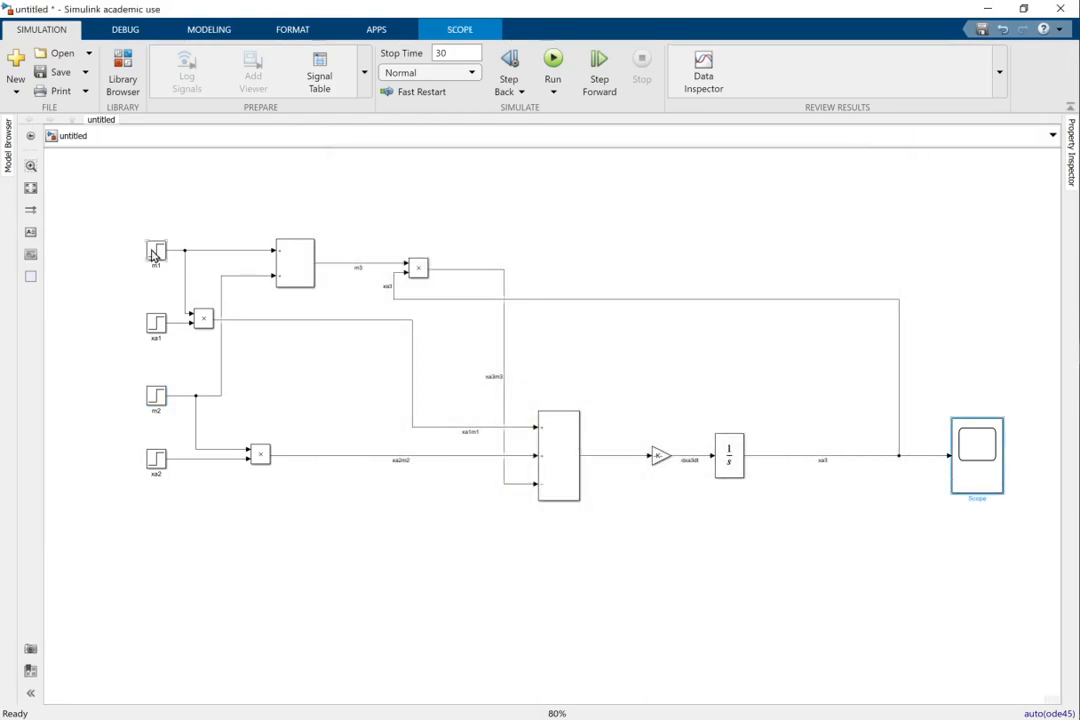
Check that the m1 and m2 step final values match their initial values.
double_click(156, 252)
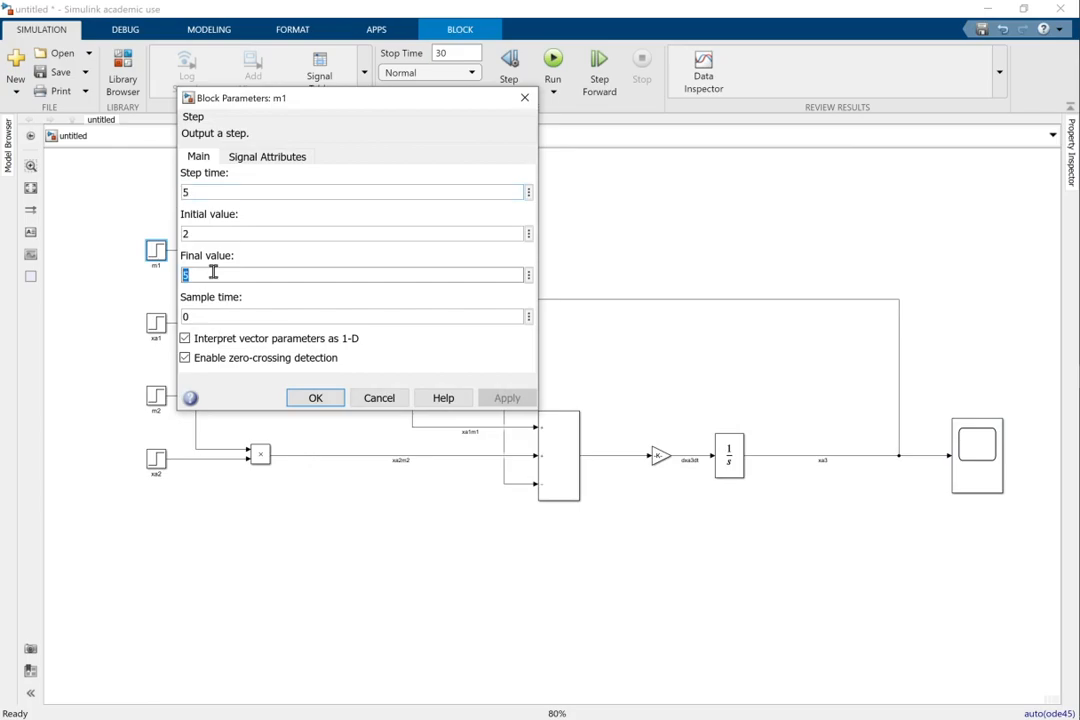
left_click(316, 396)
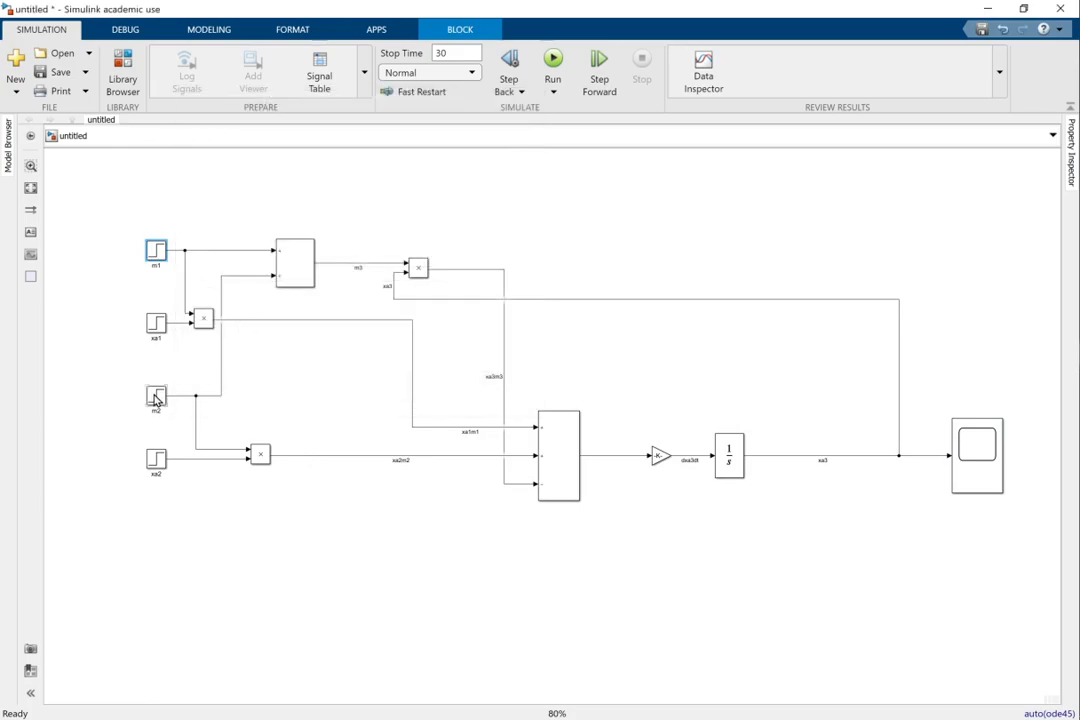
double_click(156, 394)
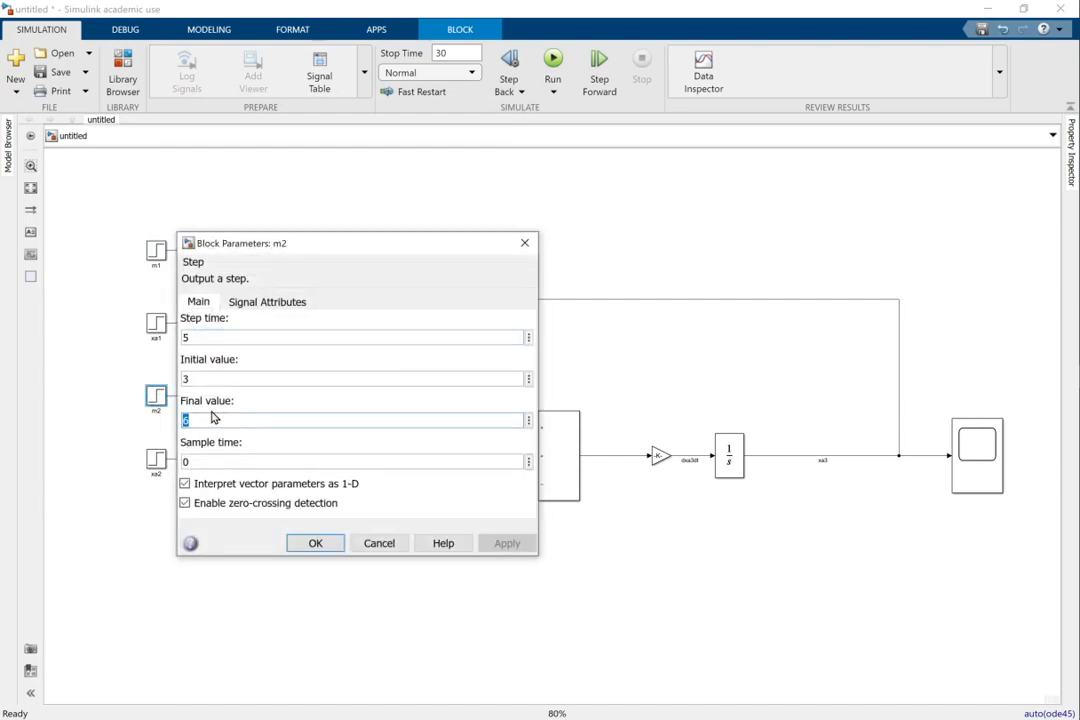
left_click(316, 544)
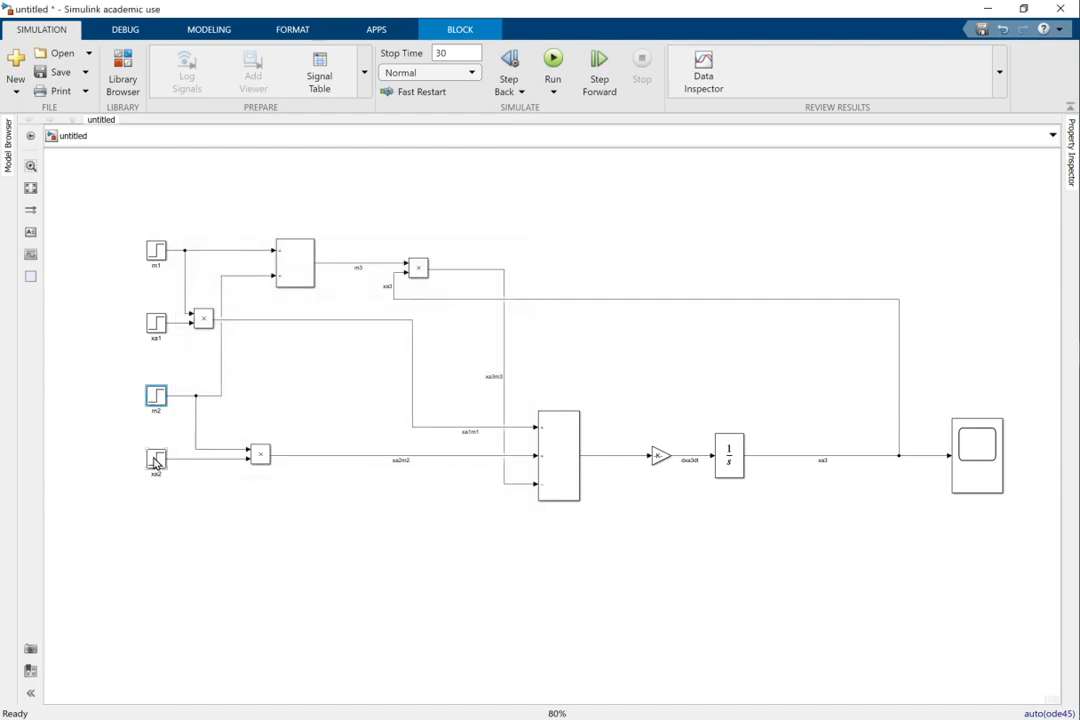
Set the xa2 pollutant step's final value to 0.05.
double_click(156, 460)
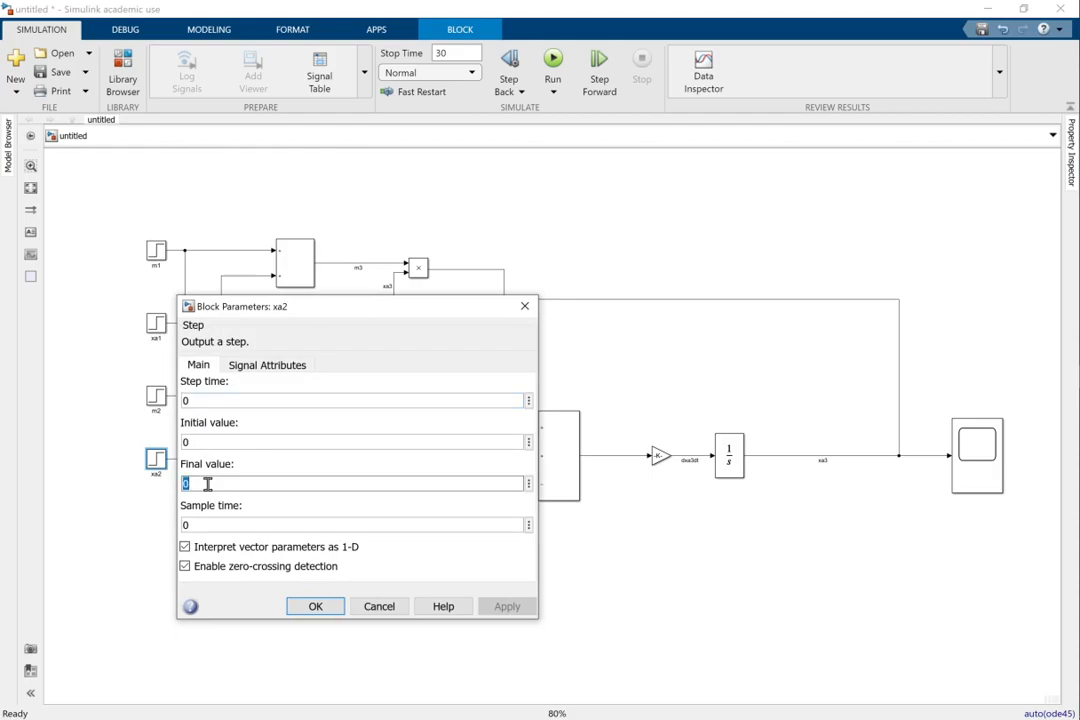
type("0.0")
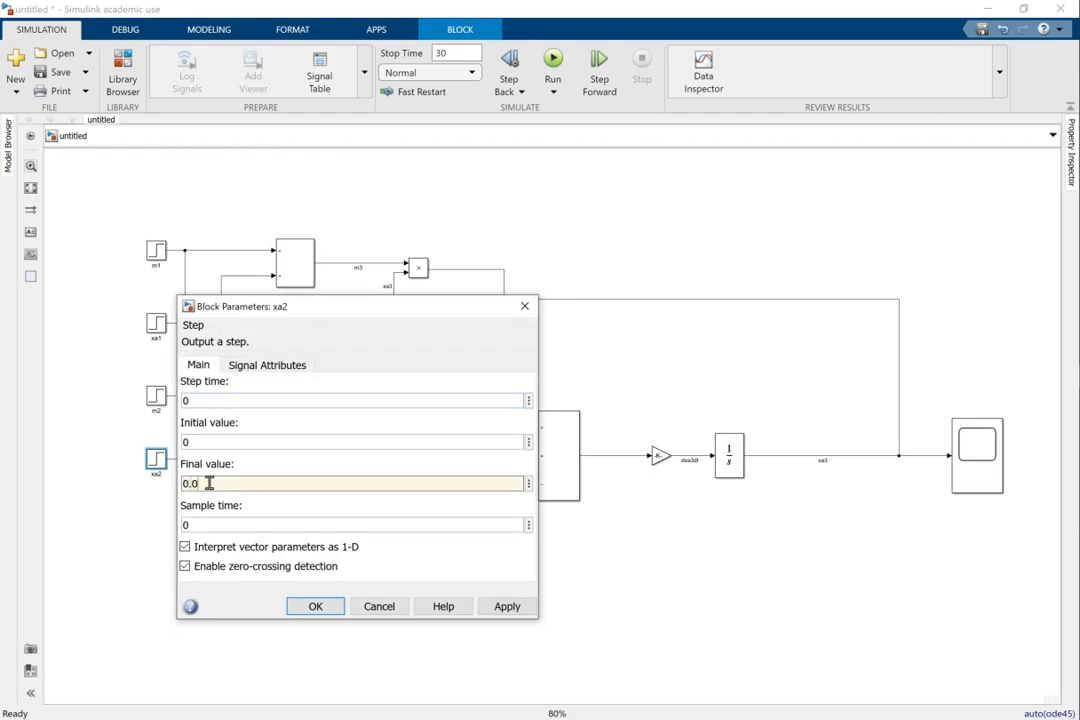
type("0.05")
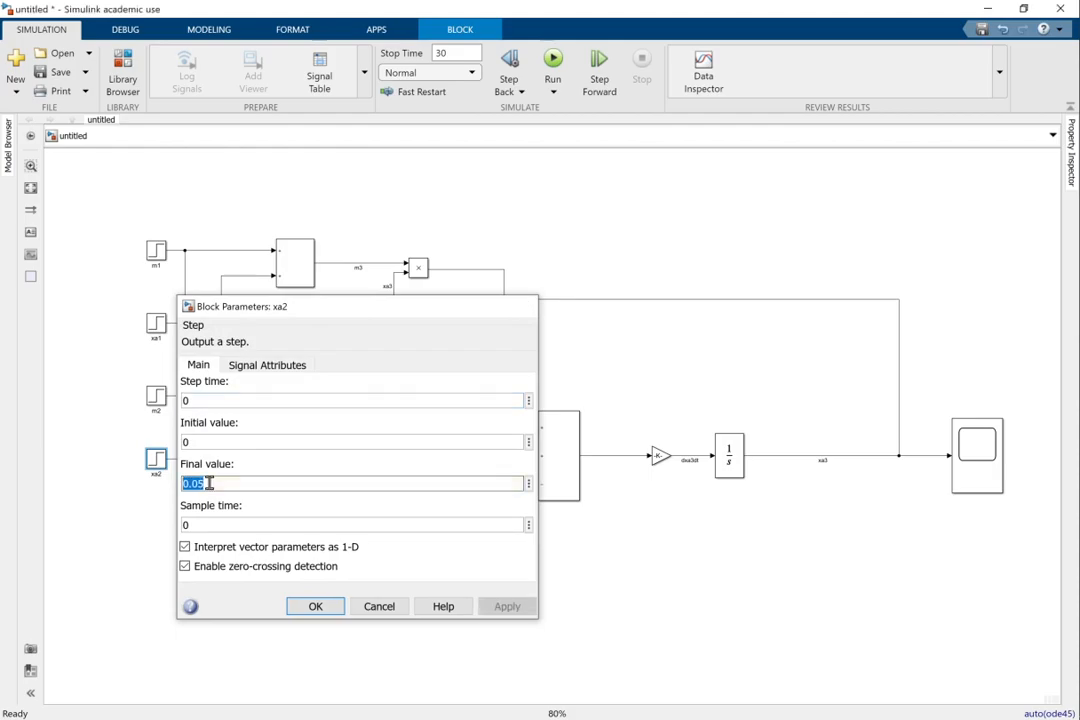
left_click(316, 606)
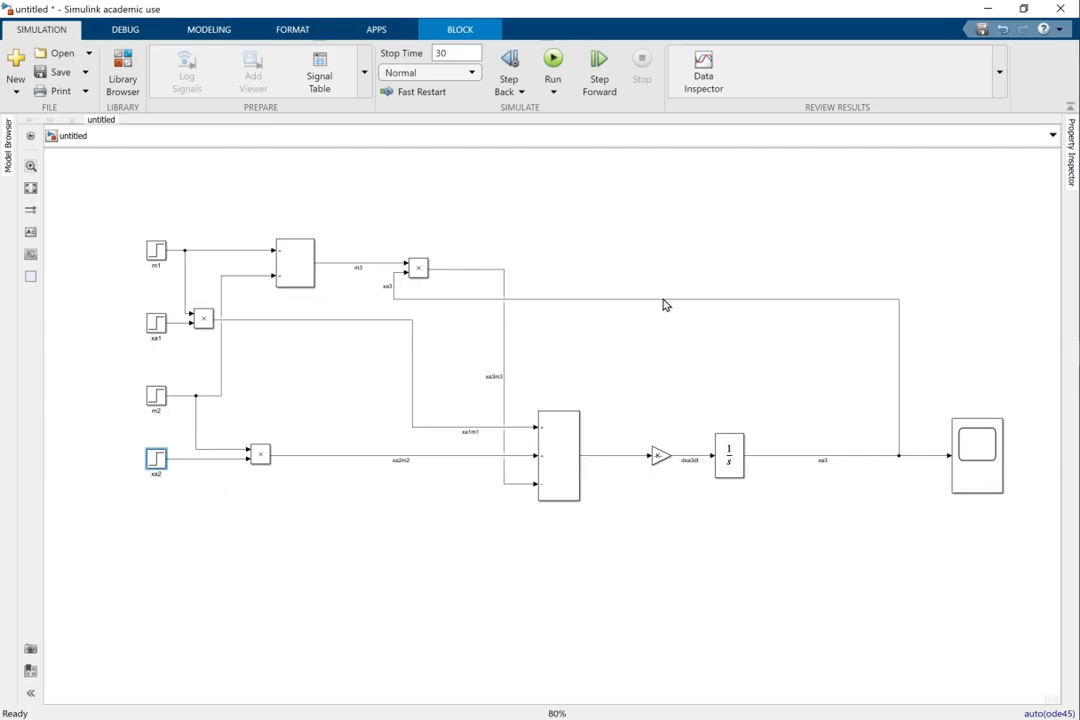
Run the model and view the outlet concentration response in the scope.
left_click(552, 56)
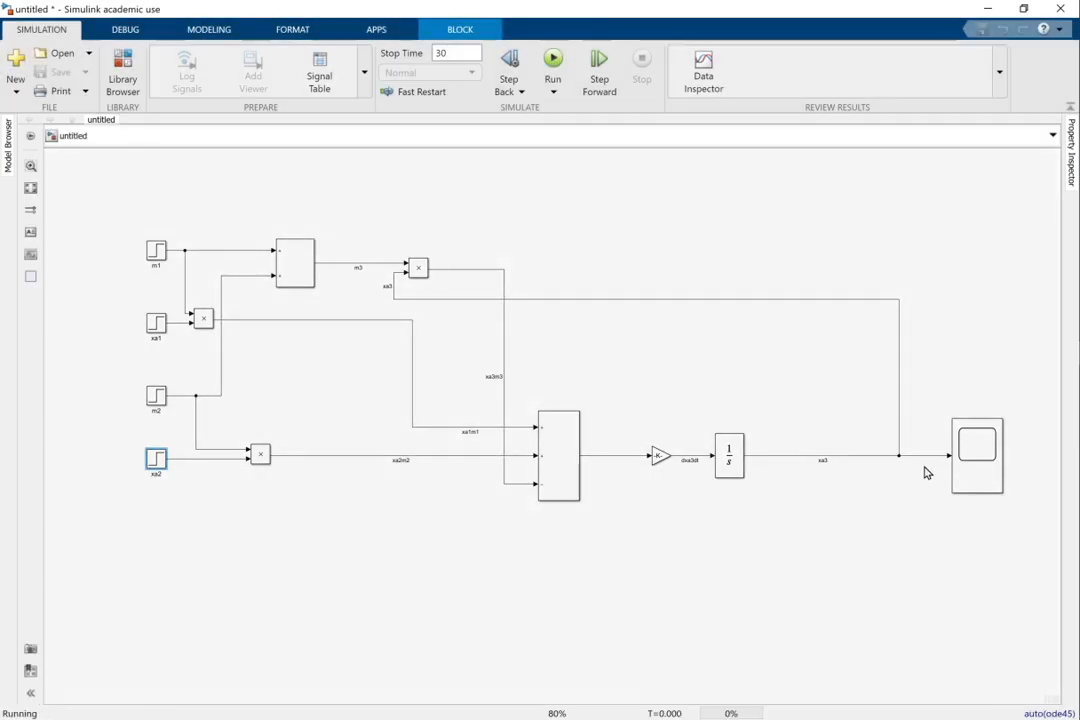
double_click(976, 456)
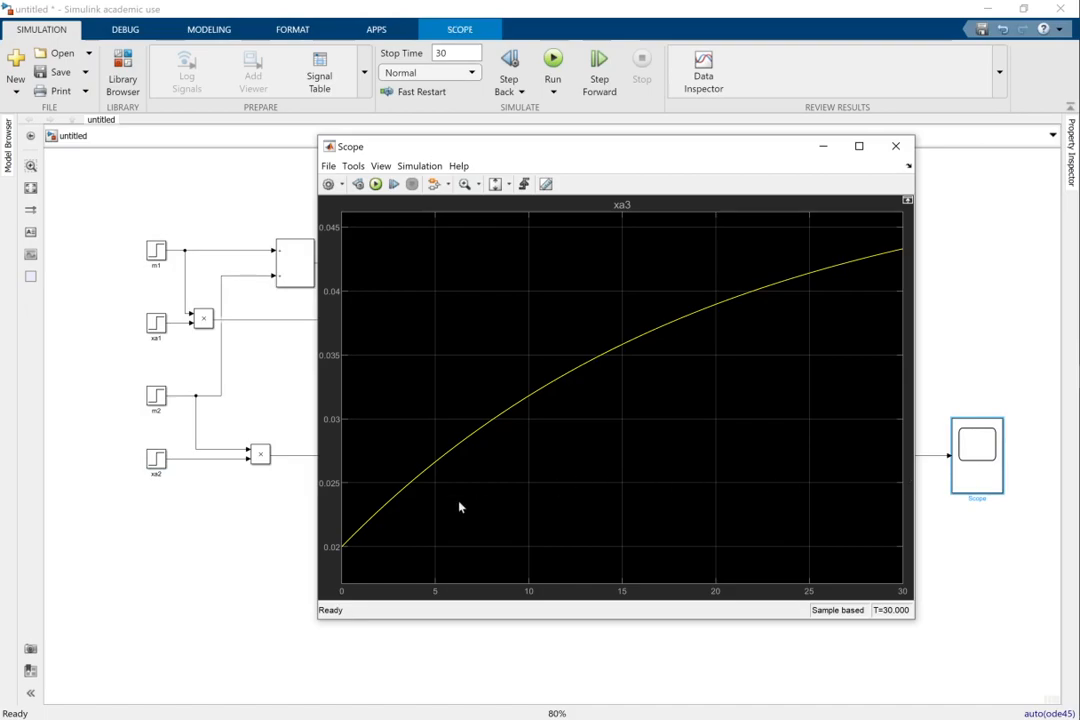
left_click(896, 146)
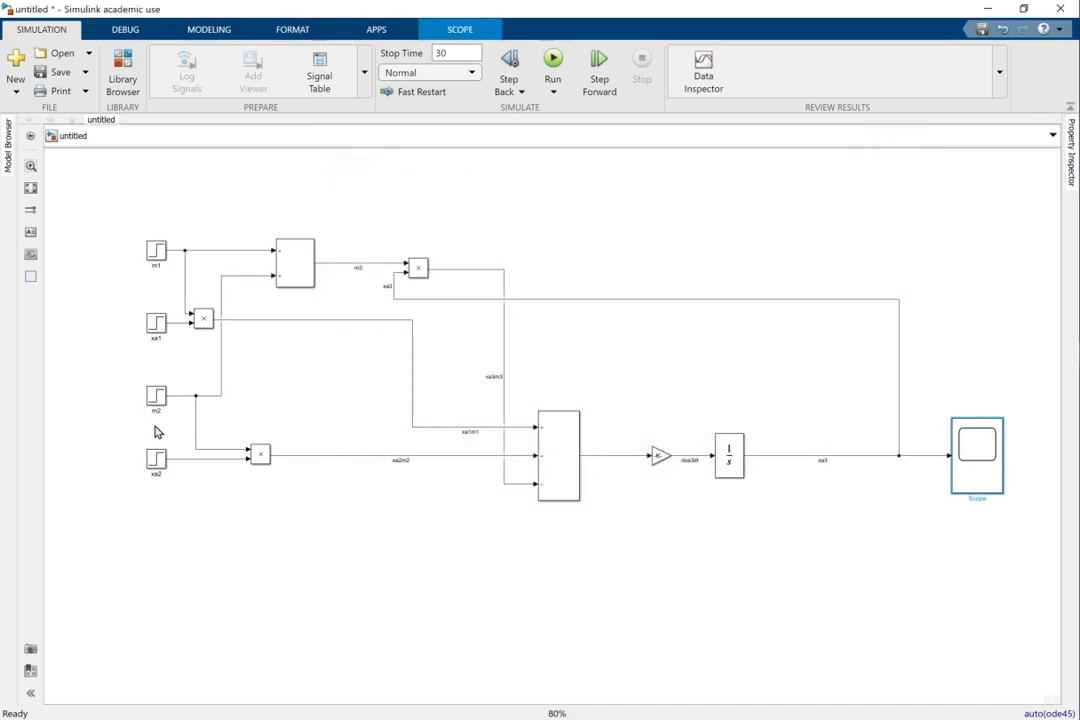
Set the xa2 step time to 5 s, rerun, and show xa3 climbing only after 5 s.
double_click(156, 458)
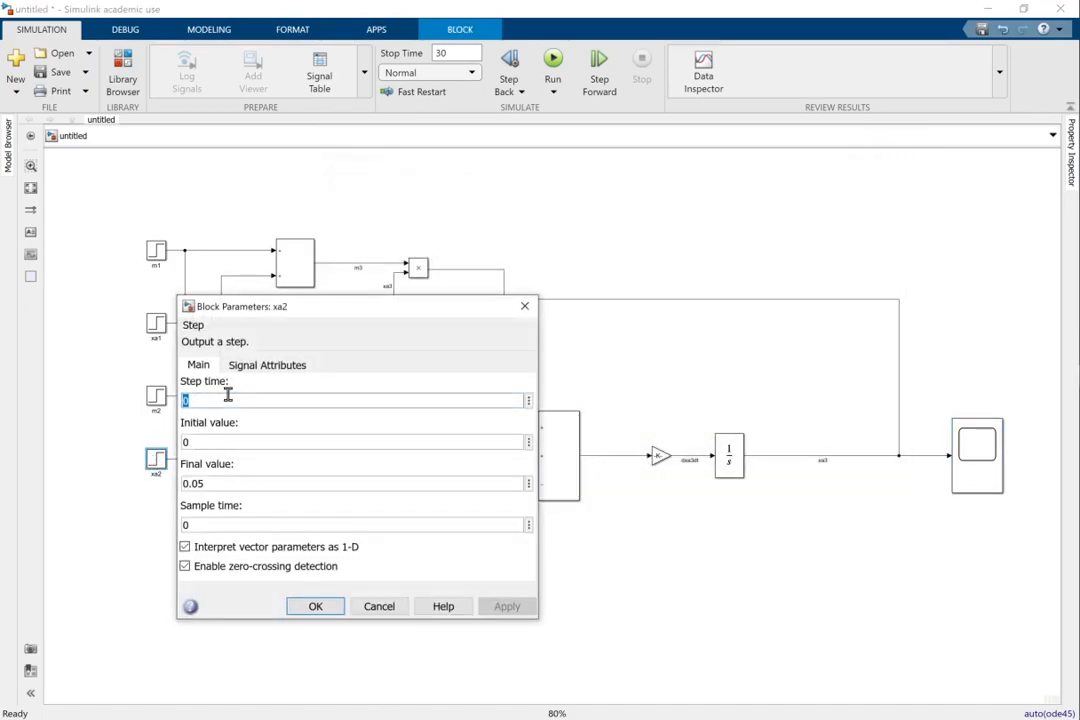
type("5")
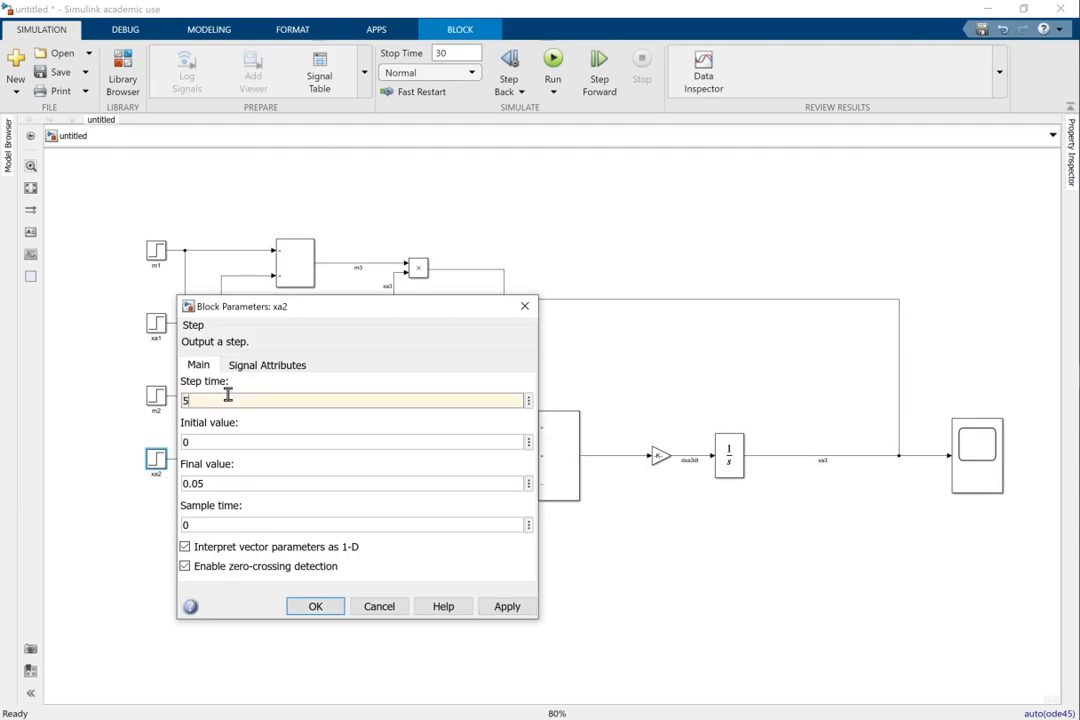
left_click(316, 606)
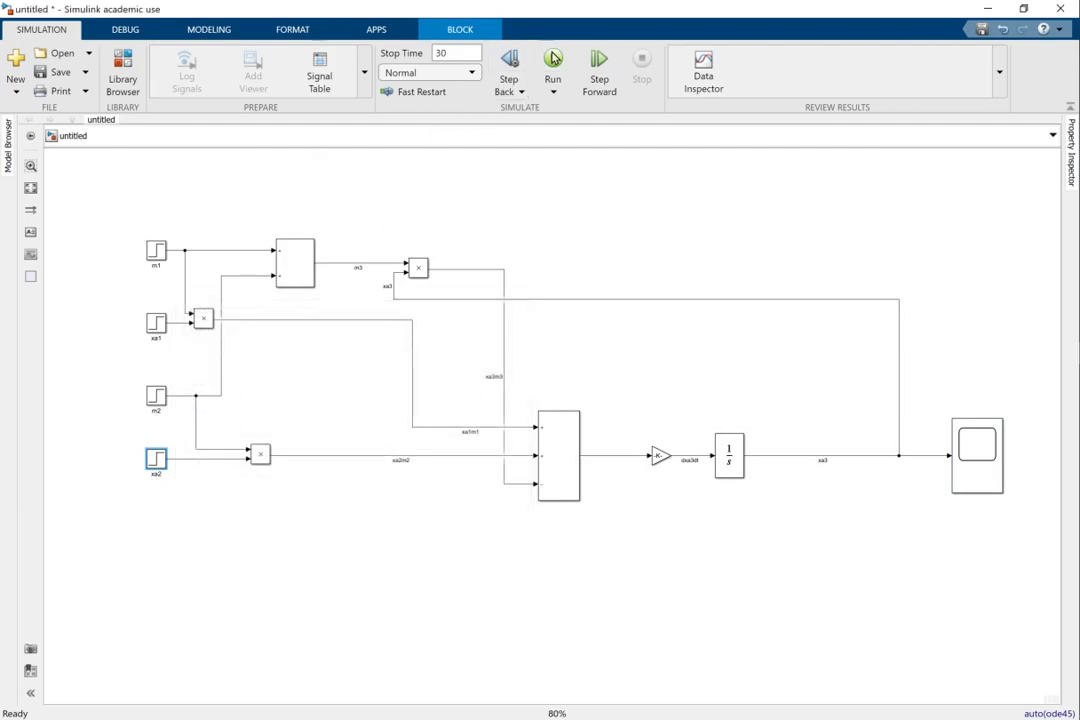
left_click(976, 456)
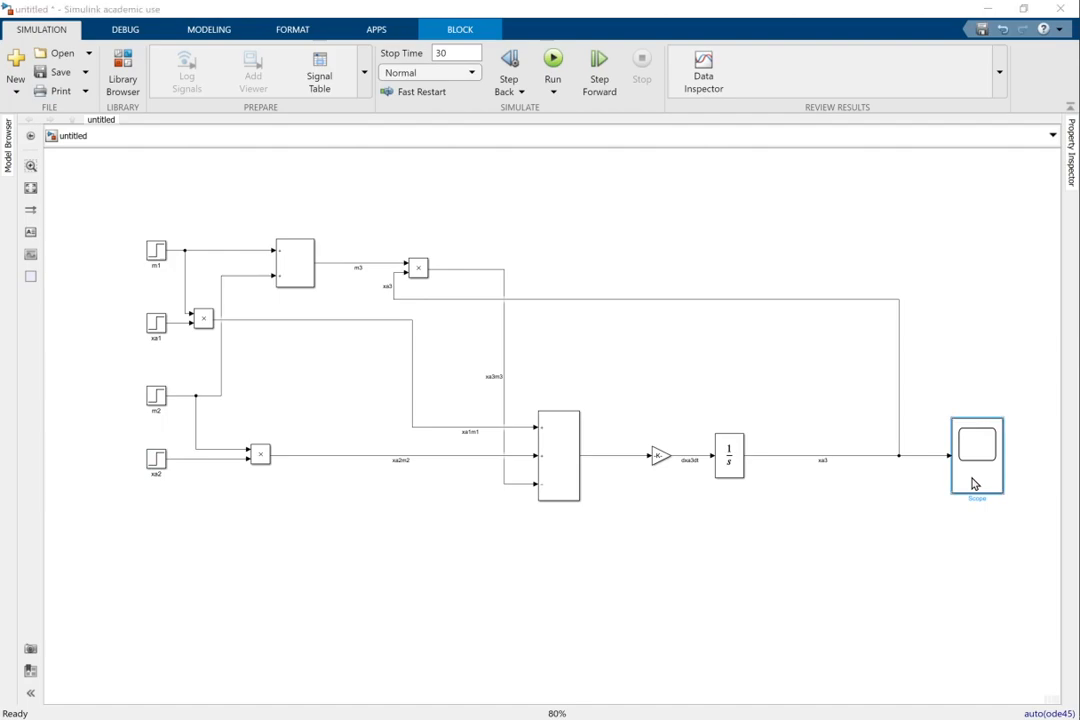
double_click(976, 456)
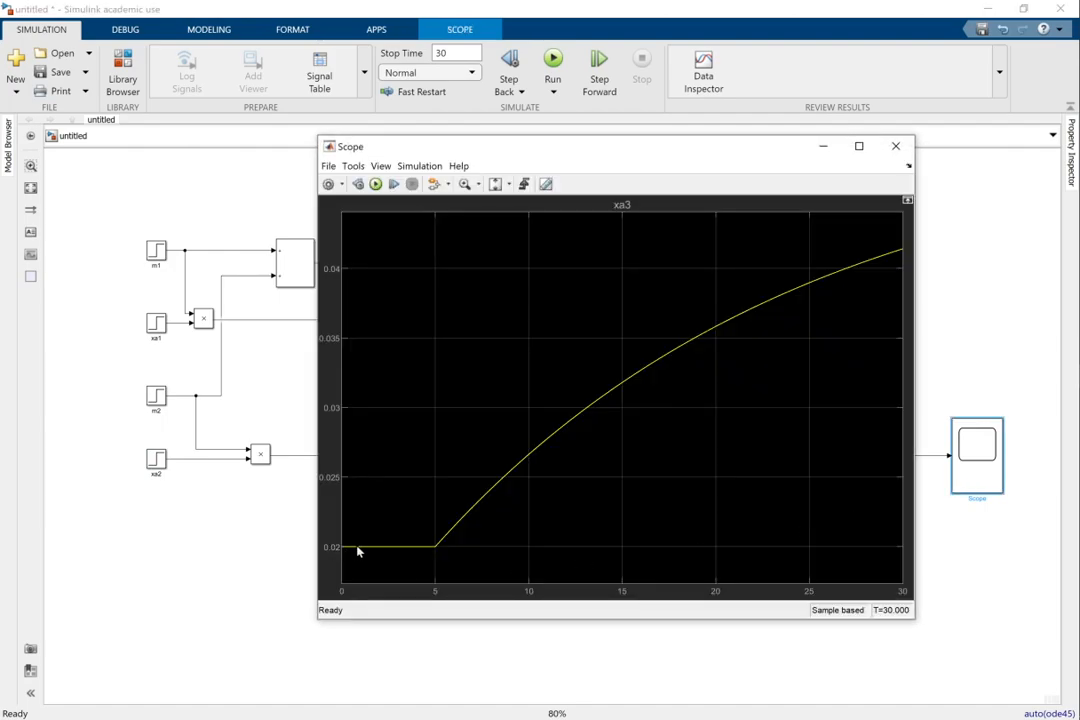
mouse_move(432, 552)
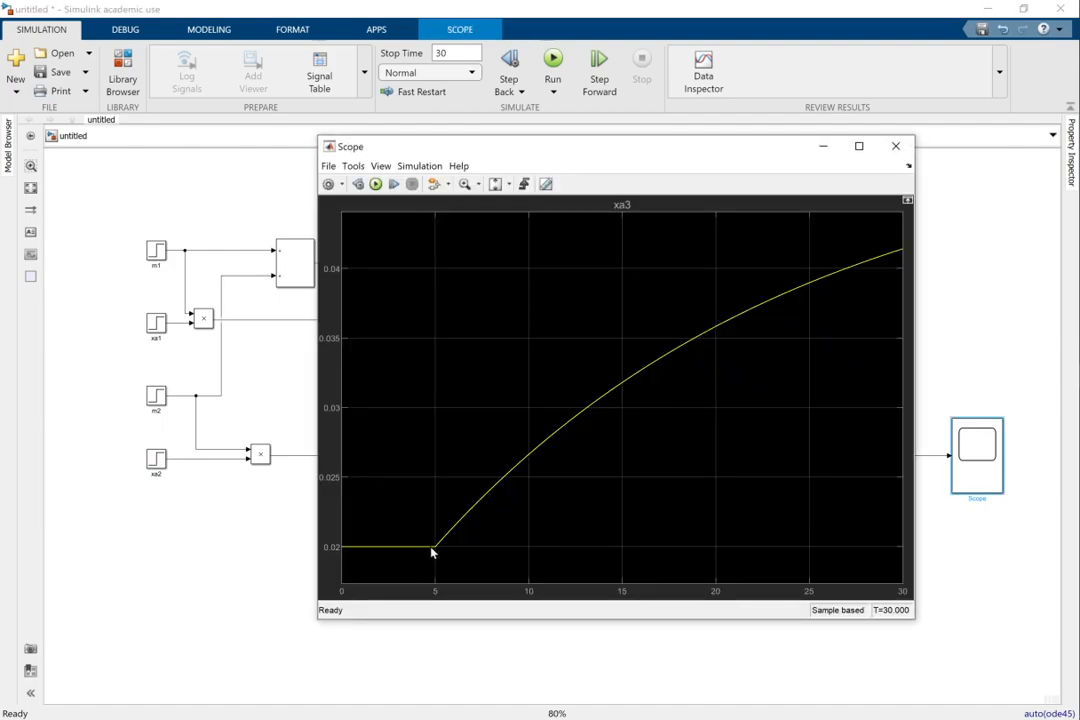
mouse_move(430, 556)
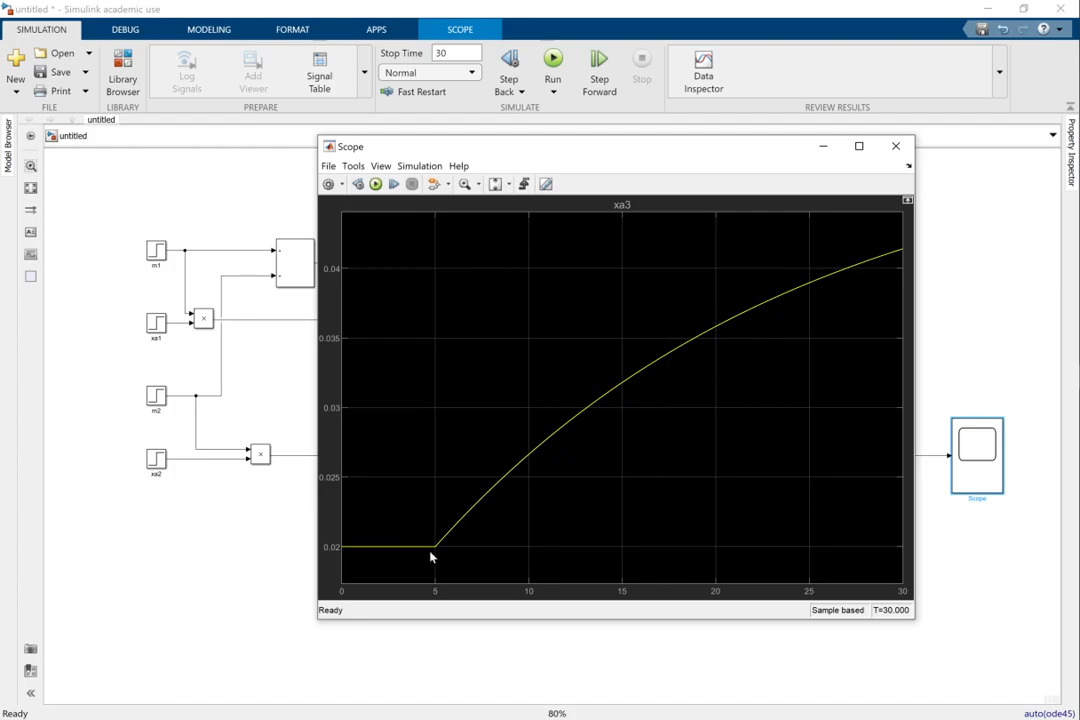
mouse_move(168, 468)
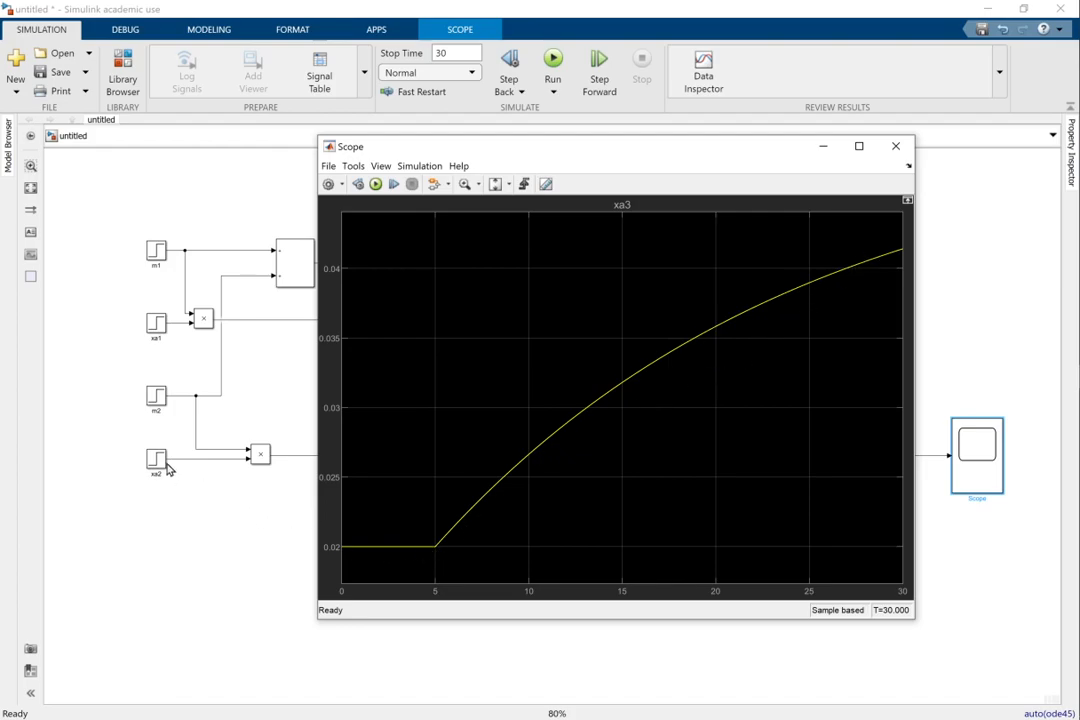
mouse_move(176, 464)
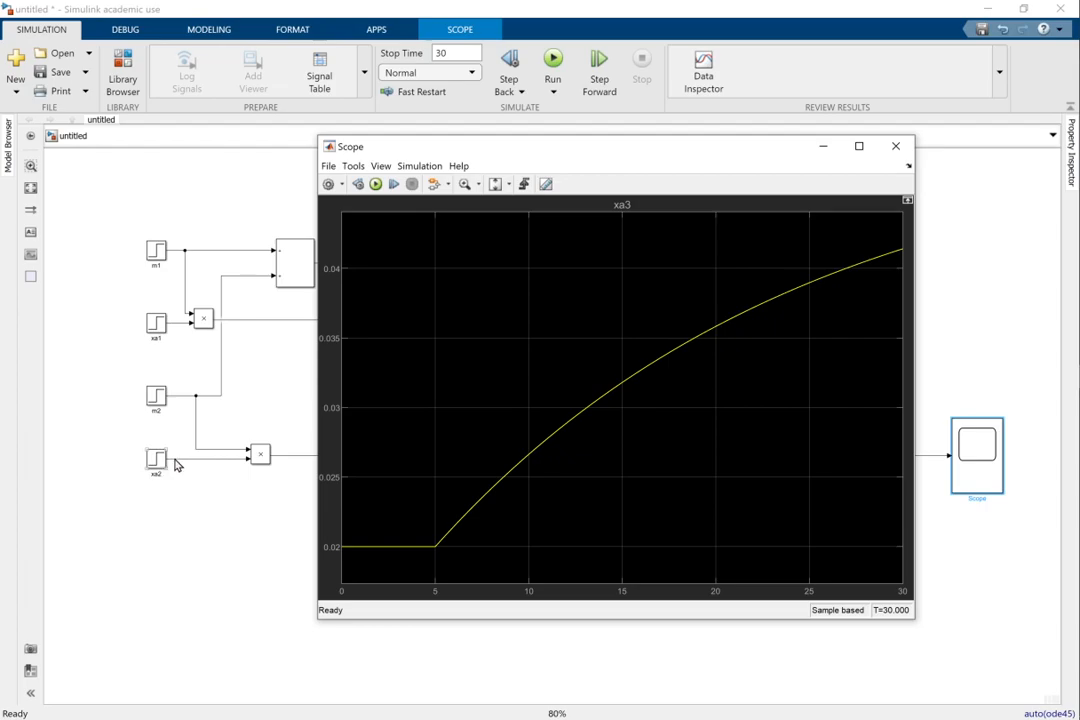
mouse_move(152, 468)
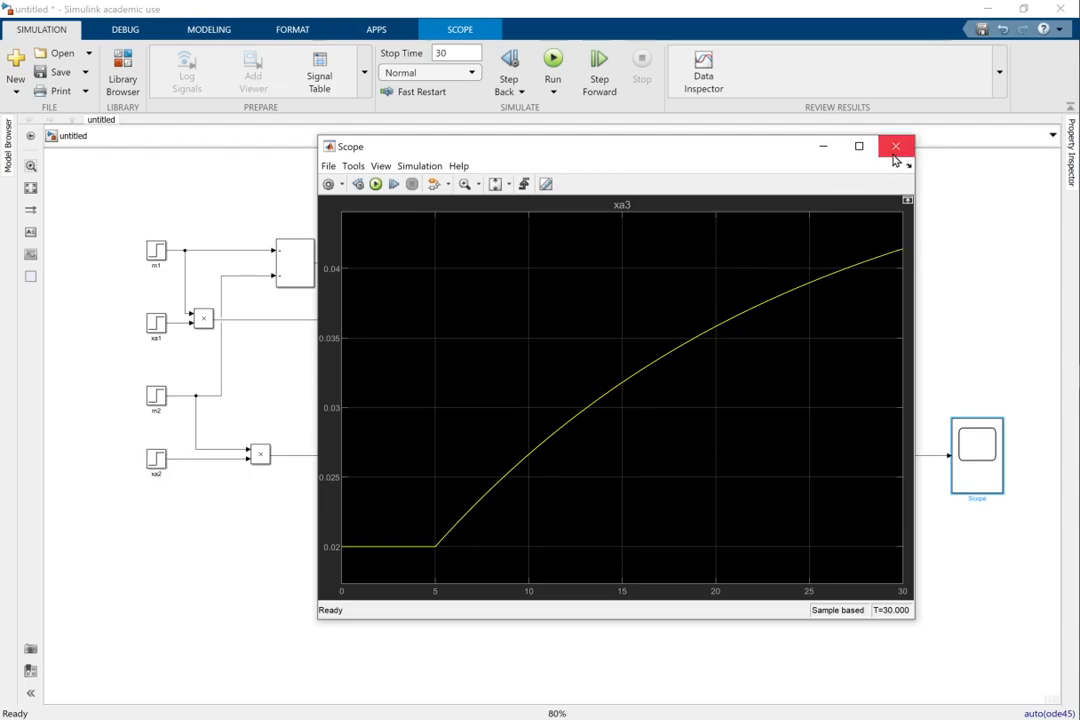
Extend the stop time to 120 s so xa3 levels off near 0.05, then close the scope.
left_click(896, 146)
type("50")
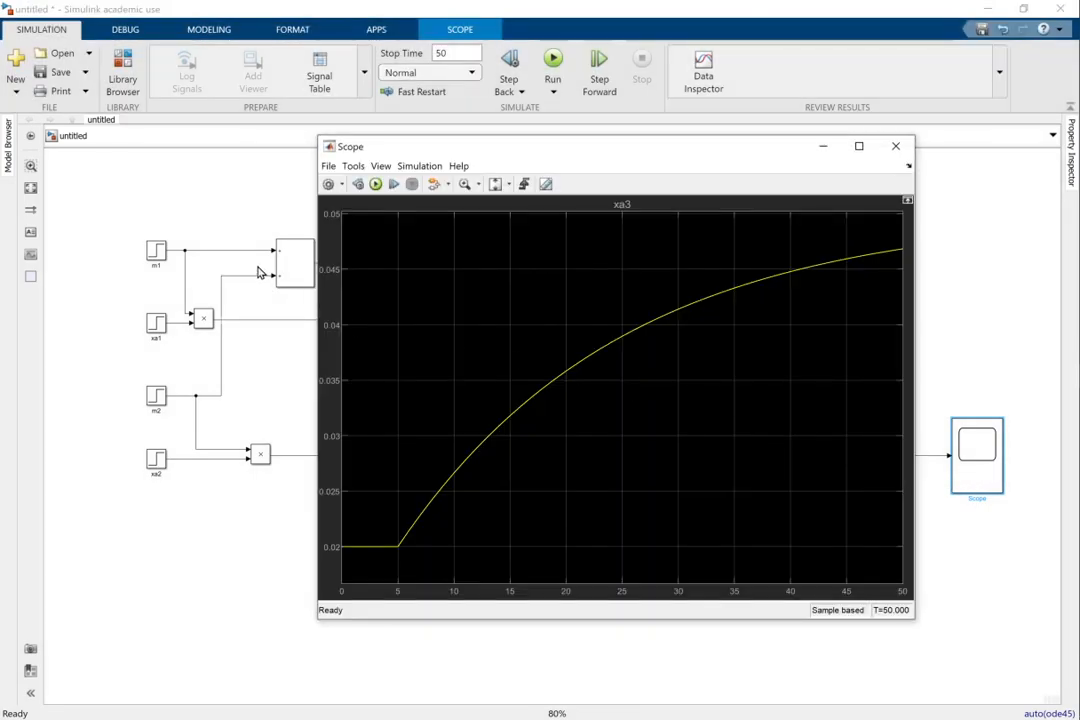
mouse_move(688, 306)
type("75")
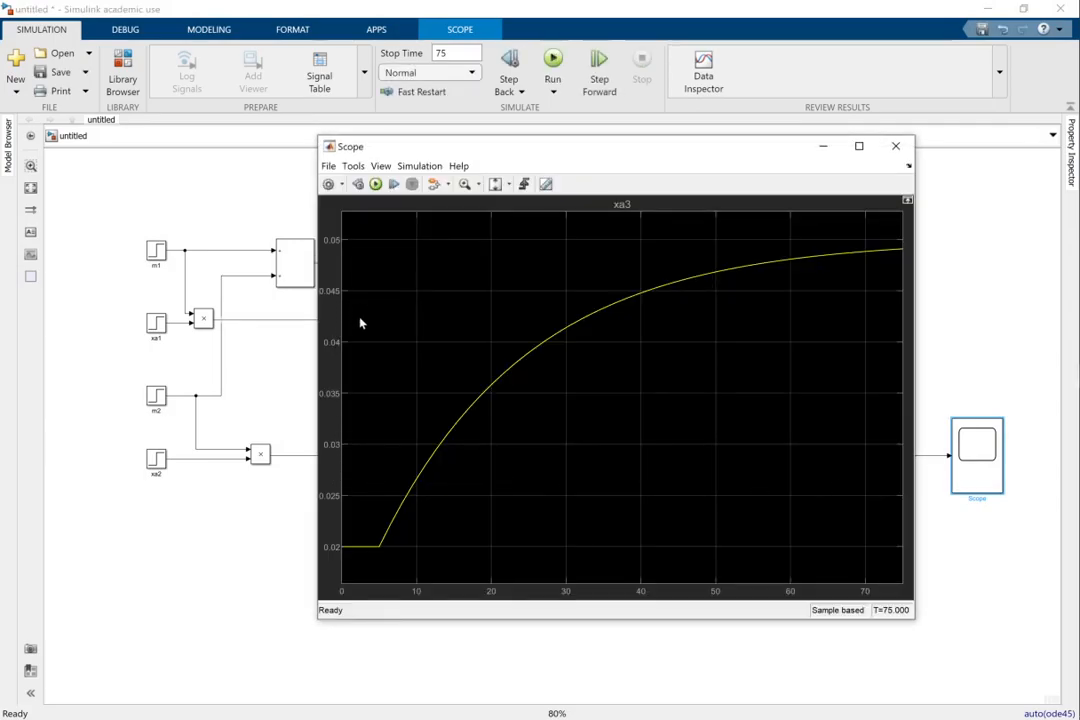
mouse_move(902, 252)
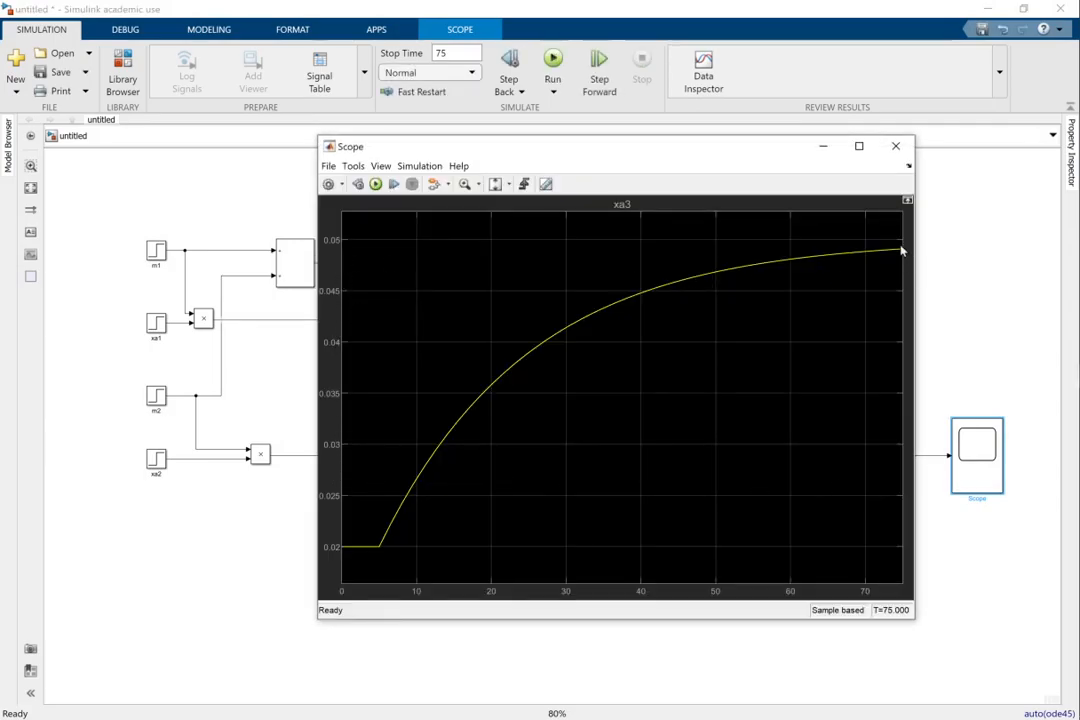
mouse_move(390, 250)
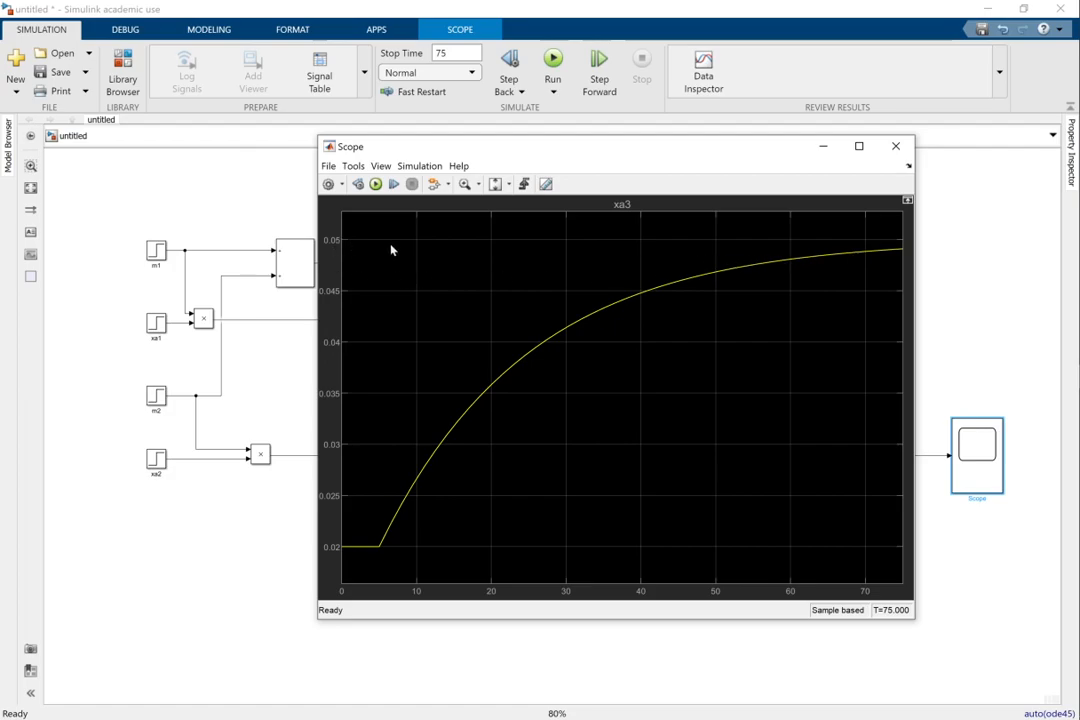
mouse_move(892, 268)
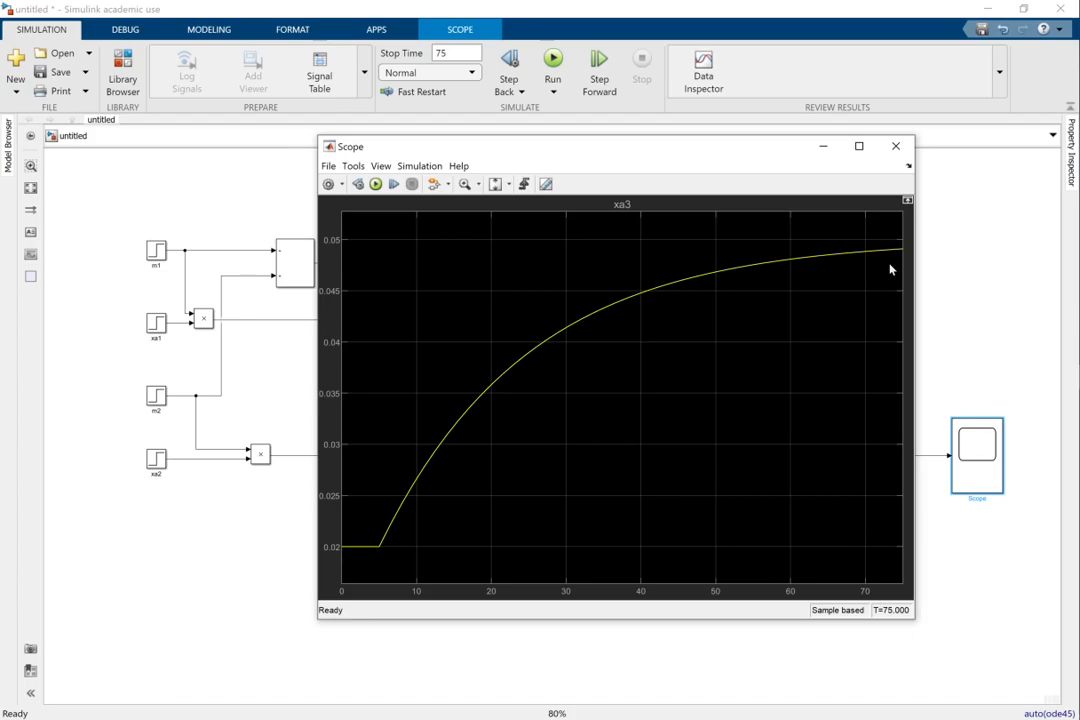
mouse_move(910, 160)
type("120")
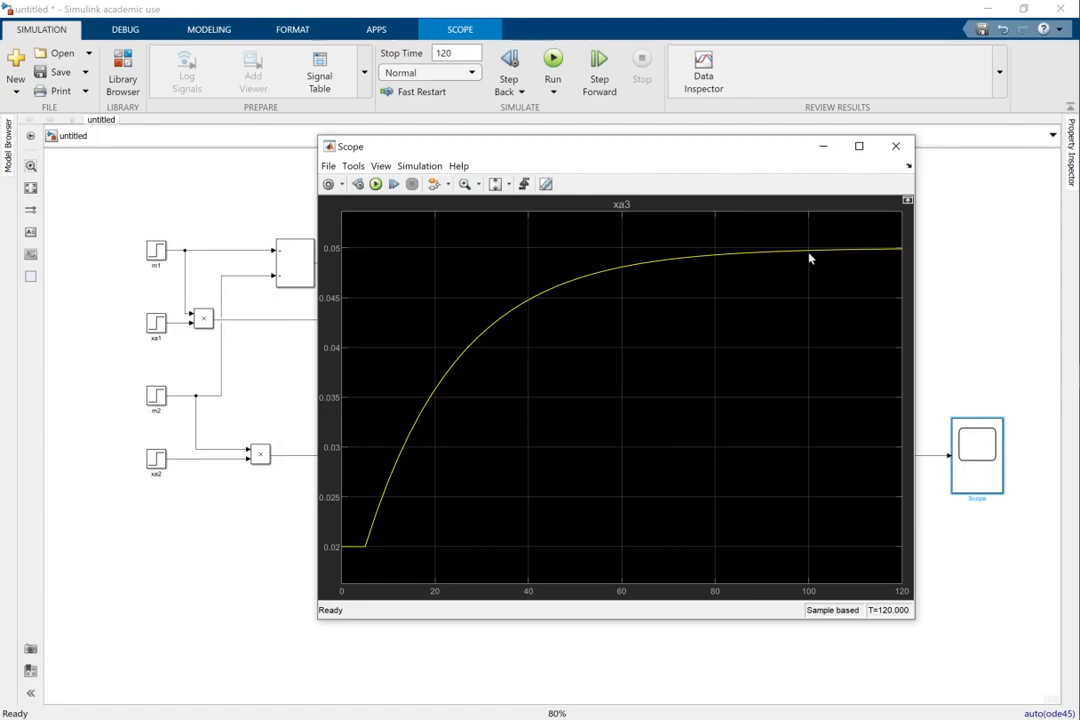
mouse_move(884, 256)
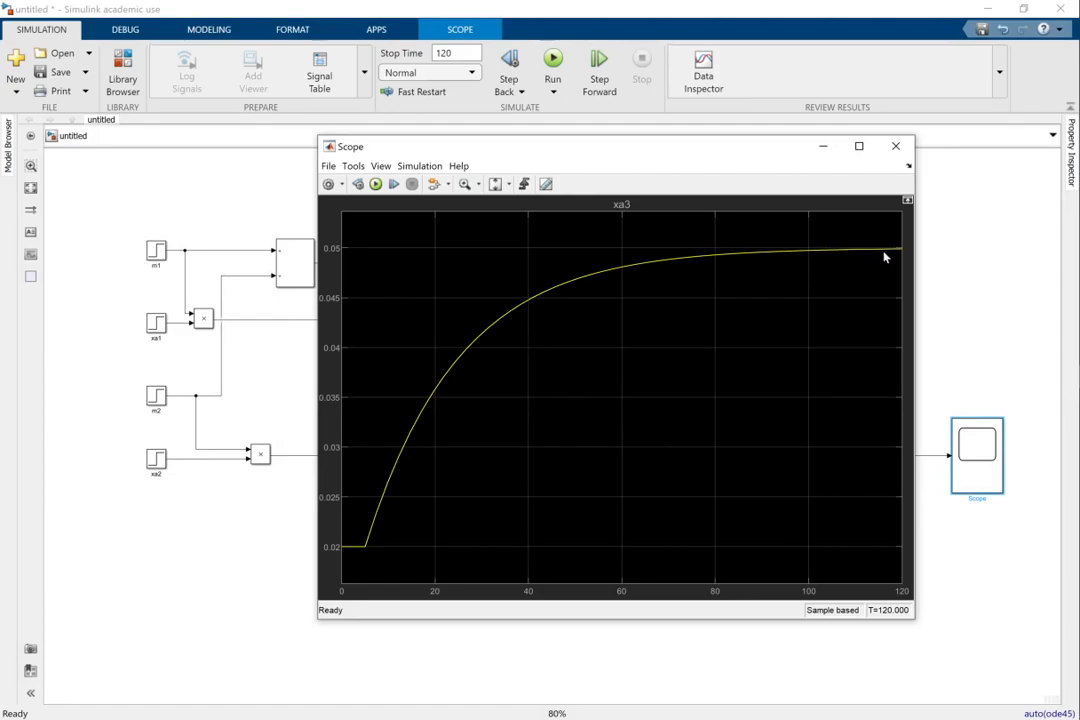
mouse_move(854, 256)
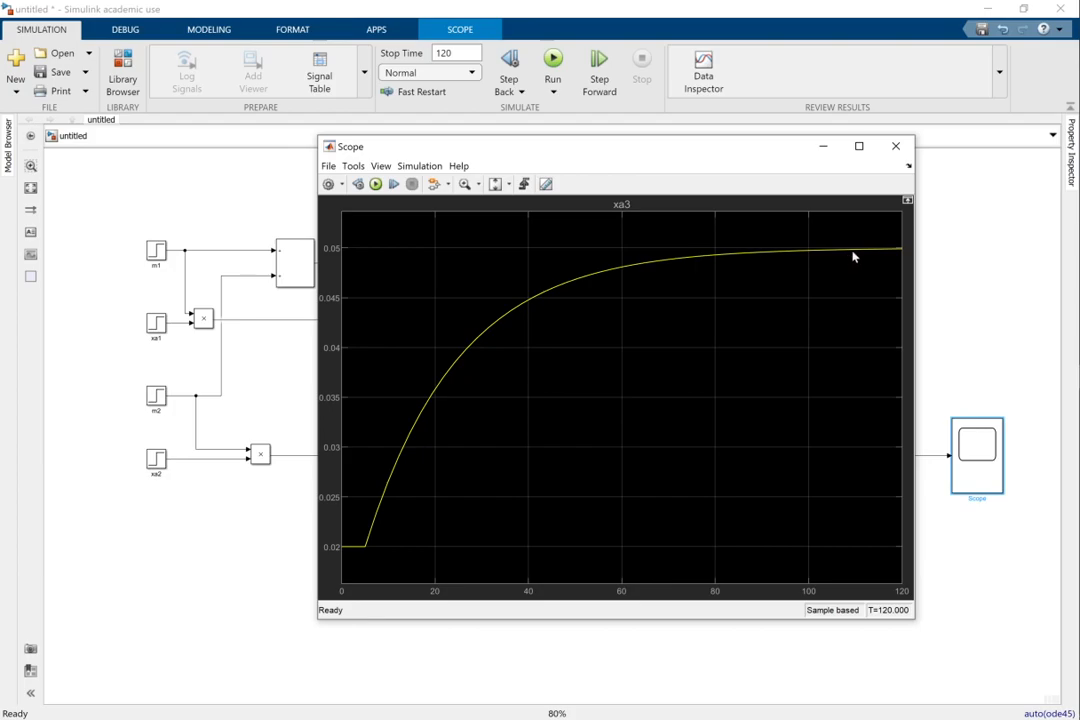
mouse_move(876, 154)
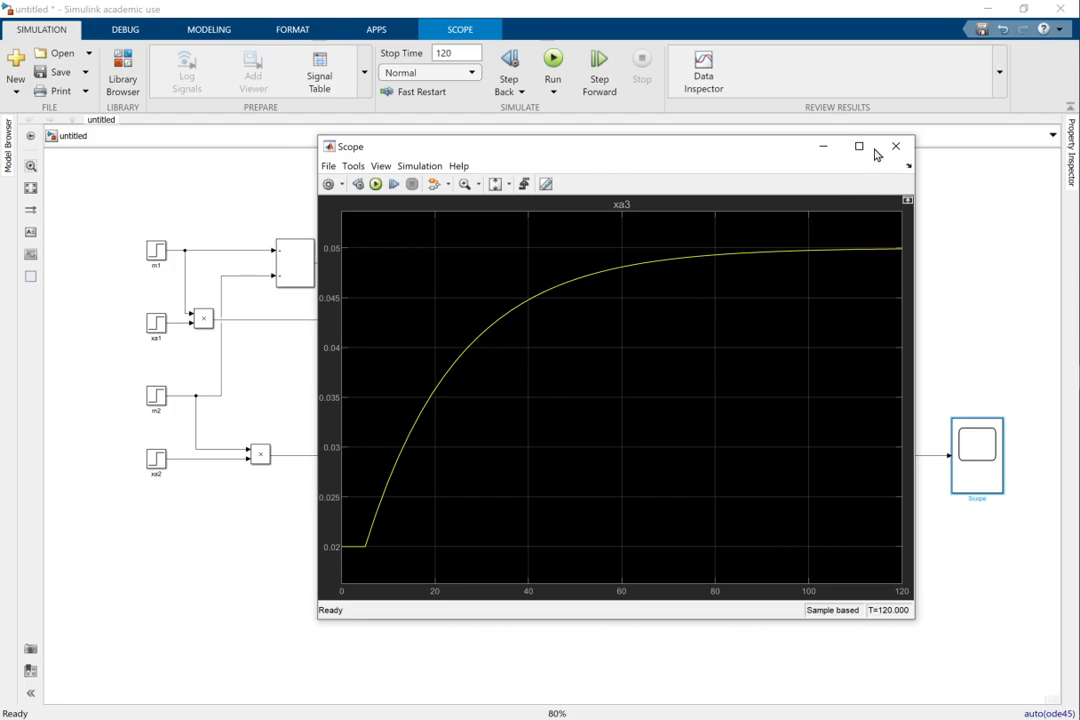
mouse_move(896, 146)
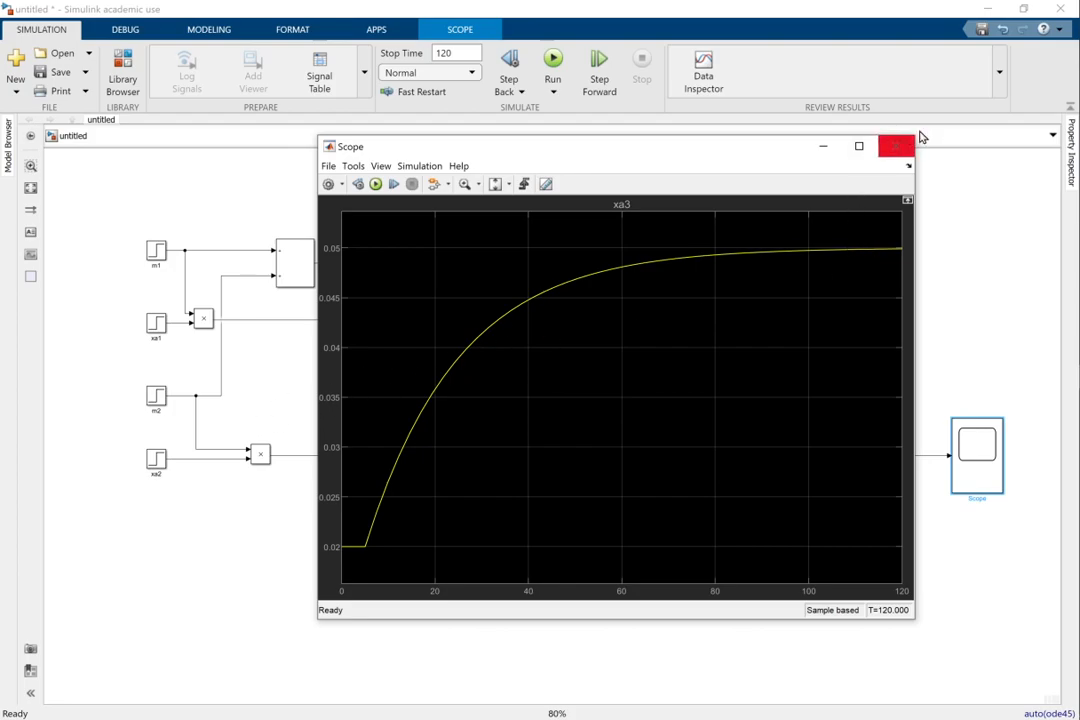
left_click(896, 146)
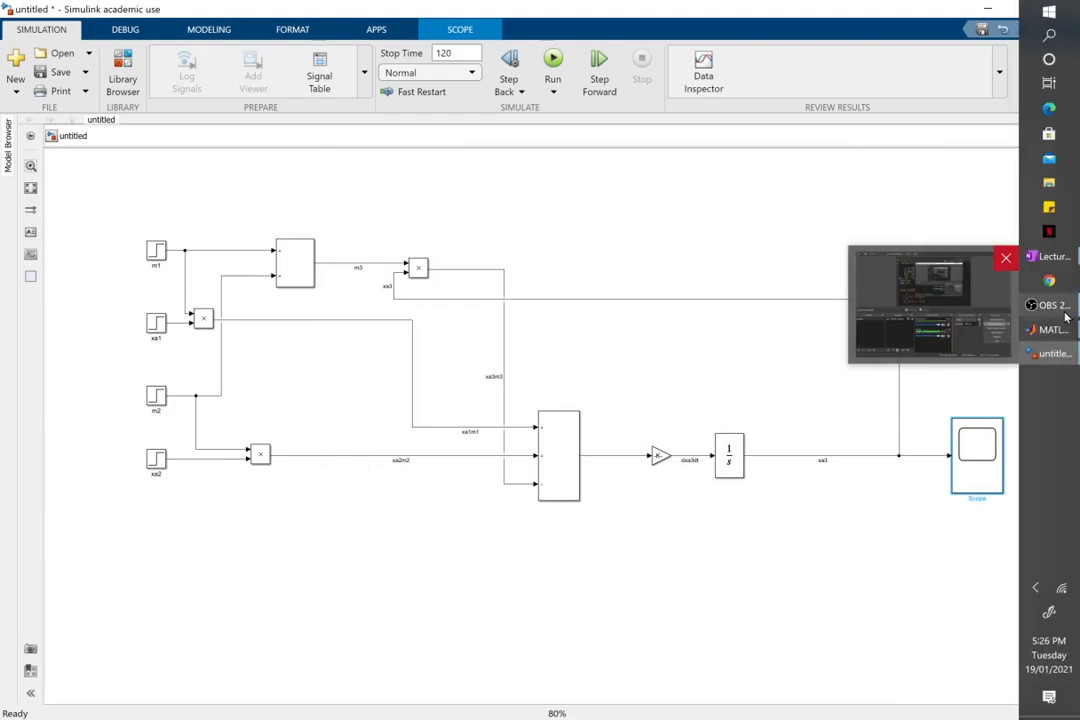
Bring the OBS Studio window up over the Simulink model.
left_click(1048, 304)
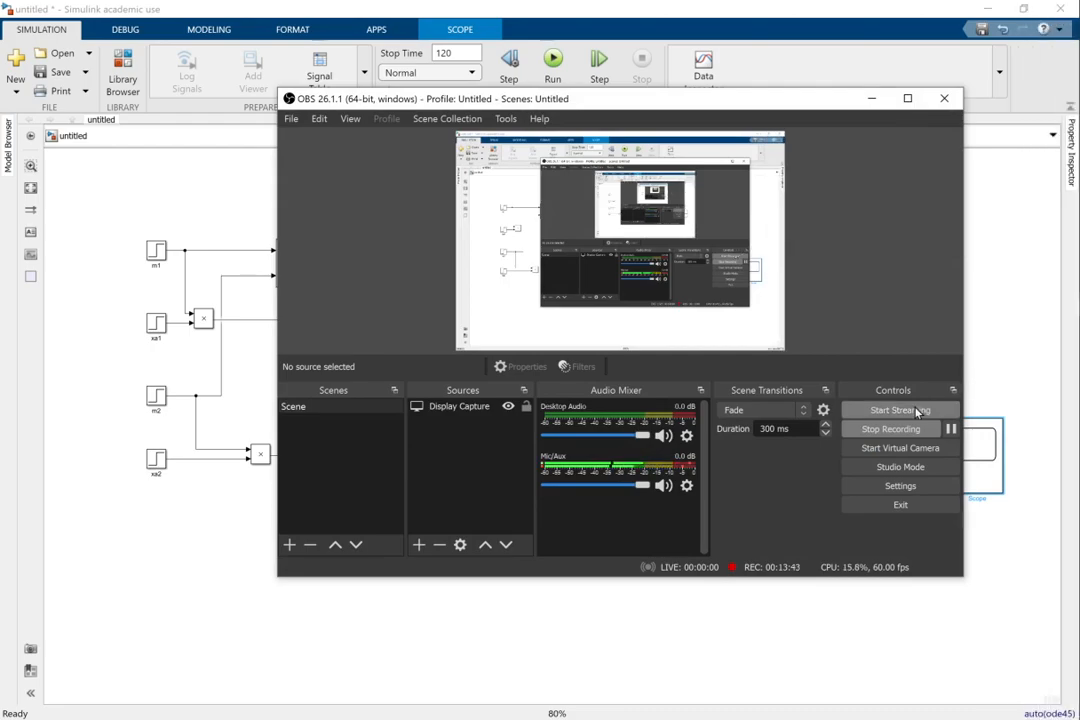
mouse_move(888, 428)
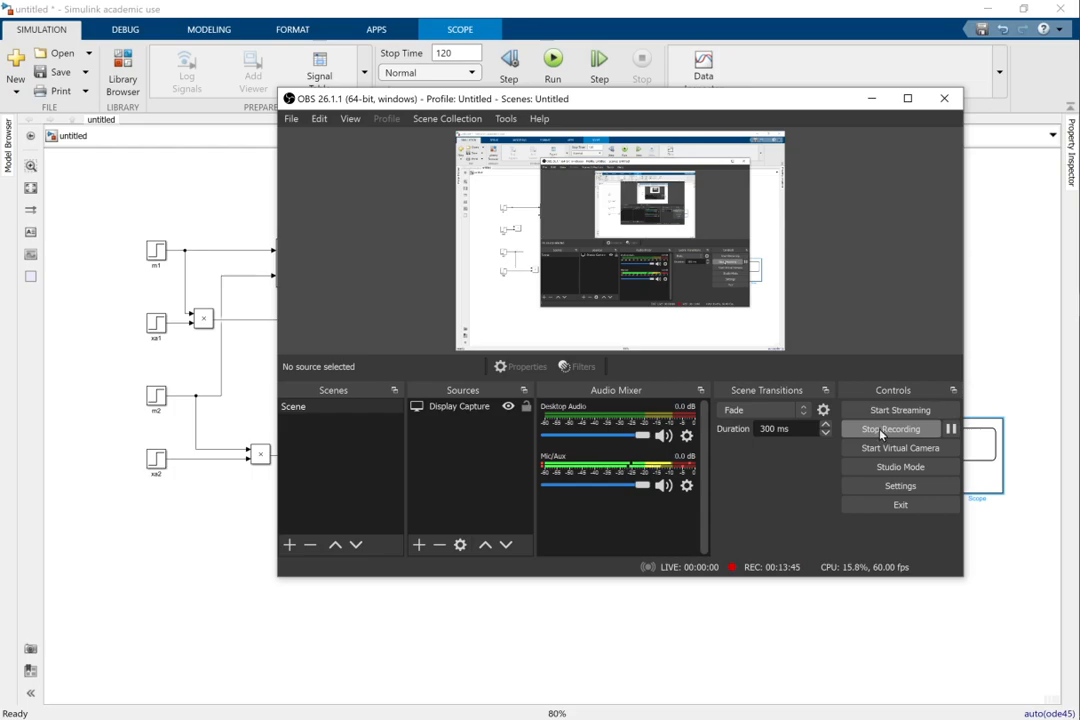